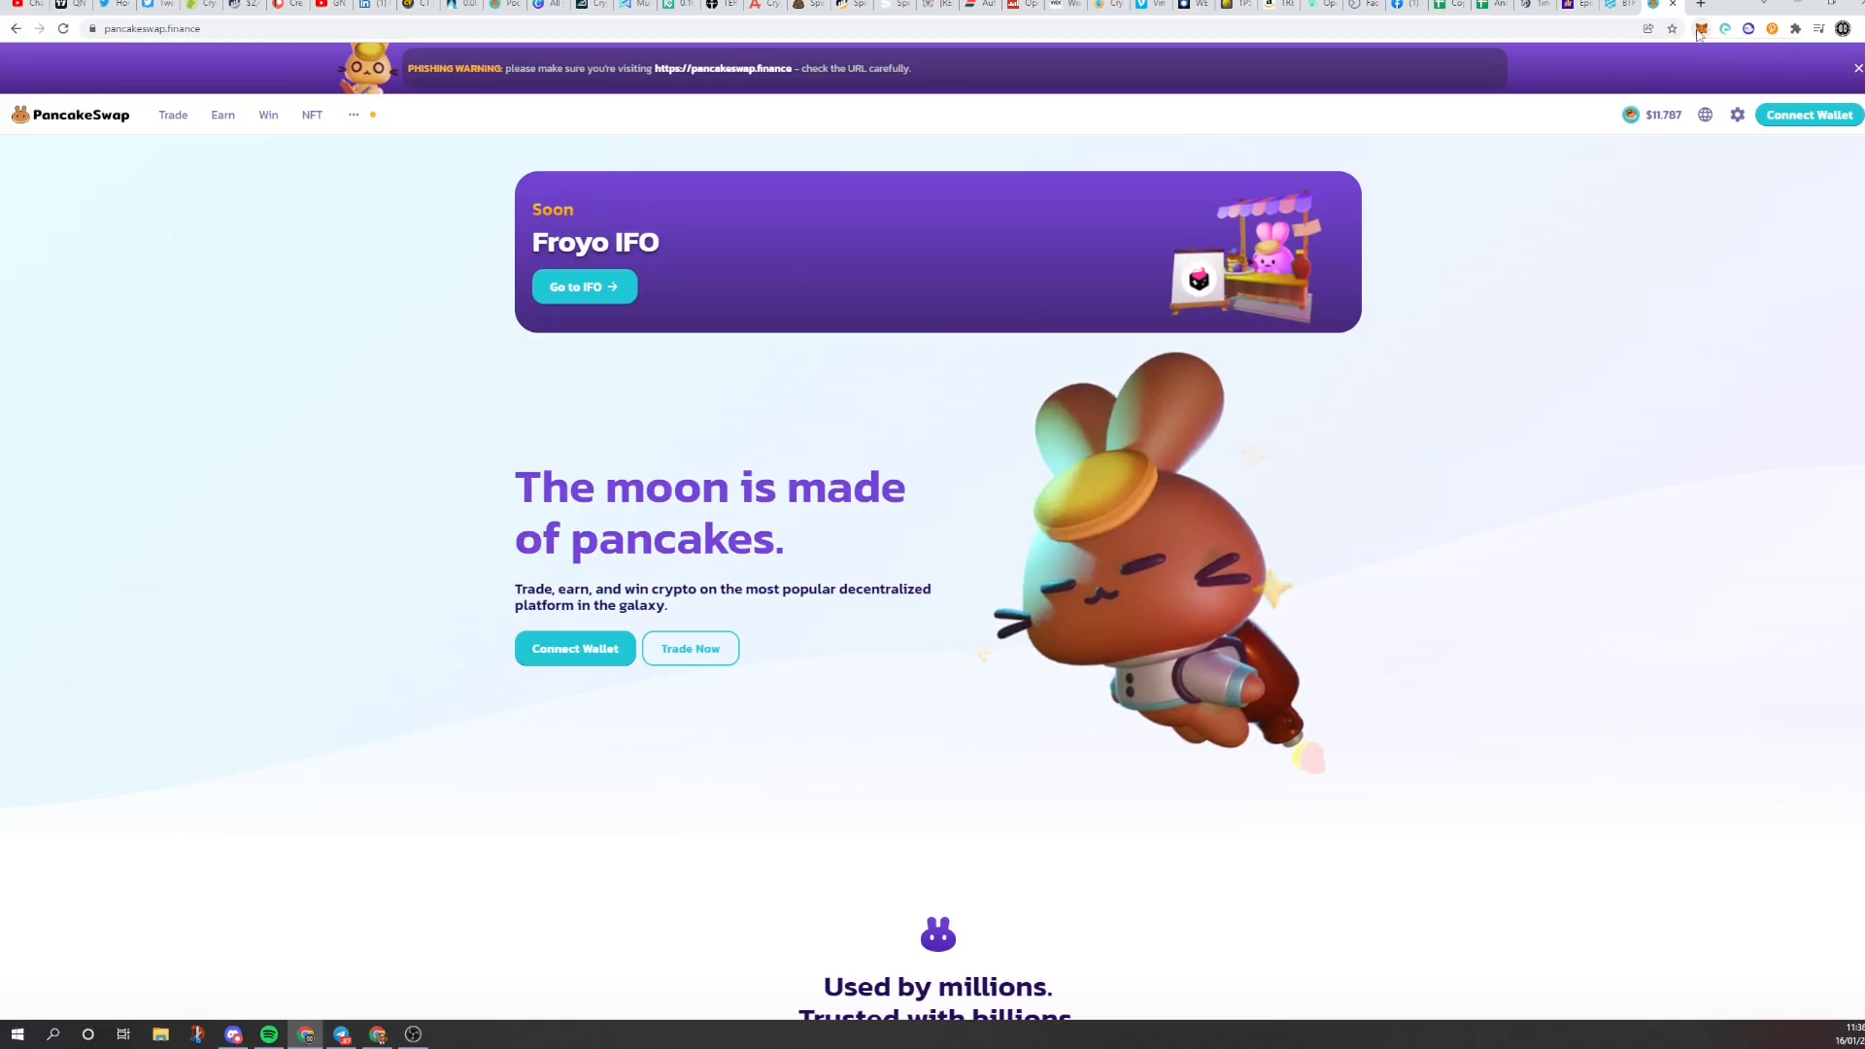
# - Check the MetaMask BNB balance and network, then connect MetaMask to PancakeSwap
pyautogui.click(1704, 29)
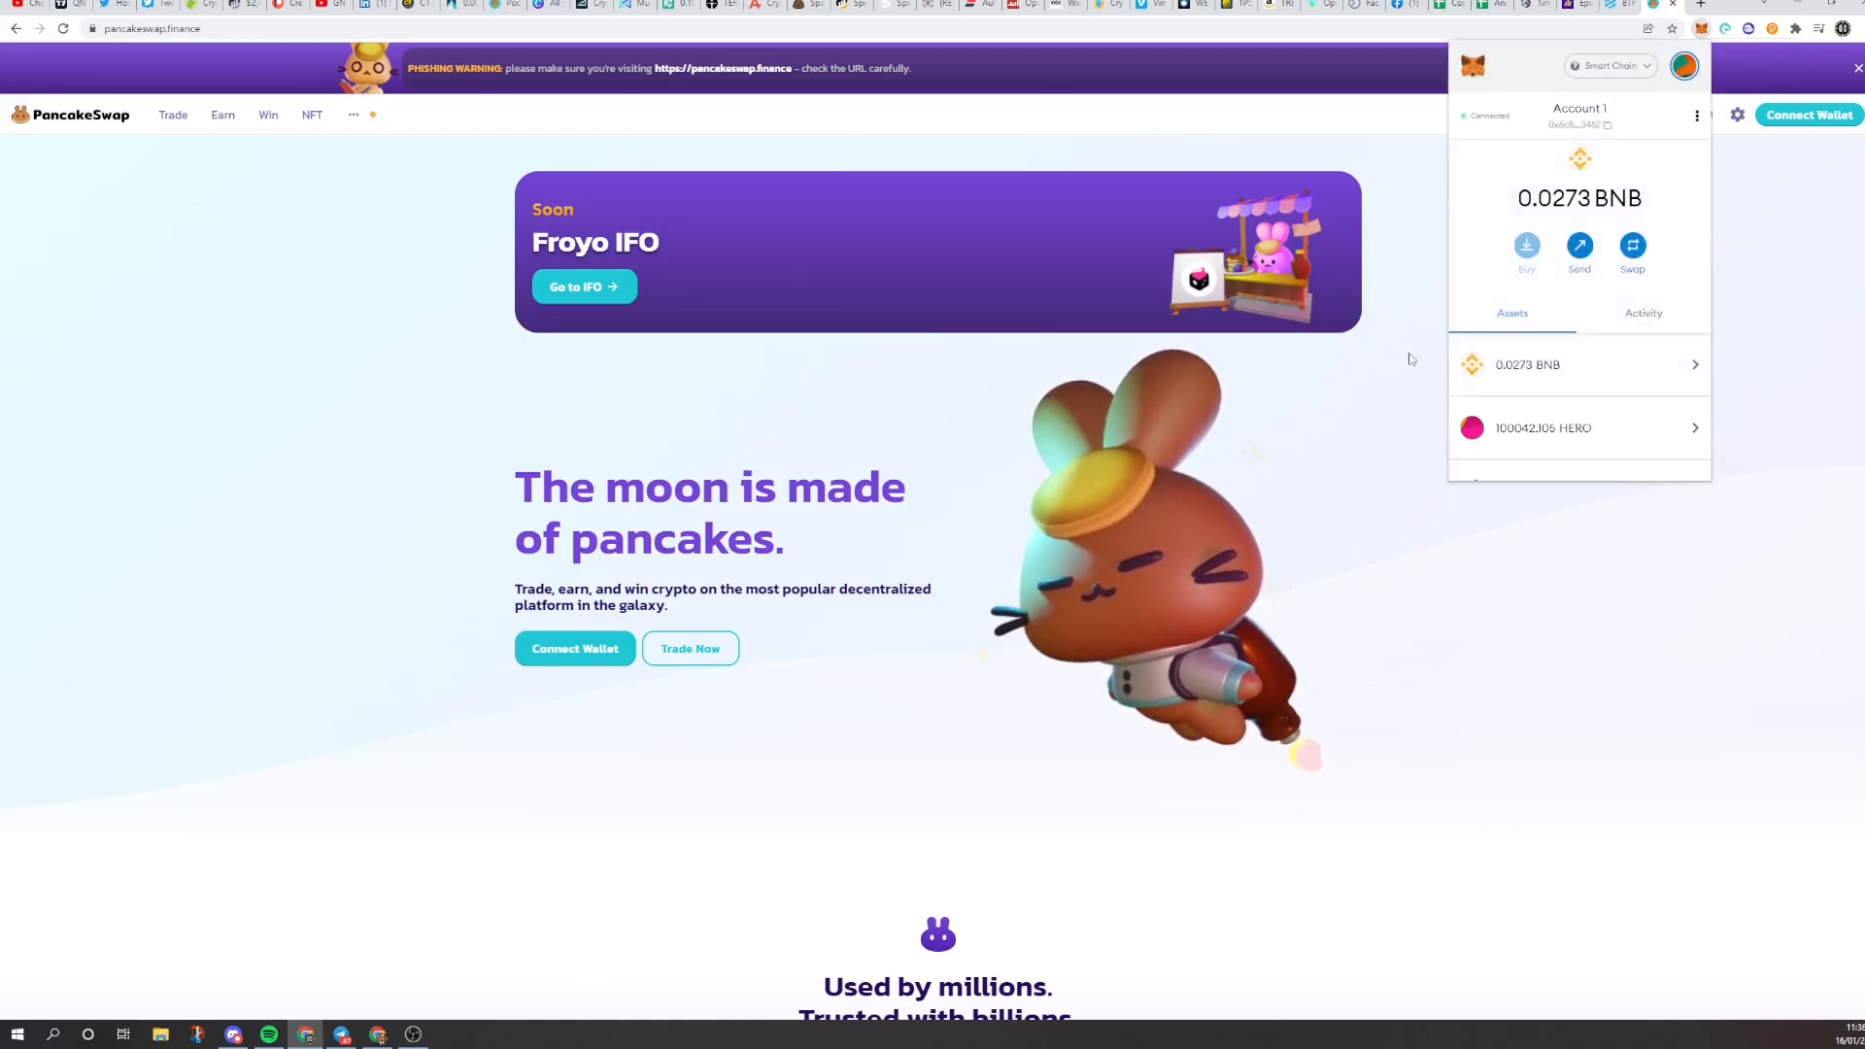
pyautogui.scroll(-3)
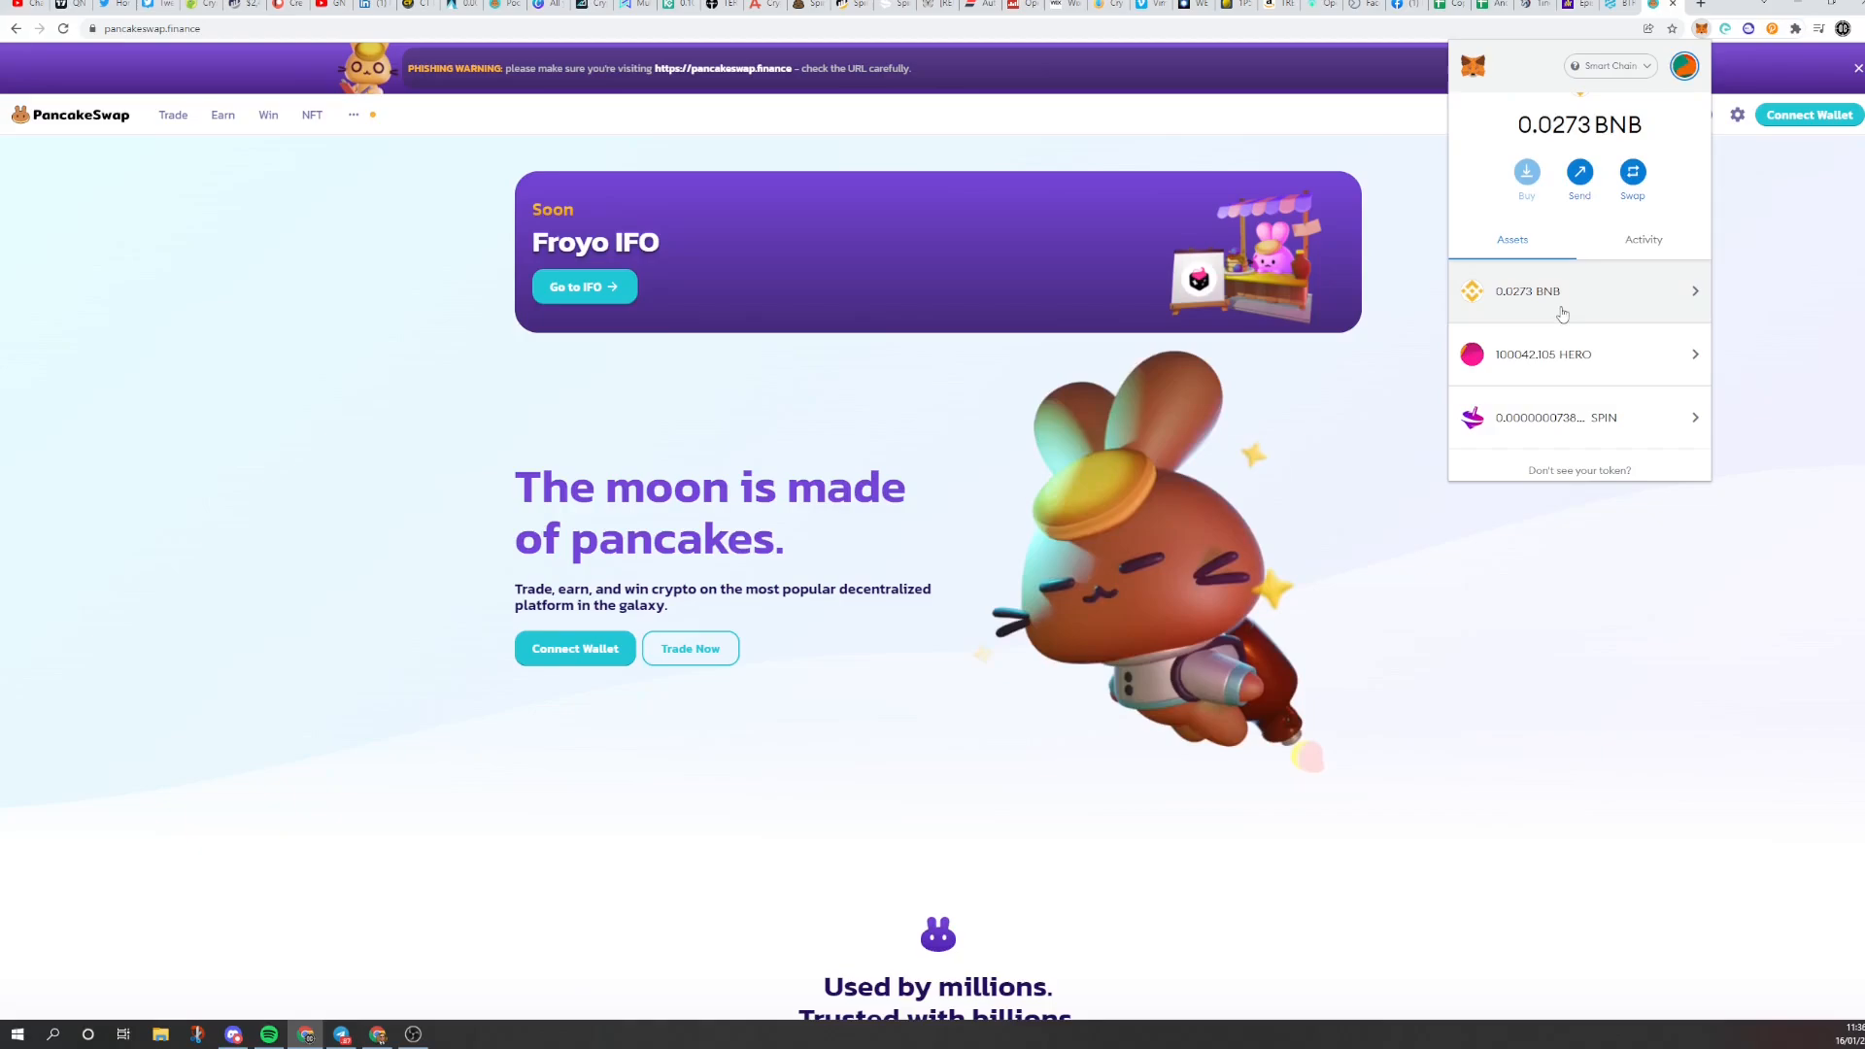
pyautogui.click(1609, 65)
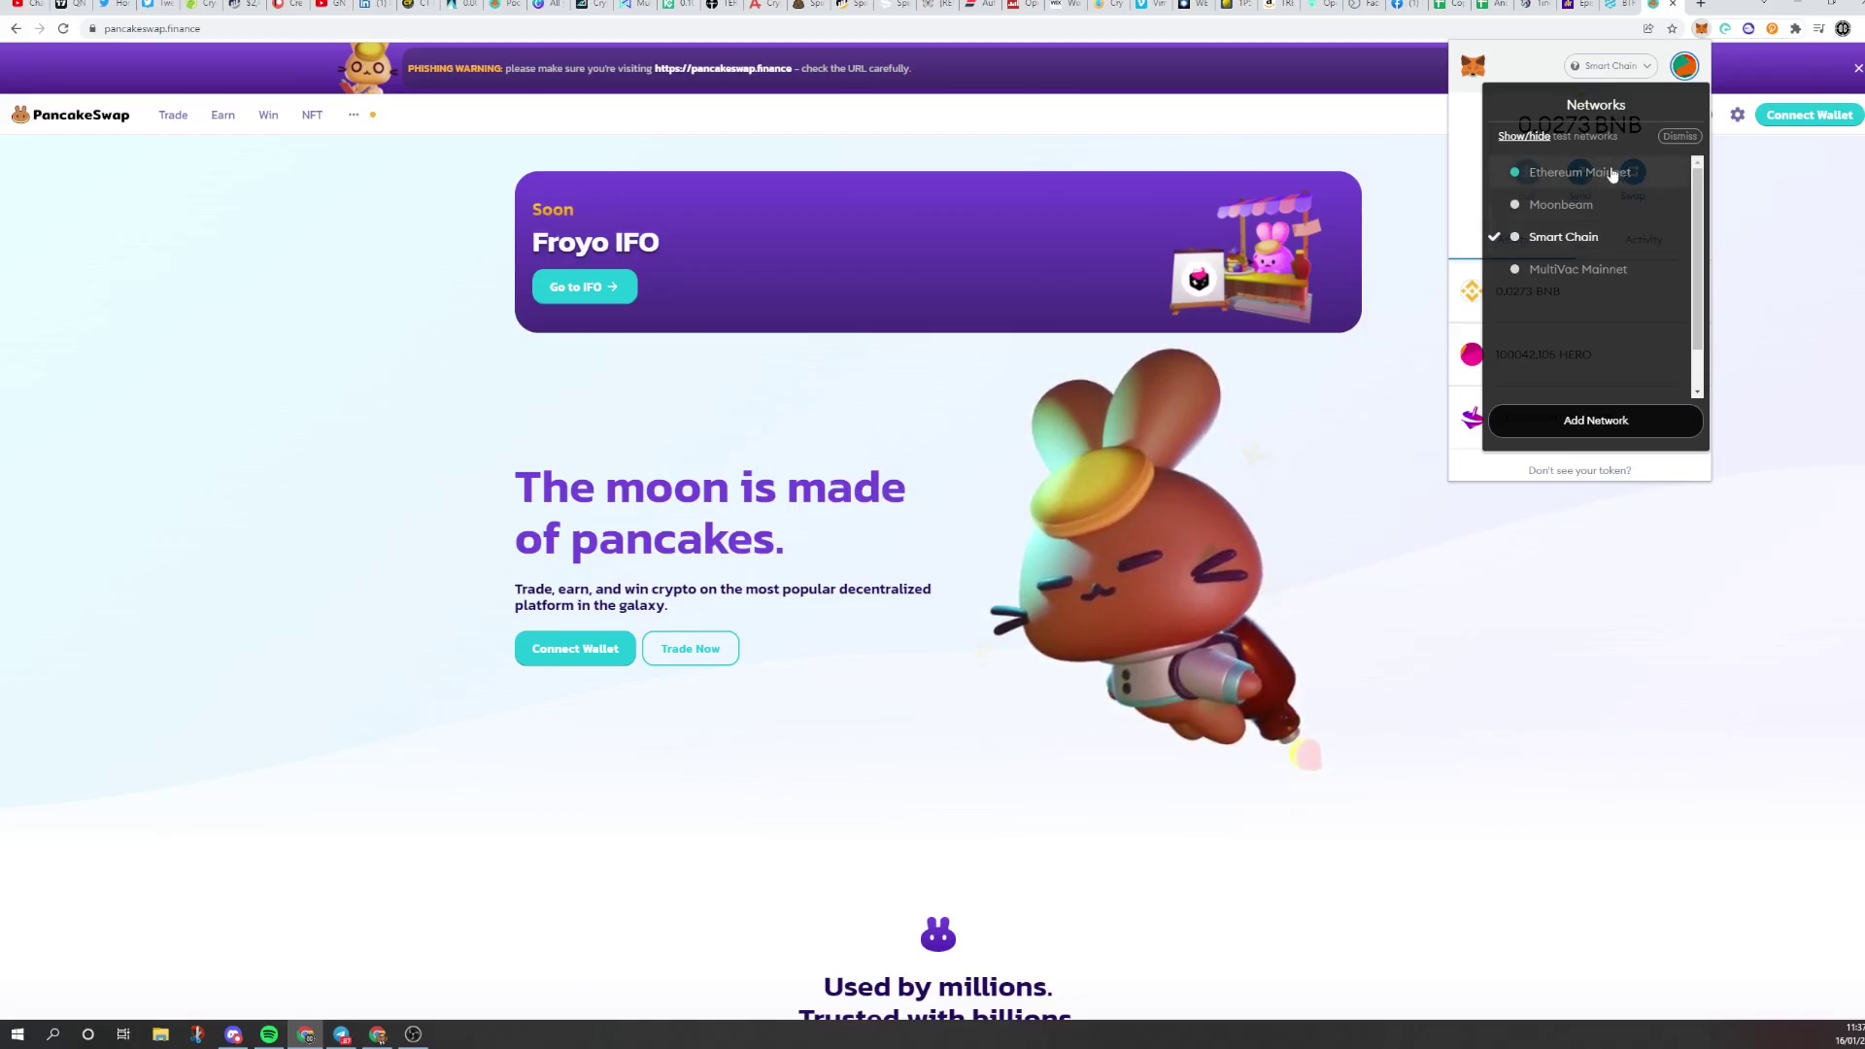
pyautogui.moveTo(1559, 243)
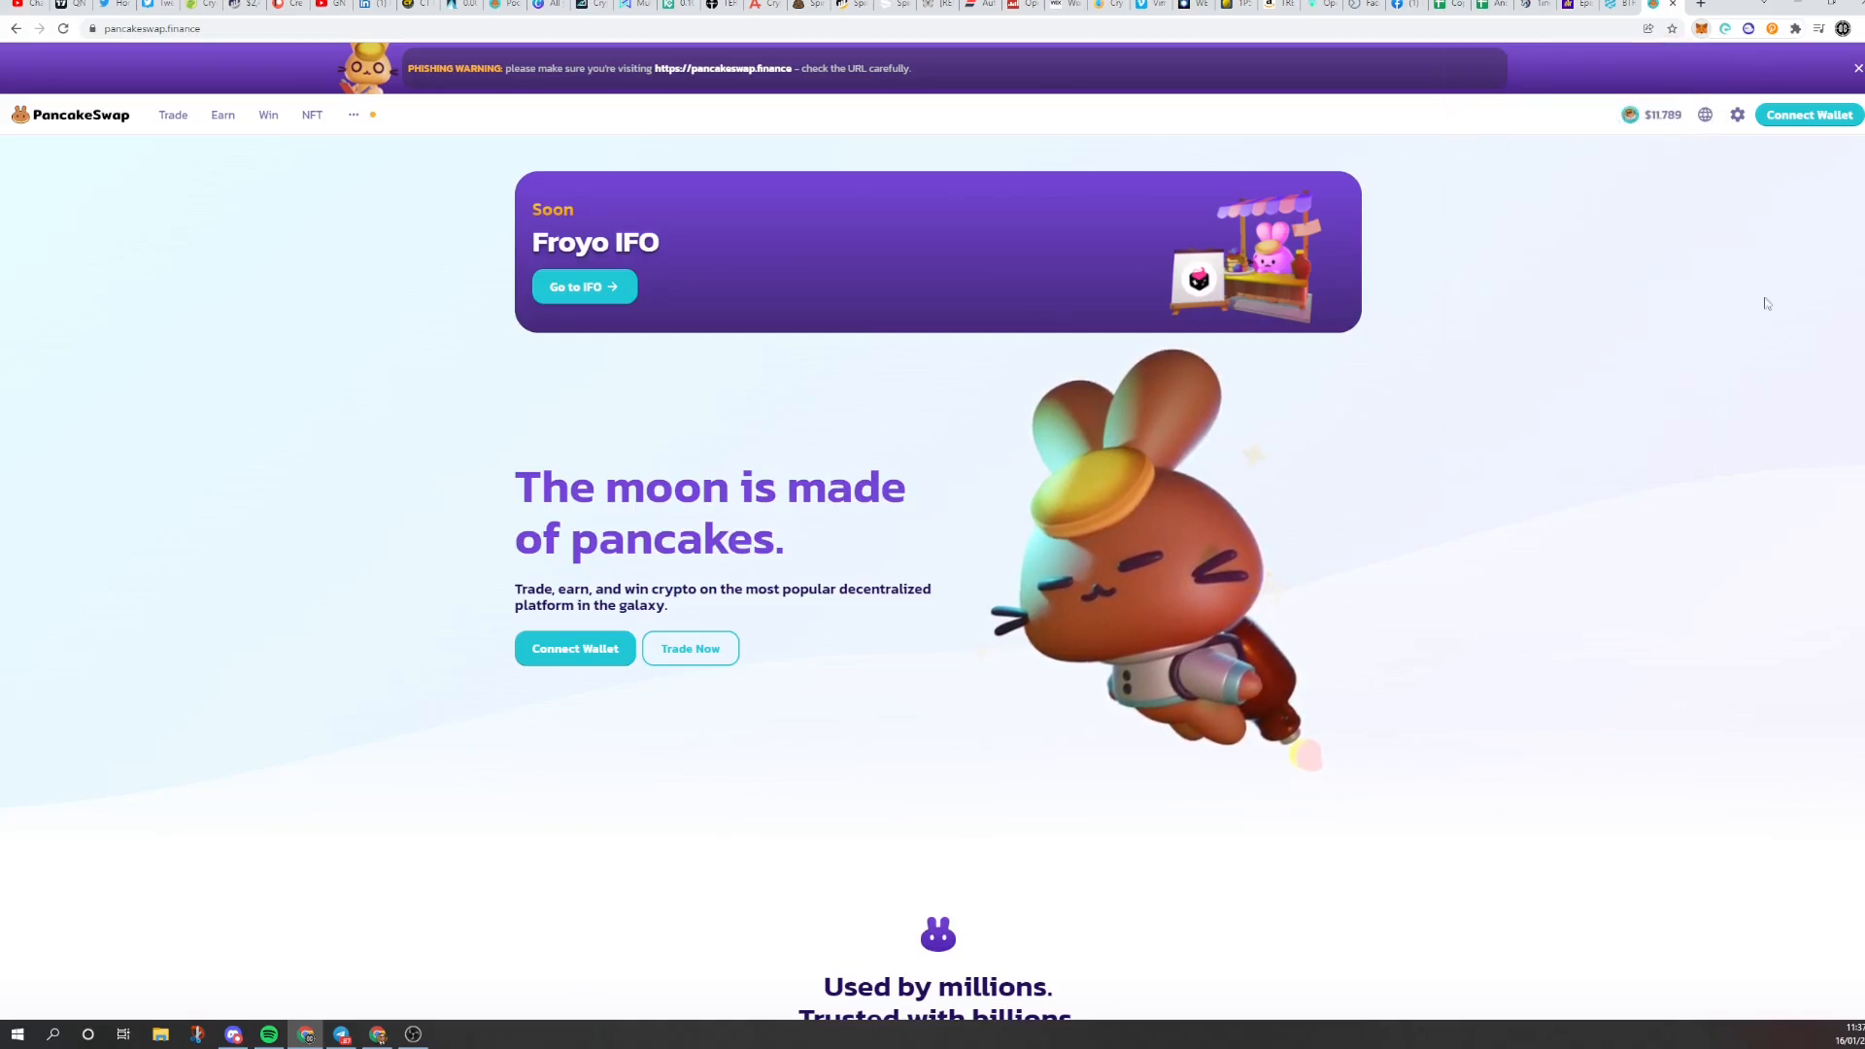
pyautogui.moveTo(1225, 556)
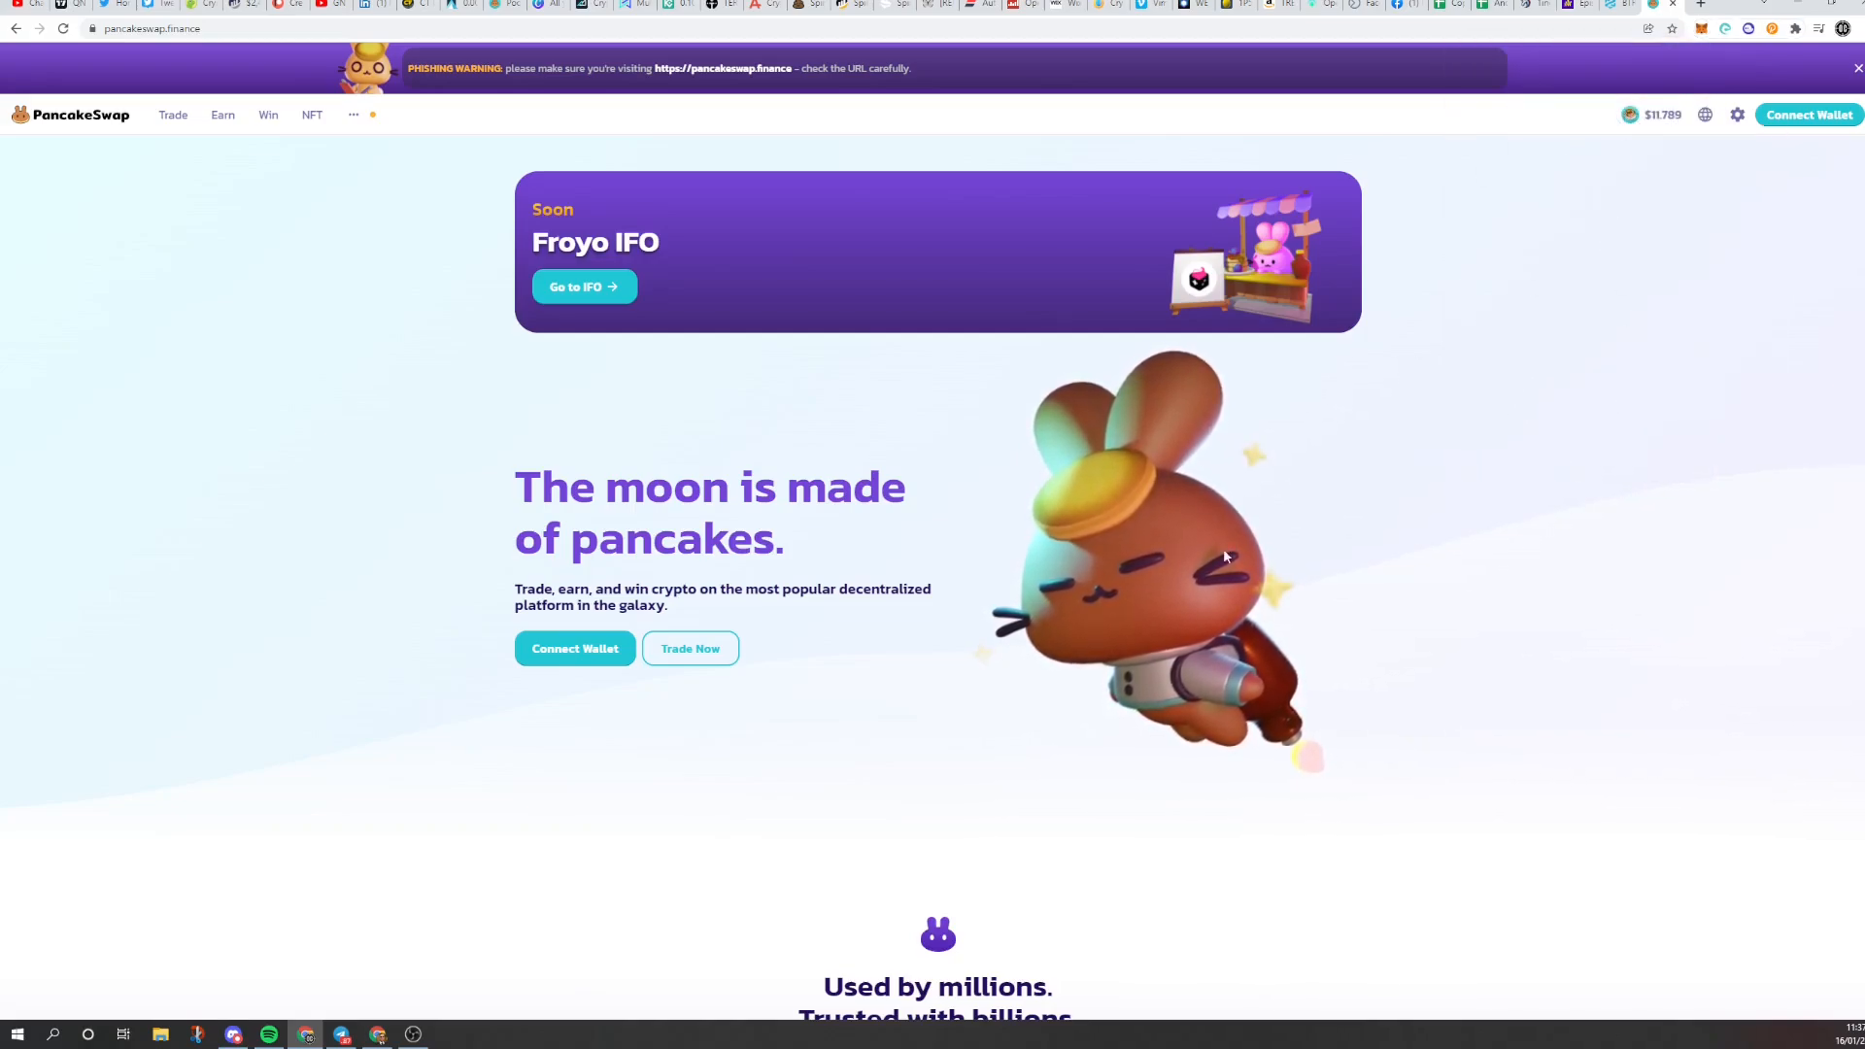
pyautogui.click(574, 648)
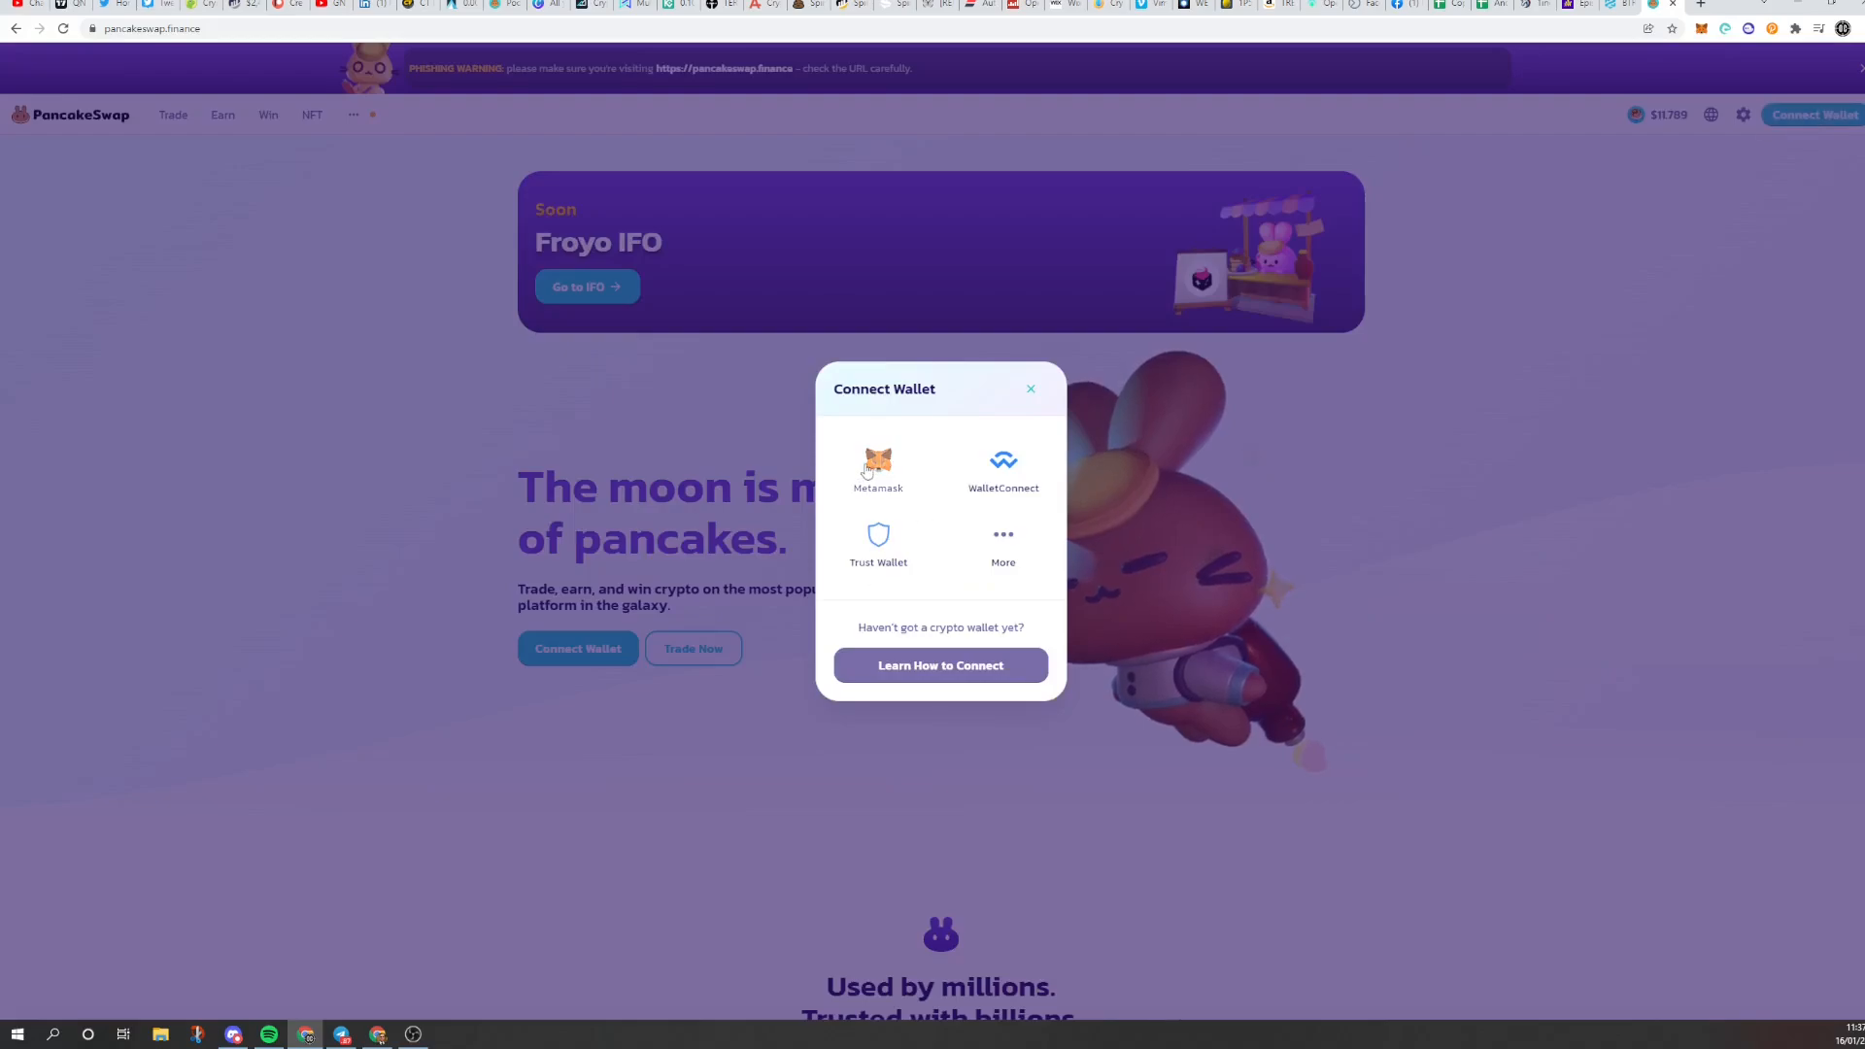
pyautogui.click(878, 465)
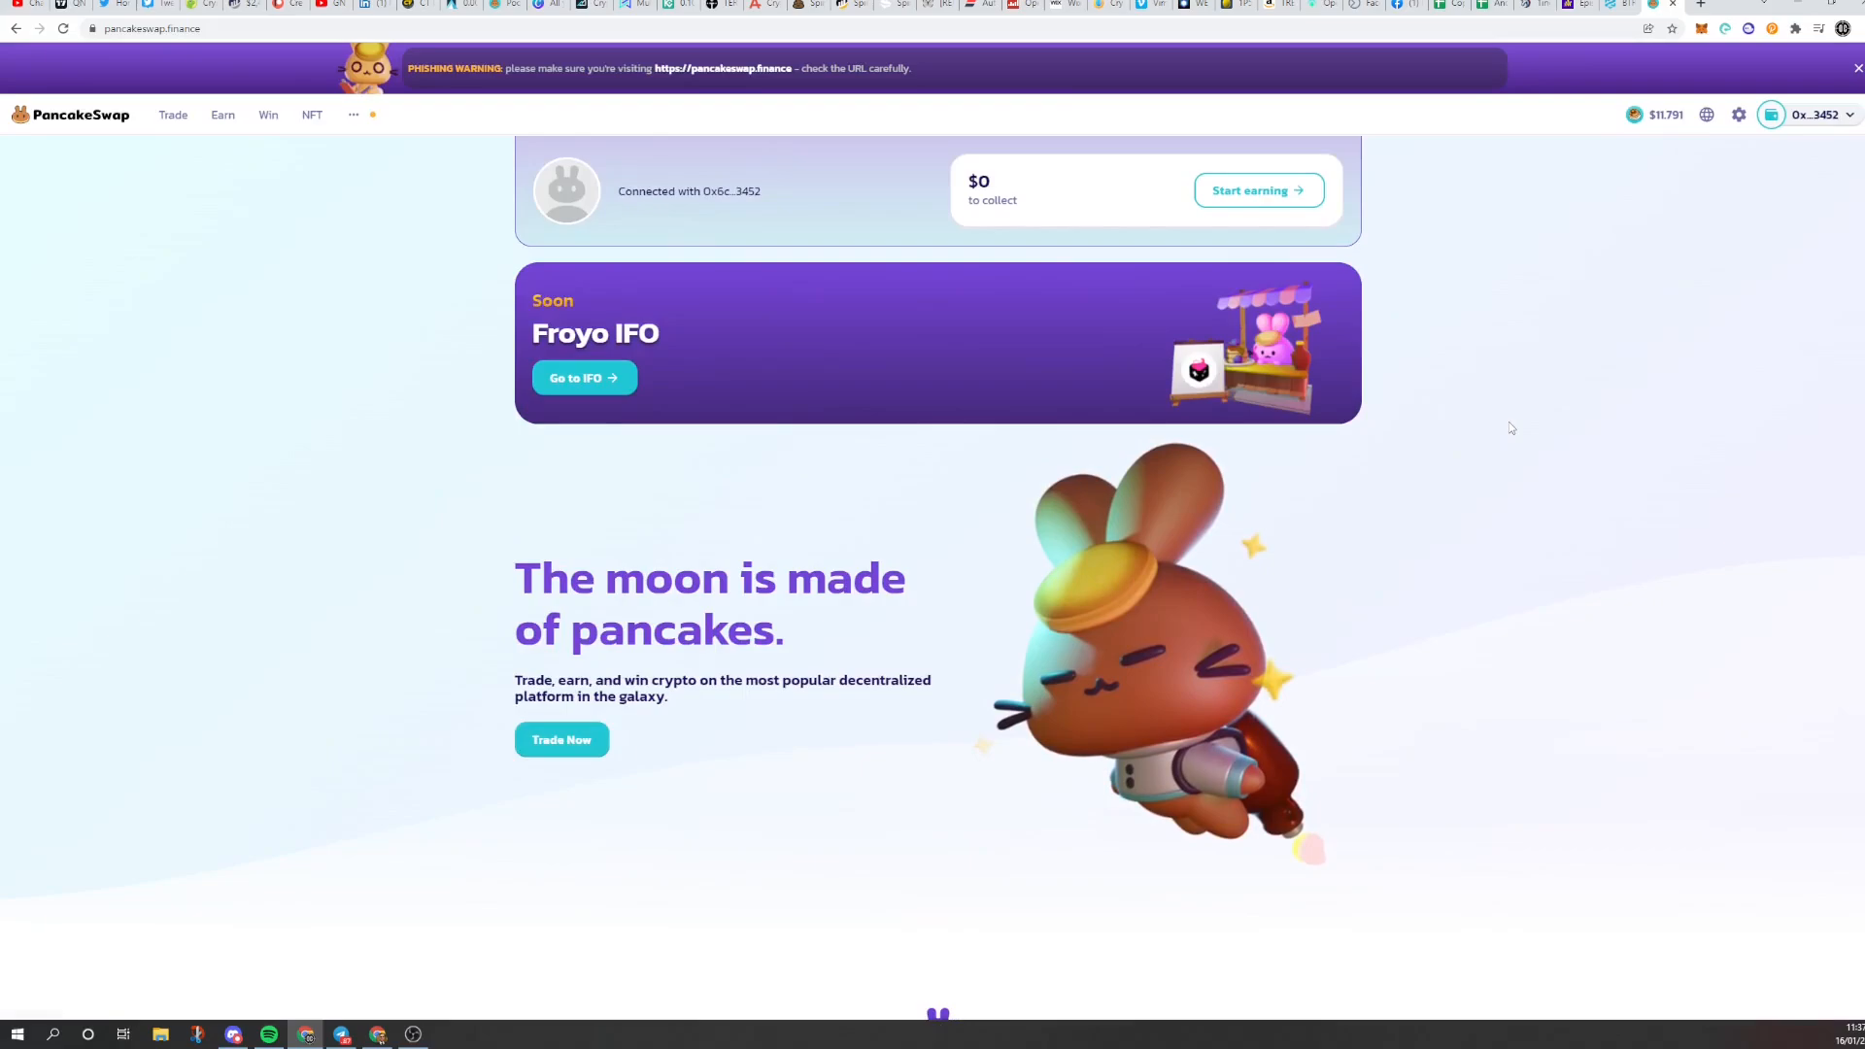
pyautogui.moveTo(1494, 464)
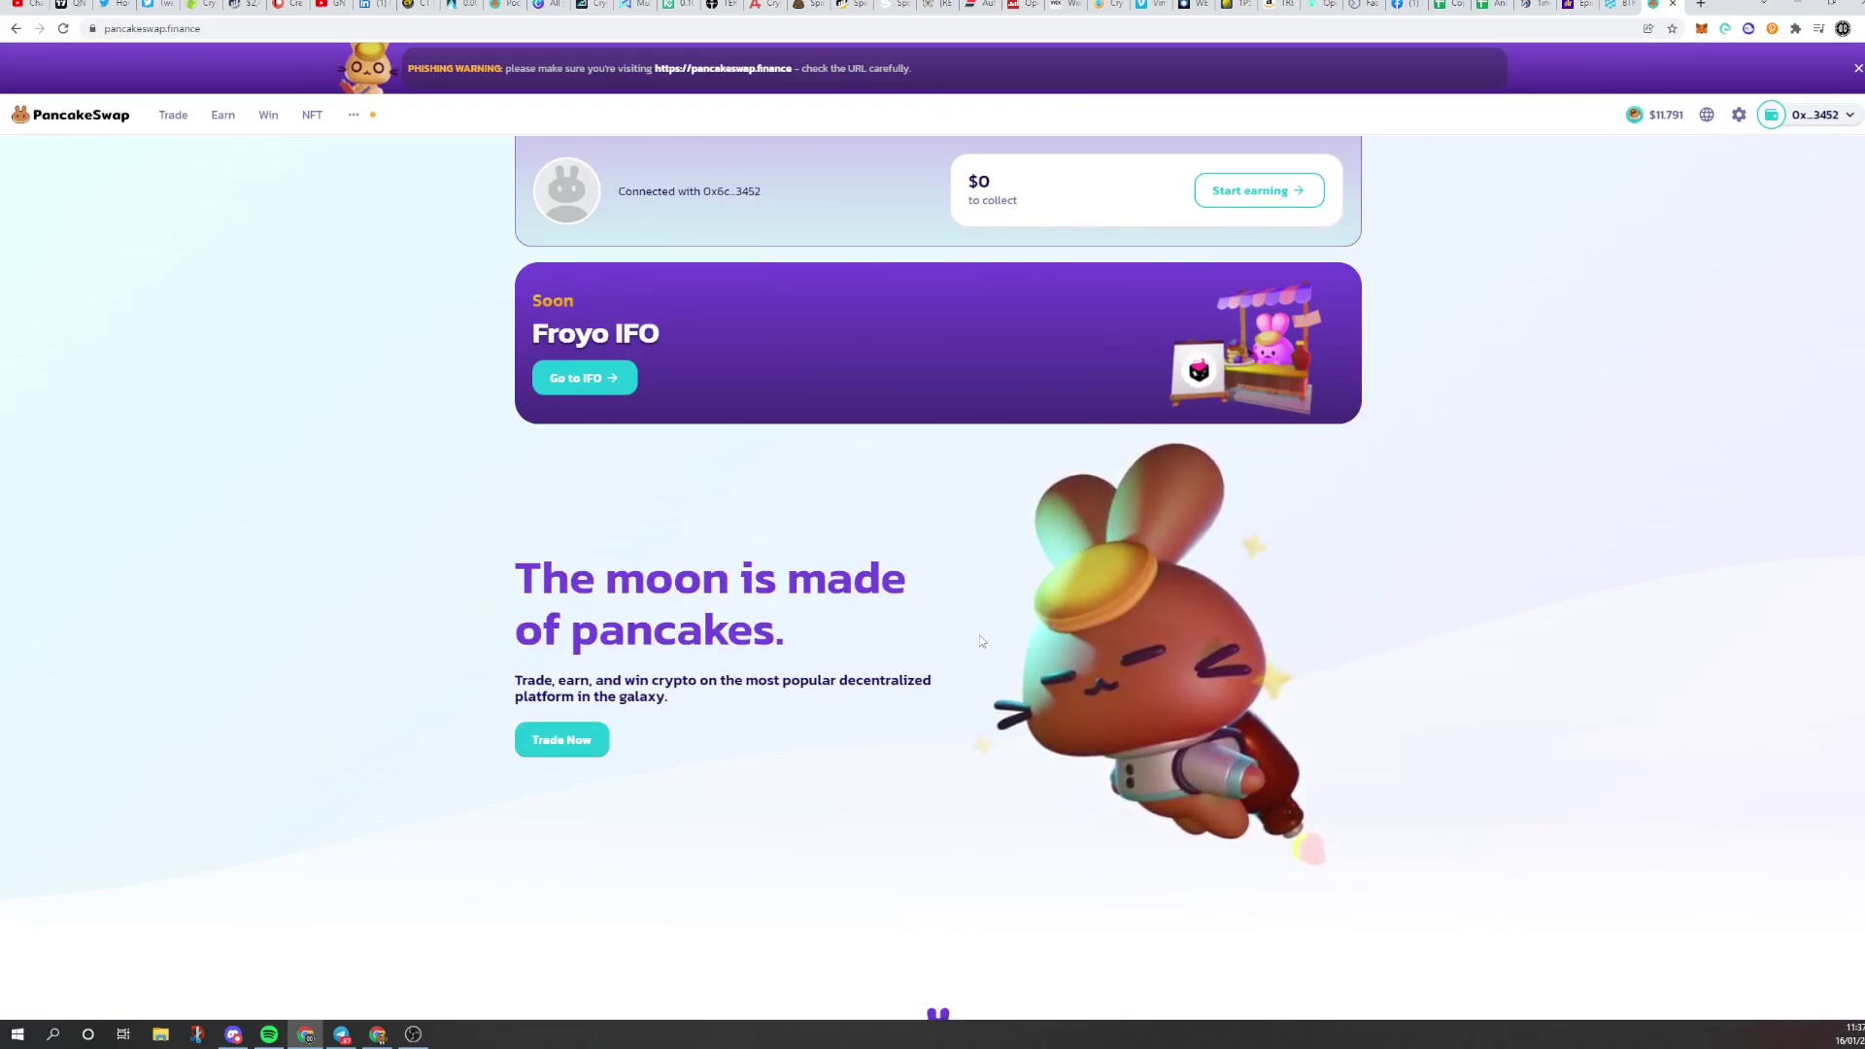
pyautogui.moveTo(111, 937)
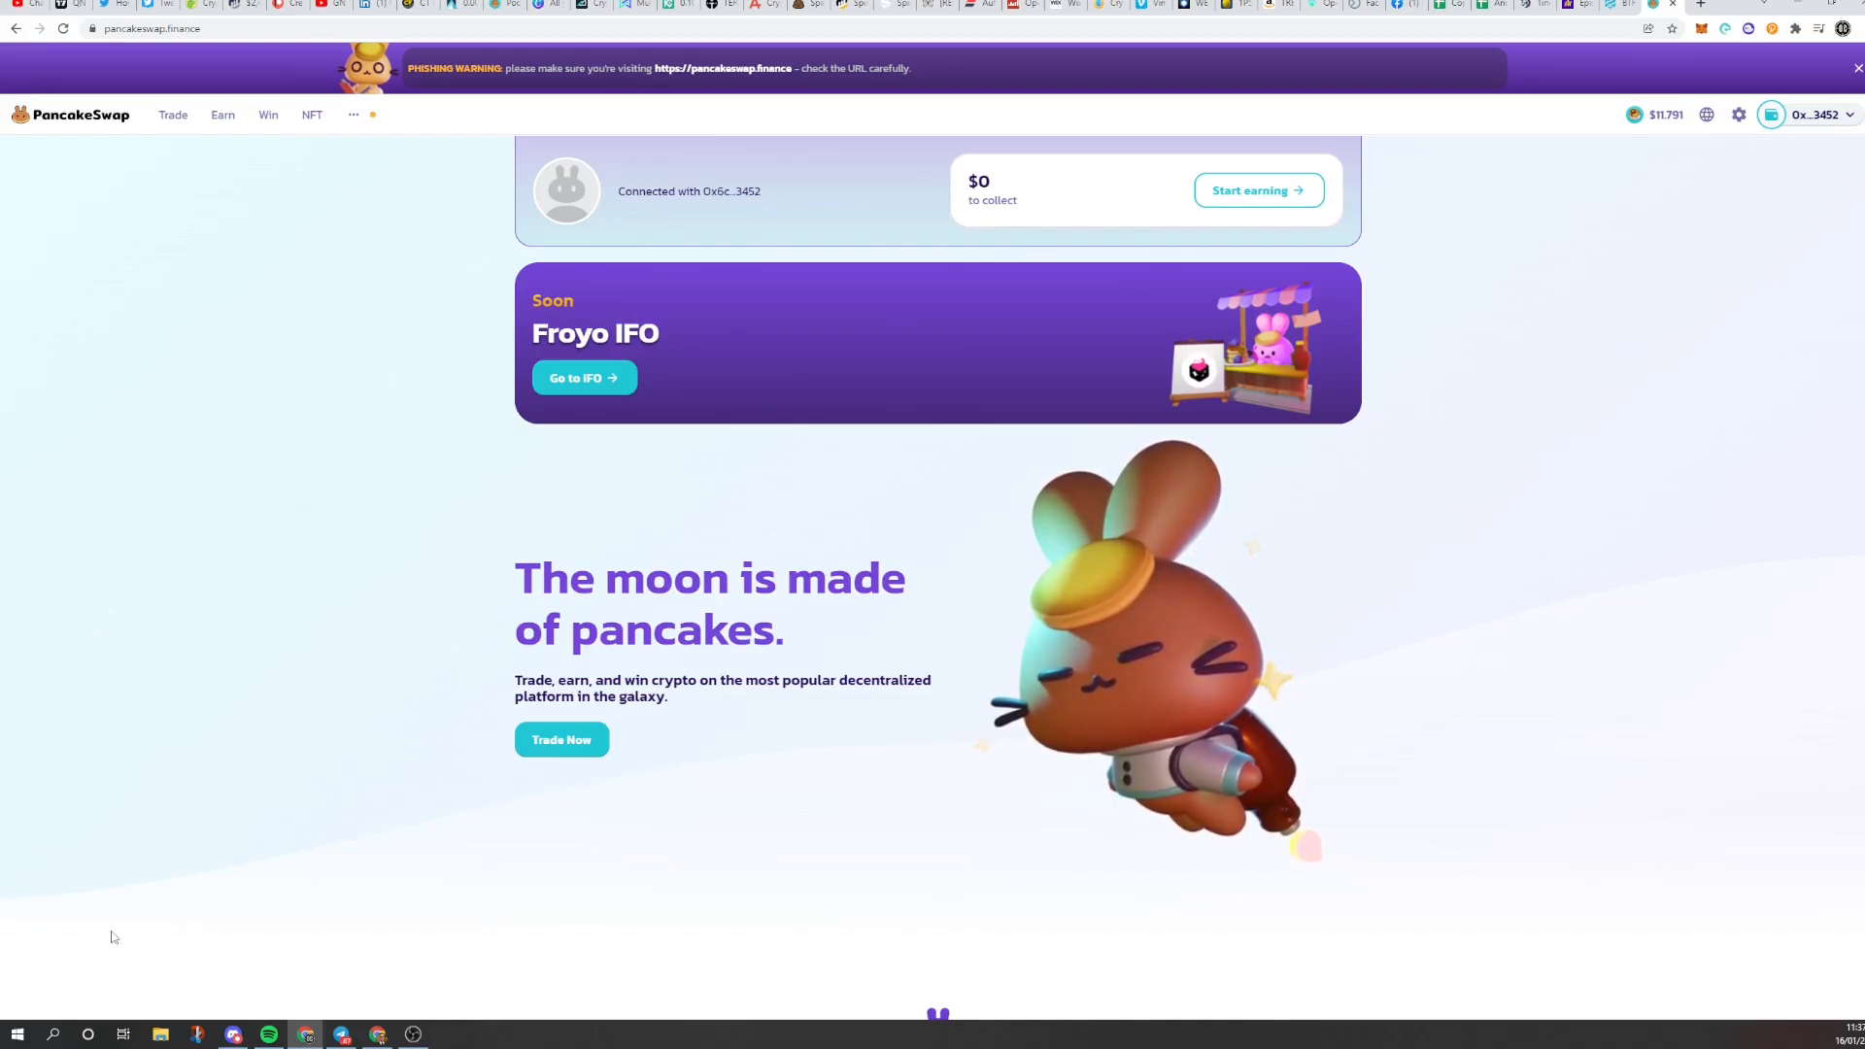
# - Open Trade > Exchange and enter 0.0001 BNB, quoting about 0.00417 CAKE
pyautogui.click(173, 115)
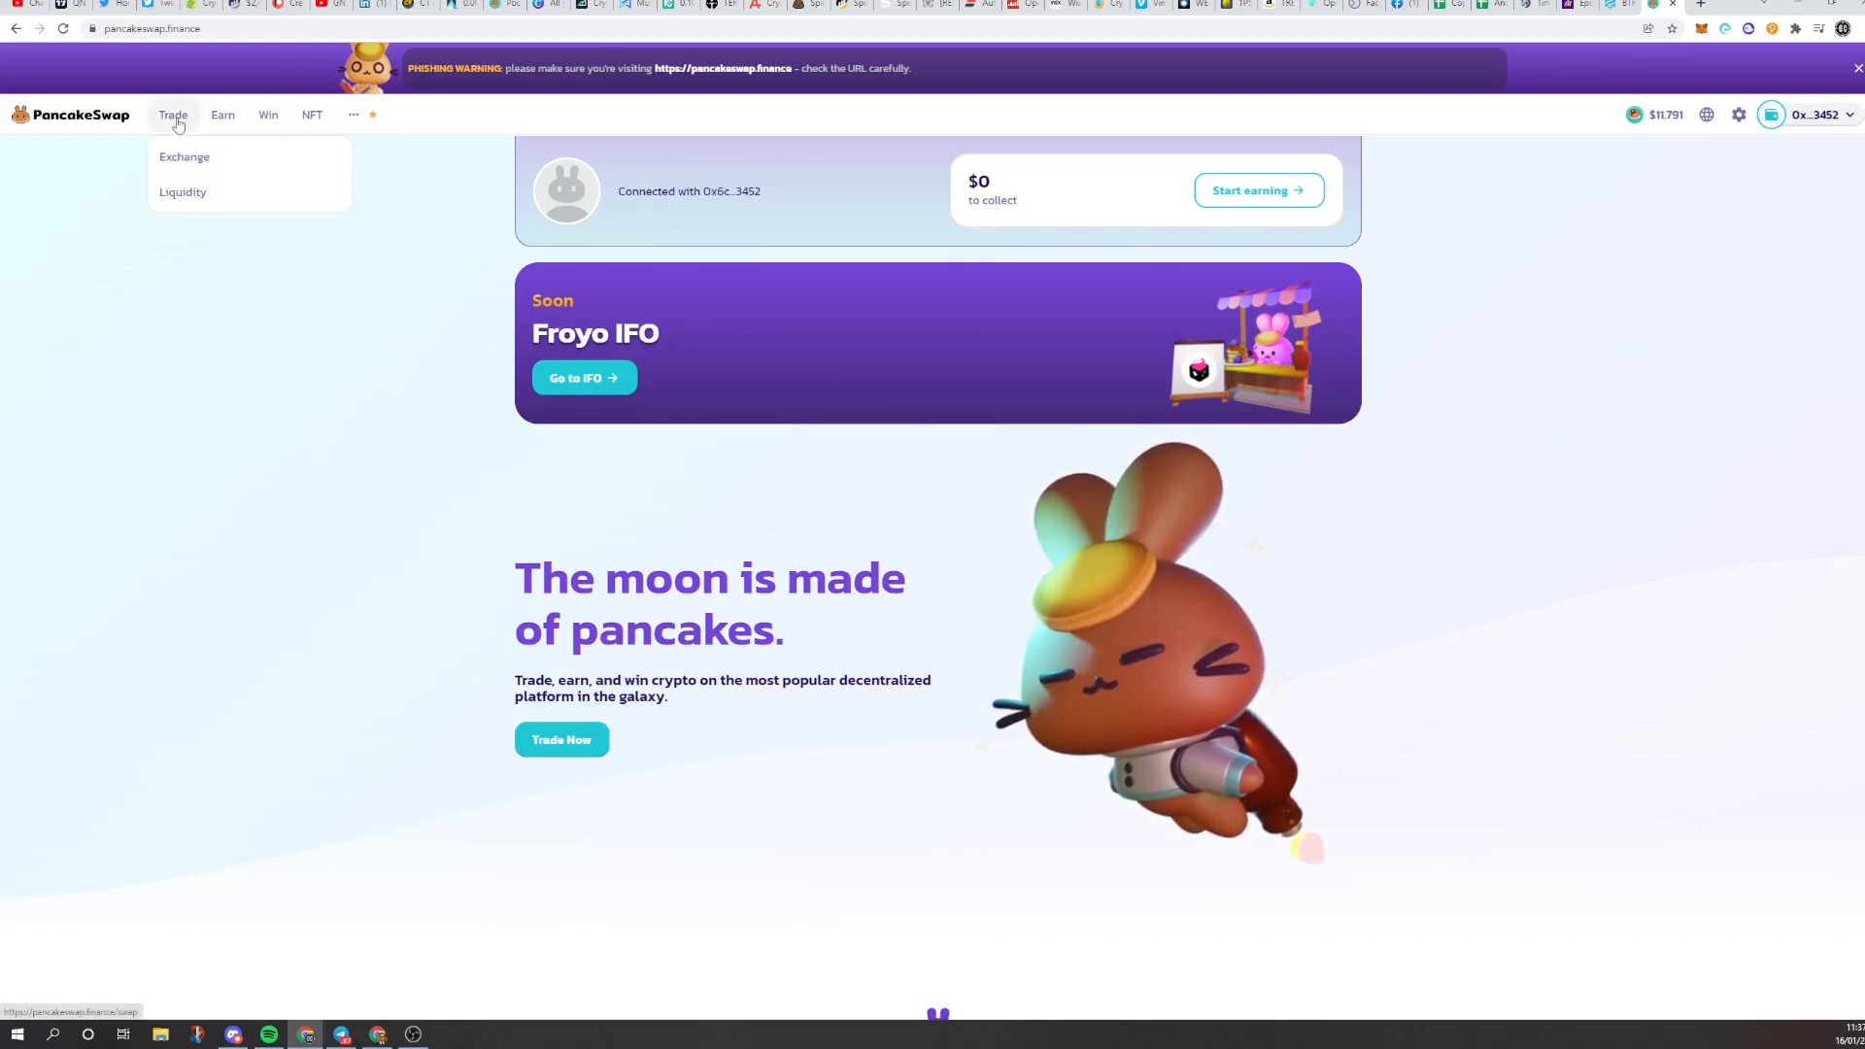
pyautogui.click(184, 157)
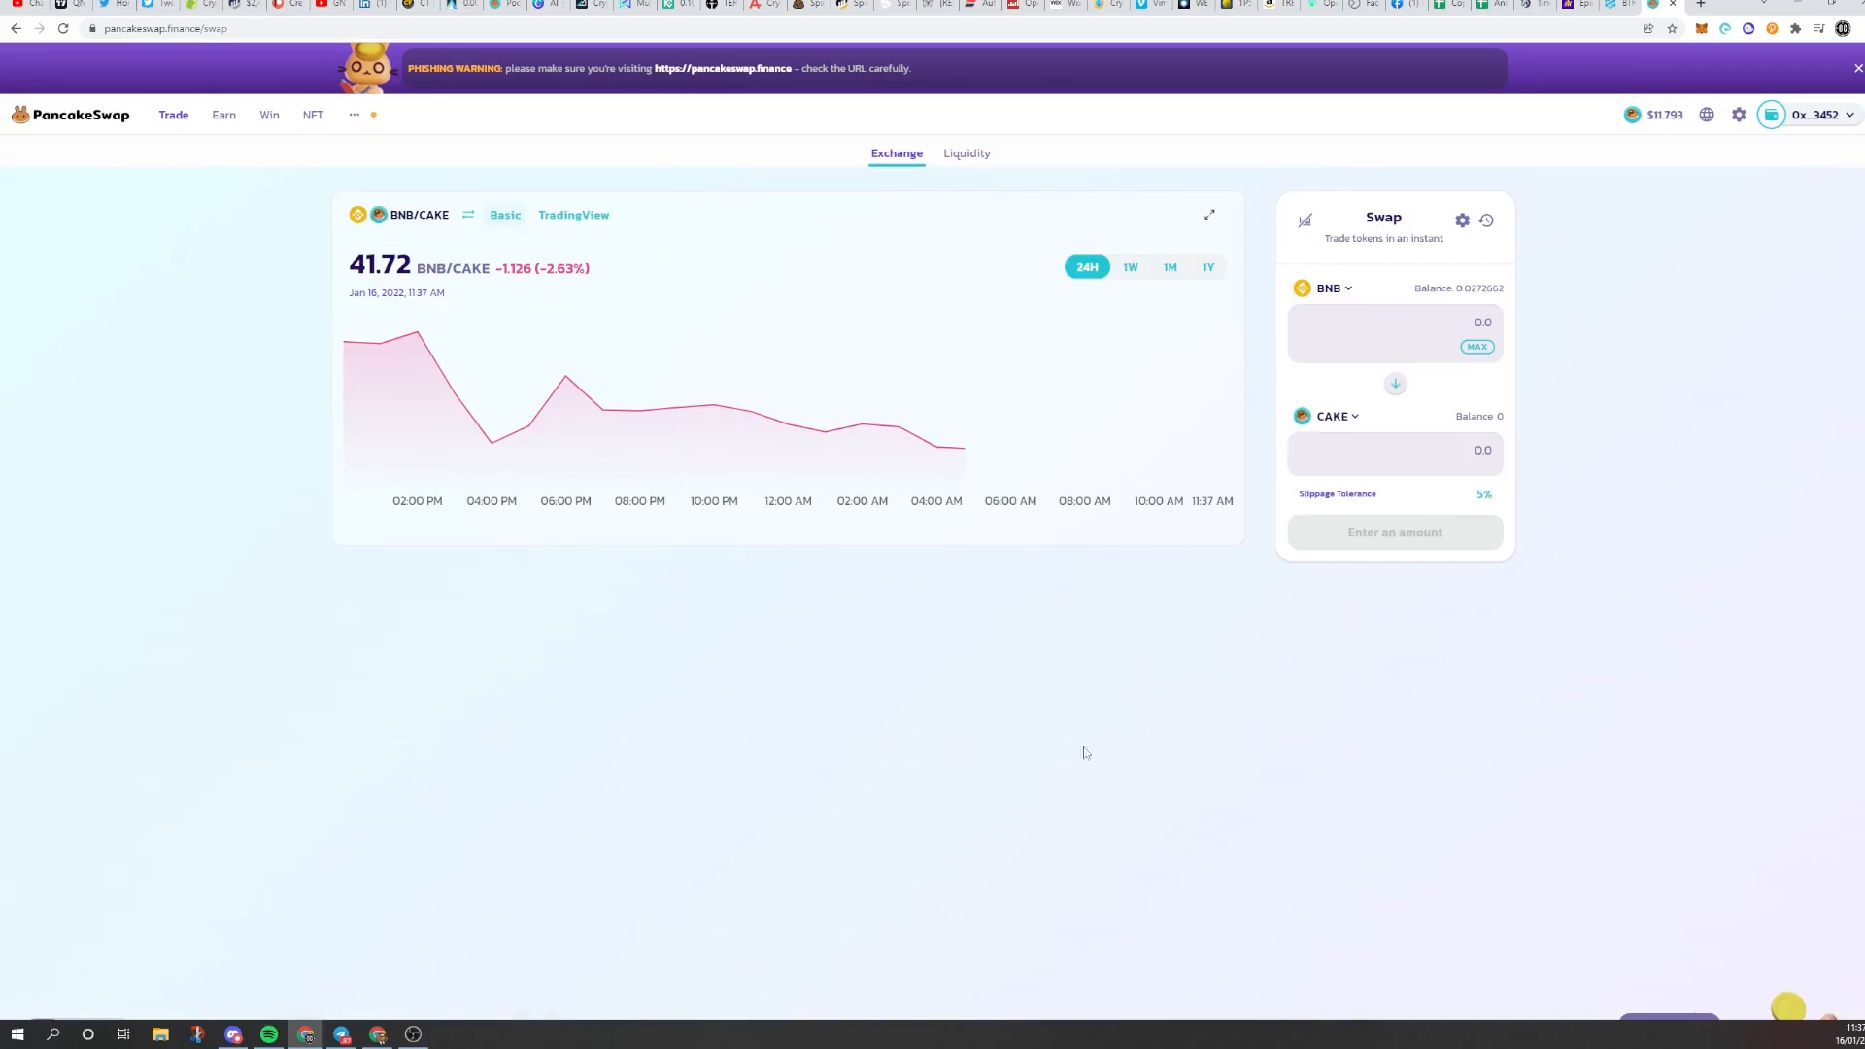
pyautogui.moveTo(713, 432)
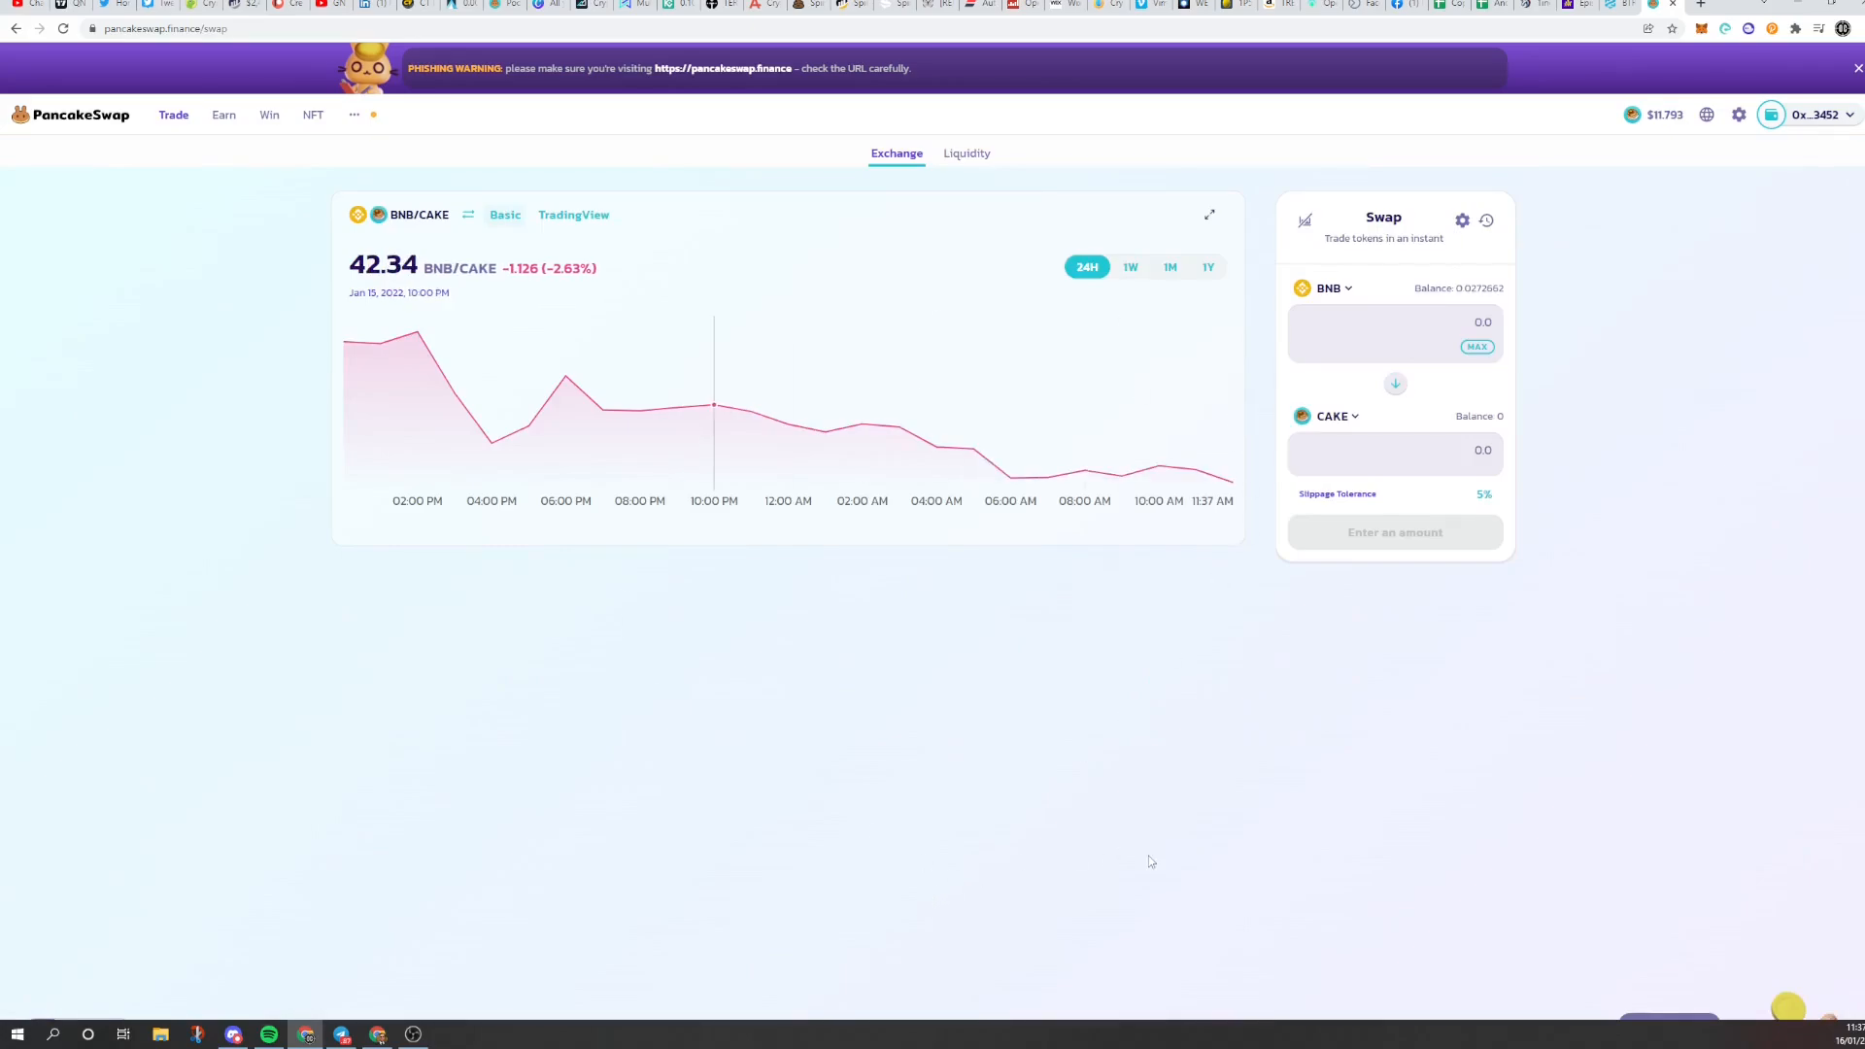
pyautogui.moveTo(1536, 781)
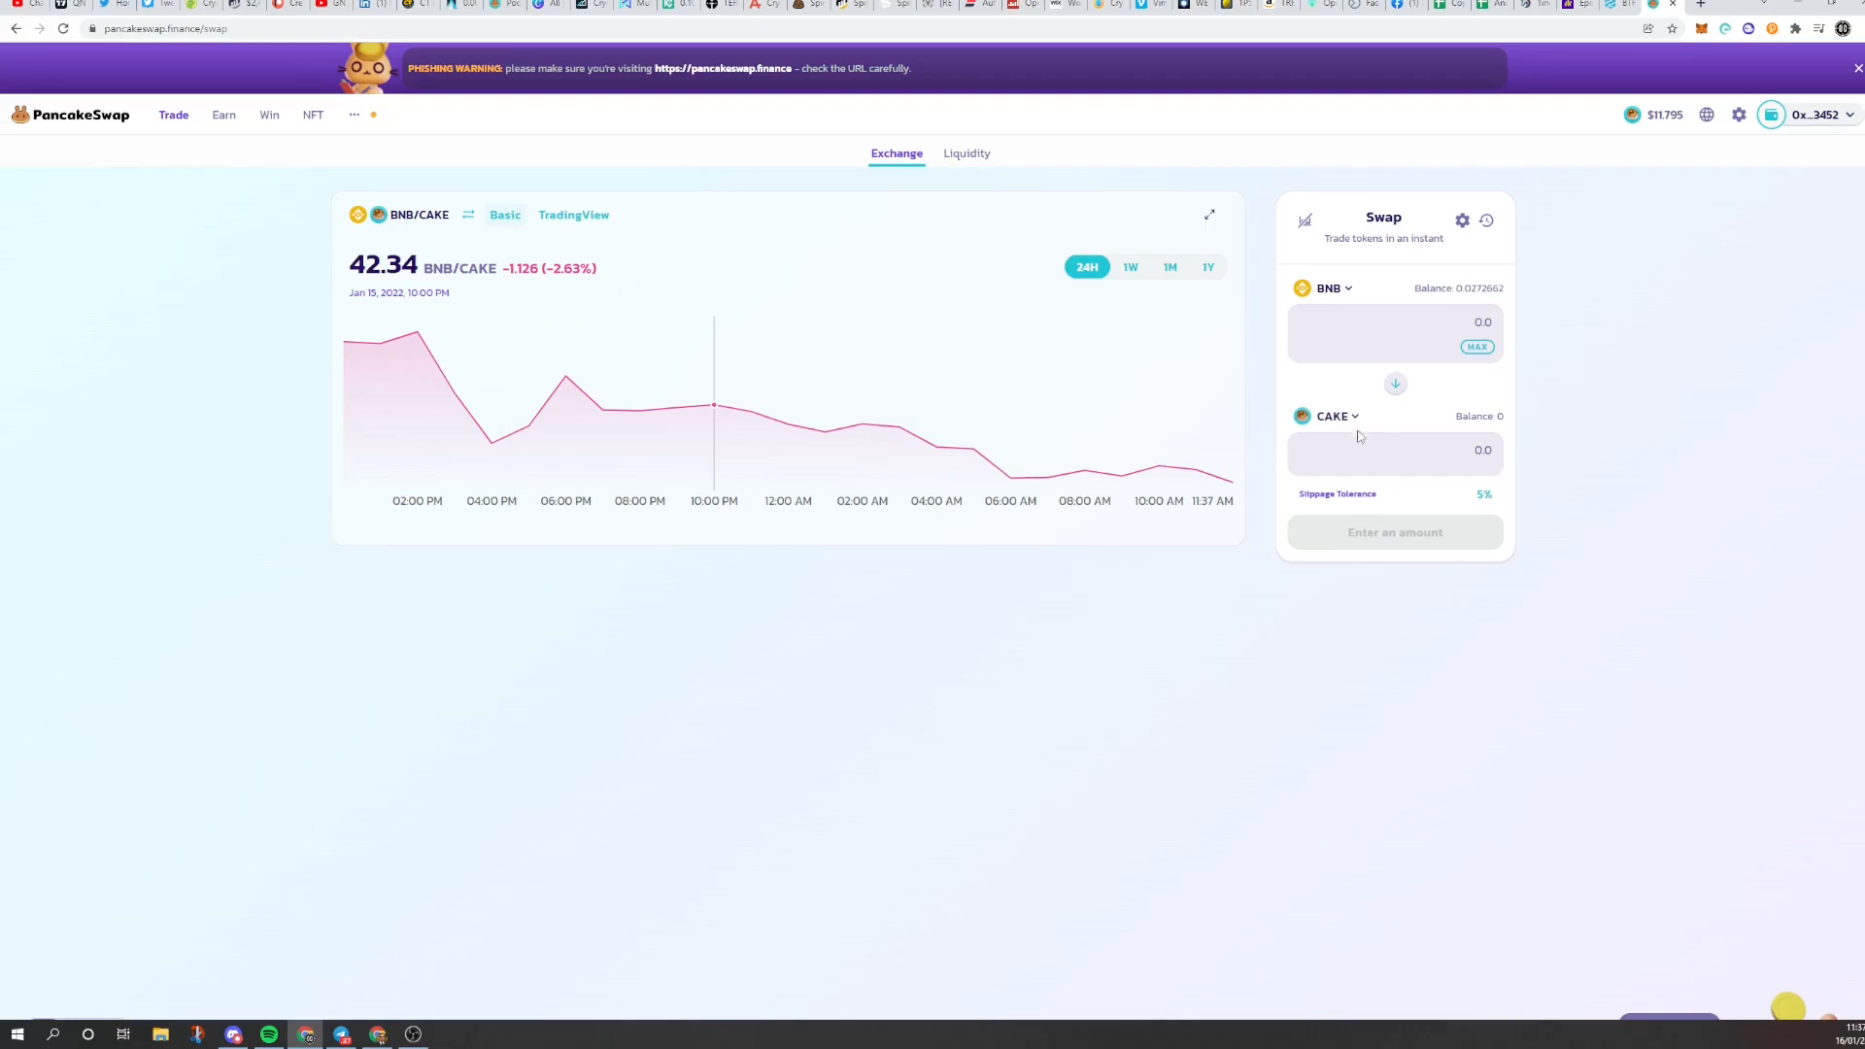
pyautogui.moveTo(1356, 426)
pyautogui.write('0')
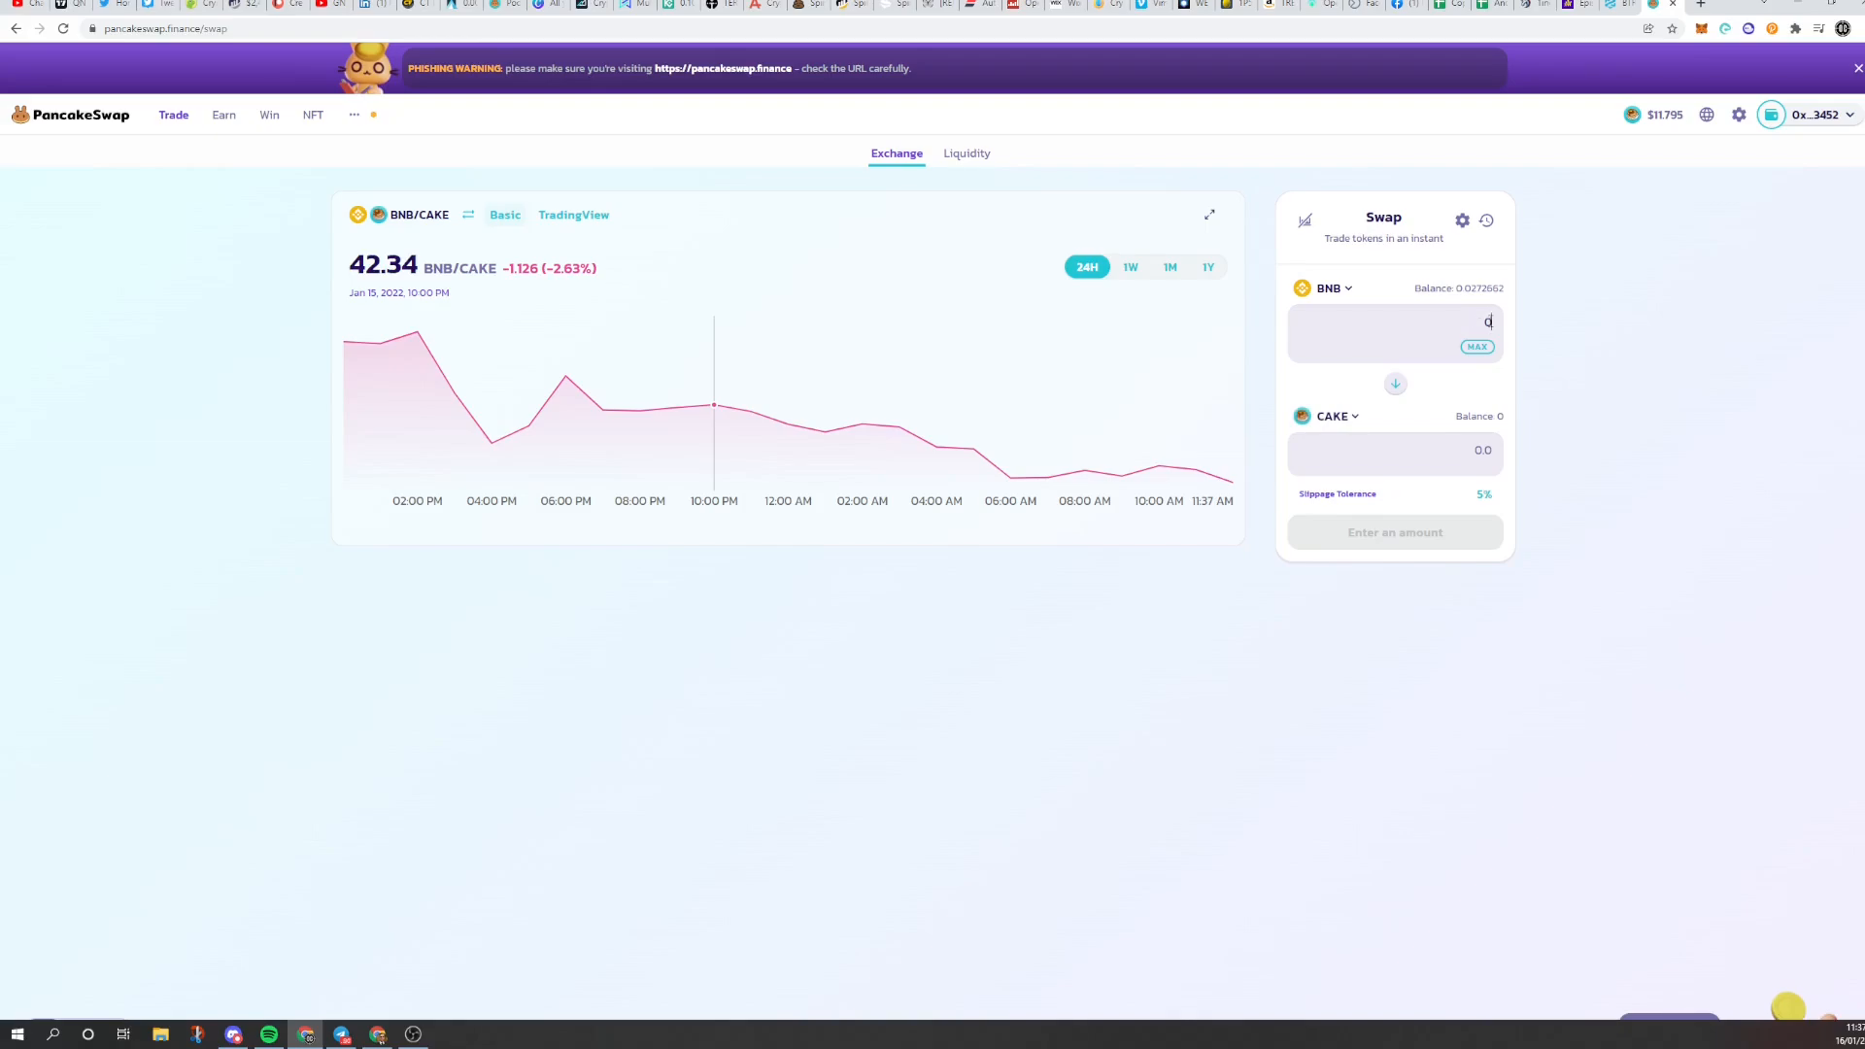
pyautogui.write('.0001')
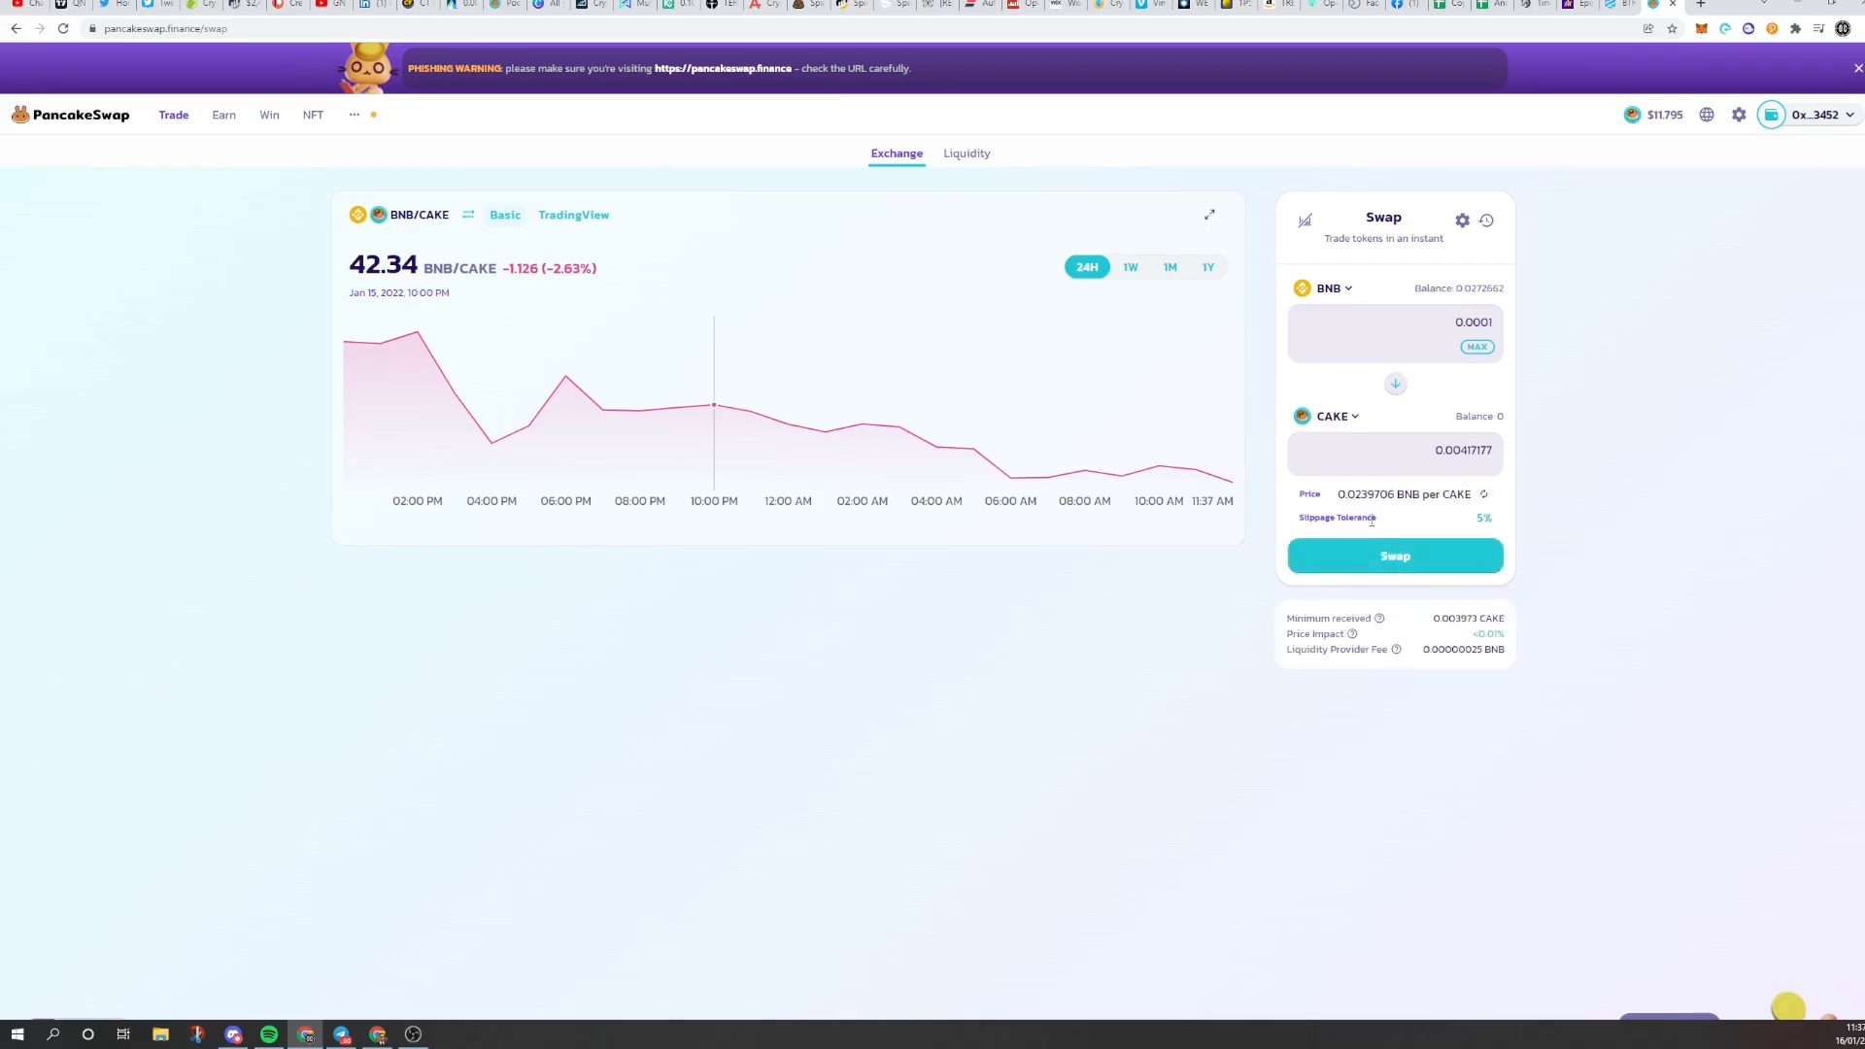
# - Swap 0.0001 BNB for CAKE, accepting the price update and approving in MetaMask
pyautogui.click(1395, 555)
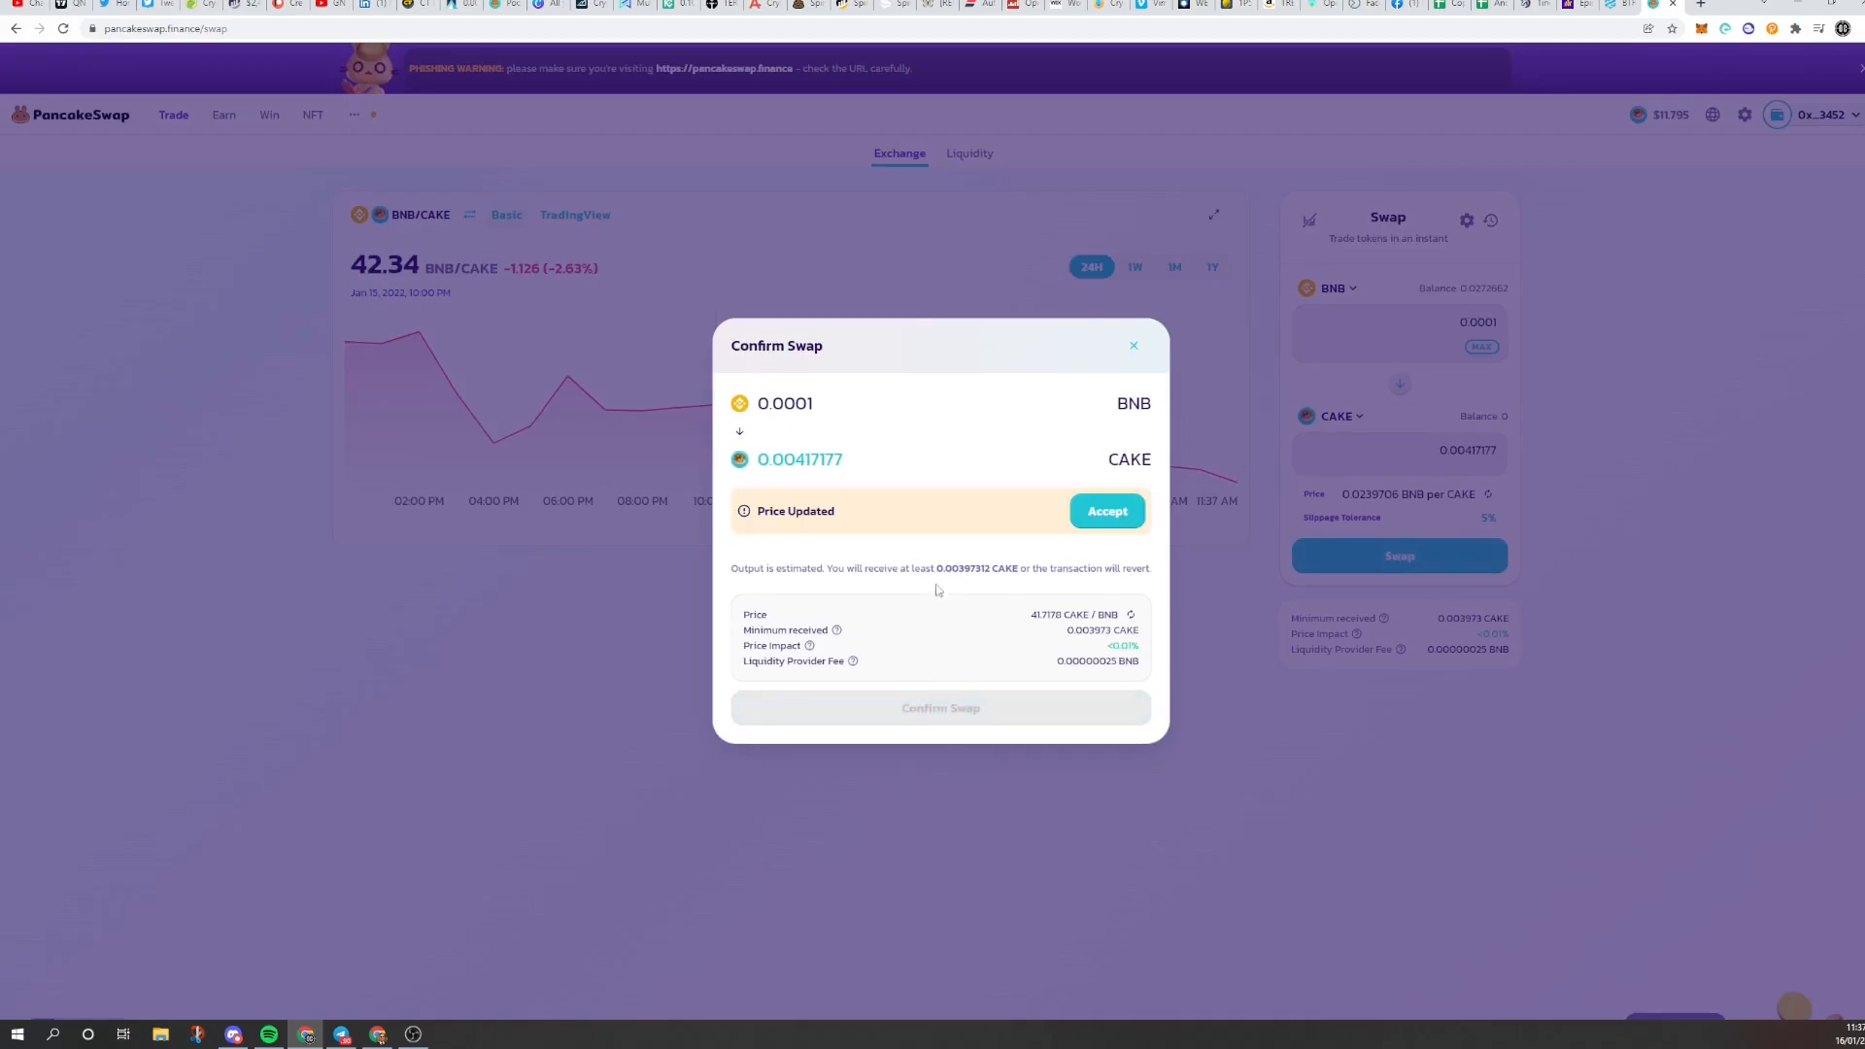
pyautogui.click(1106, 511)
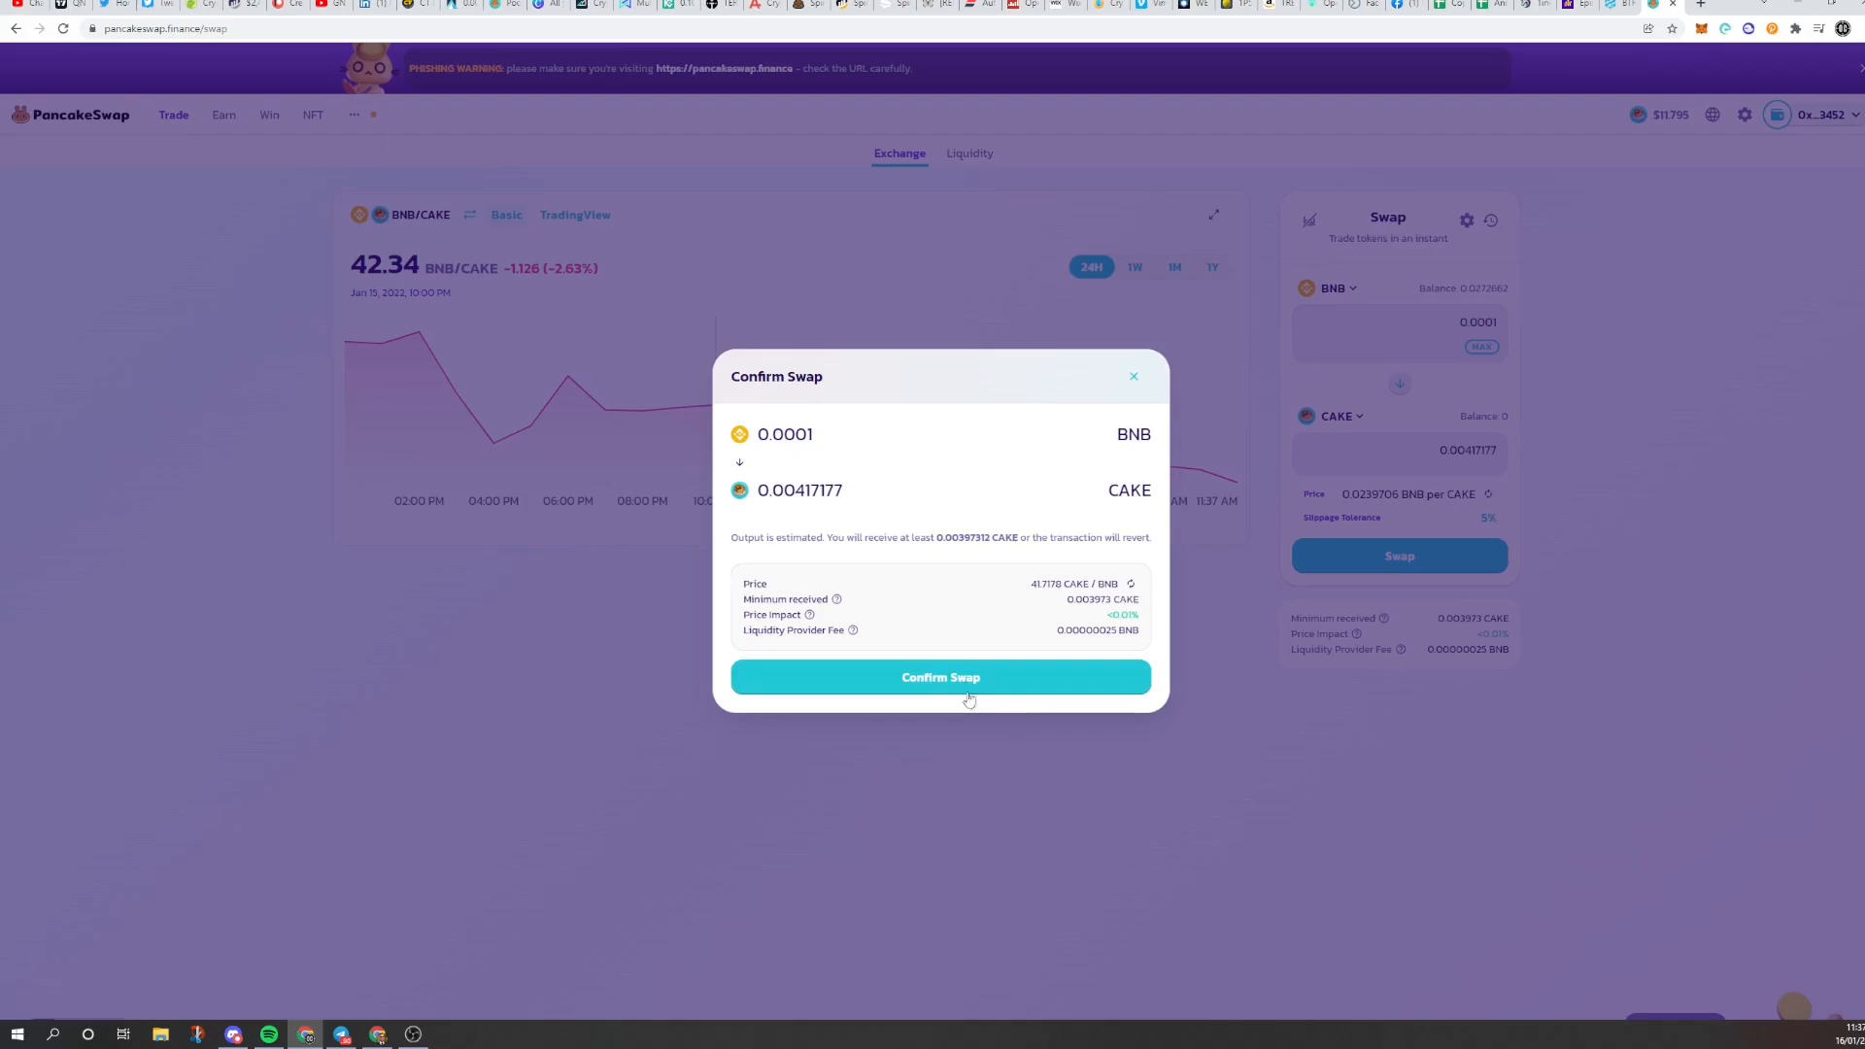
pyautogui.click(940, 677)
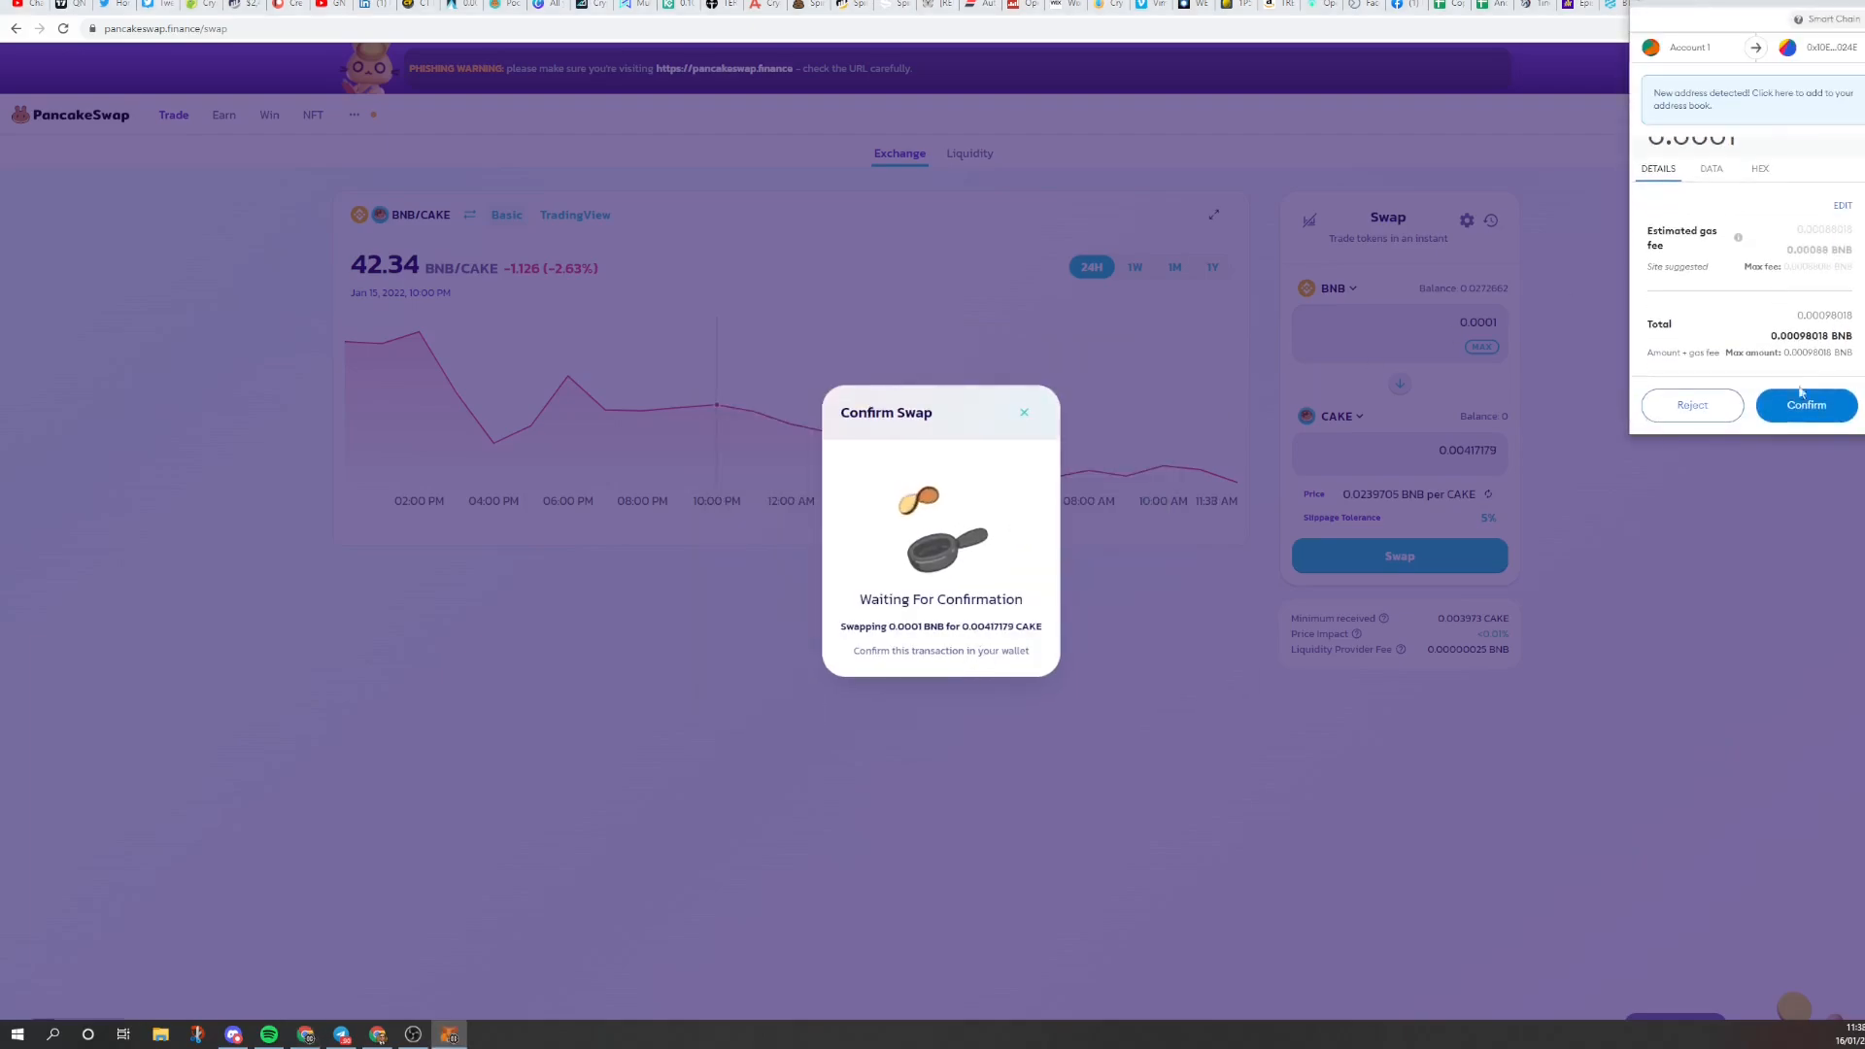
pyautogui.click(1806, 405)
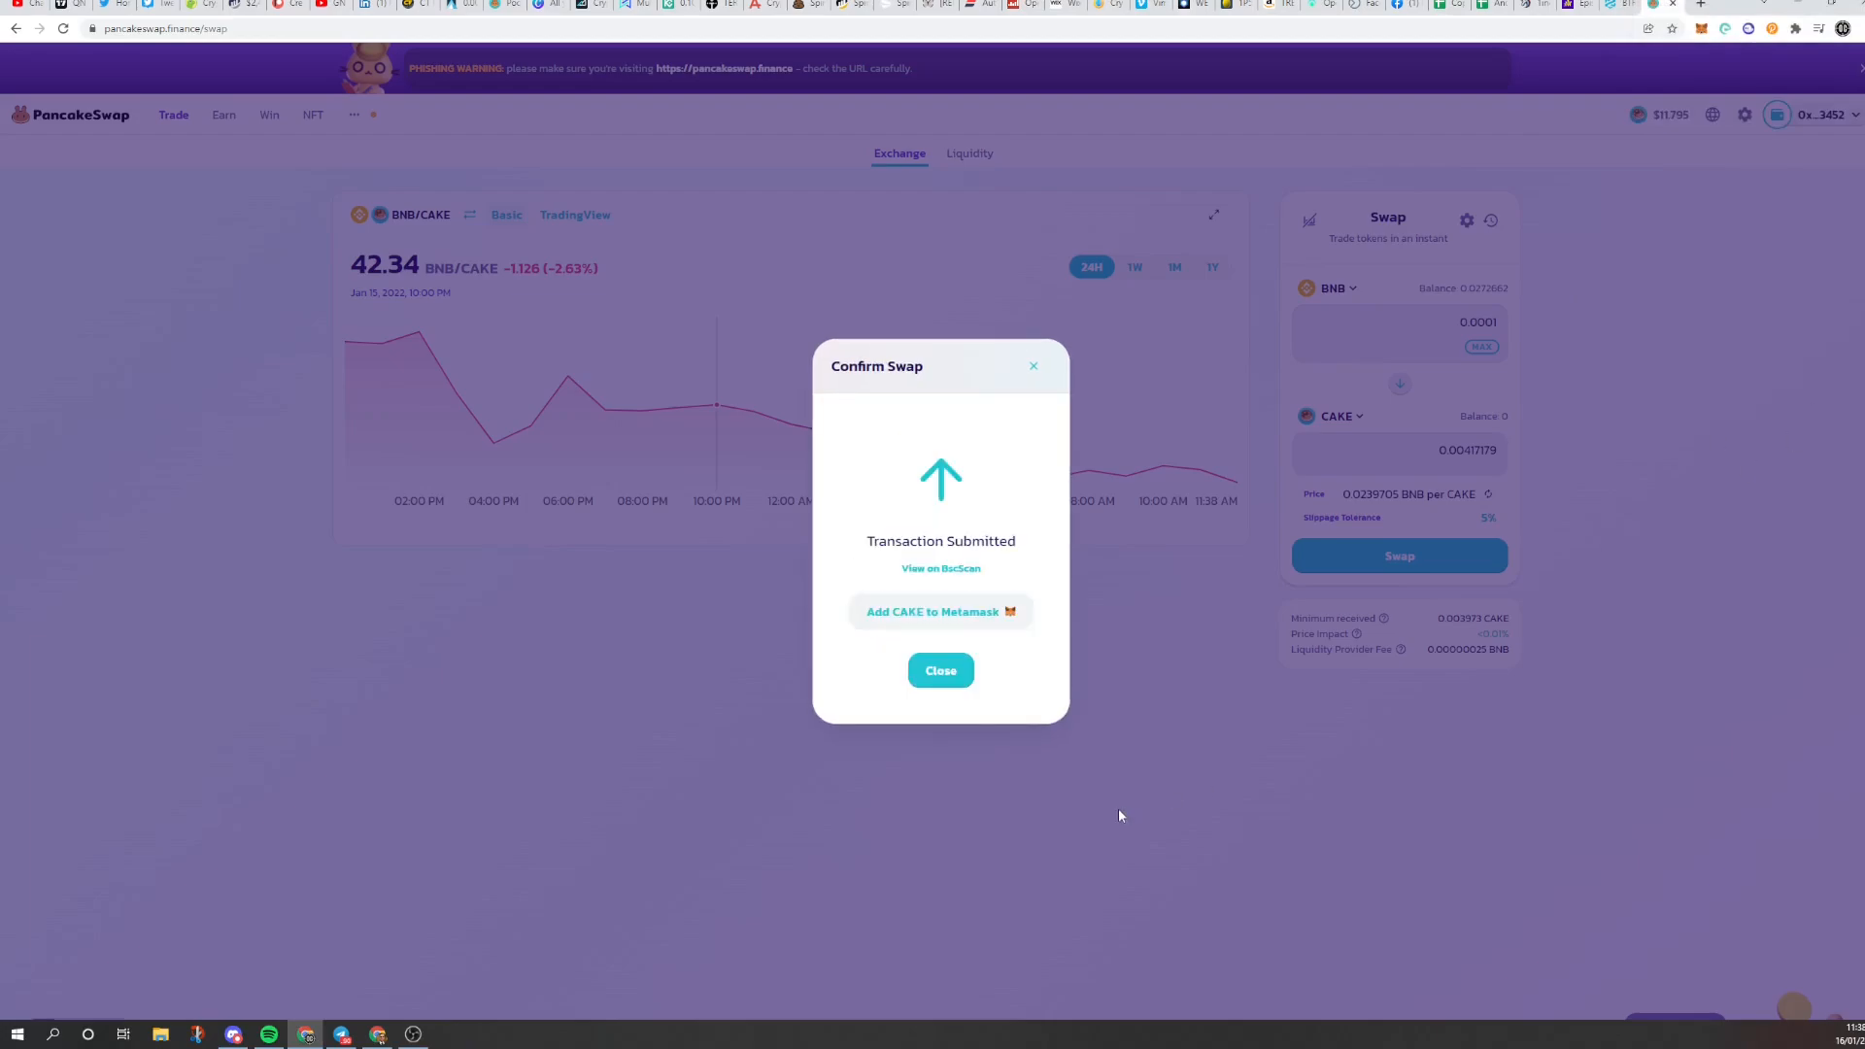
pyautogui.click(940, 670)
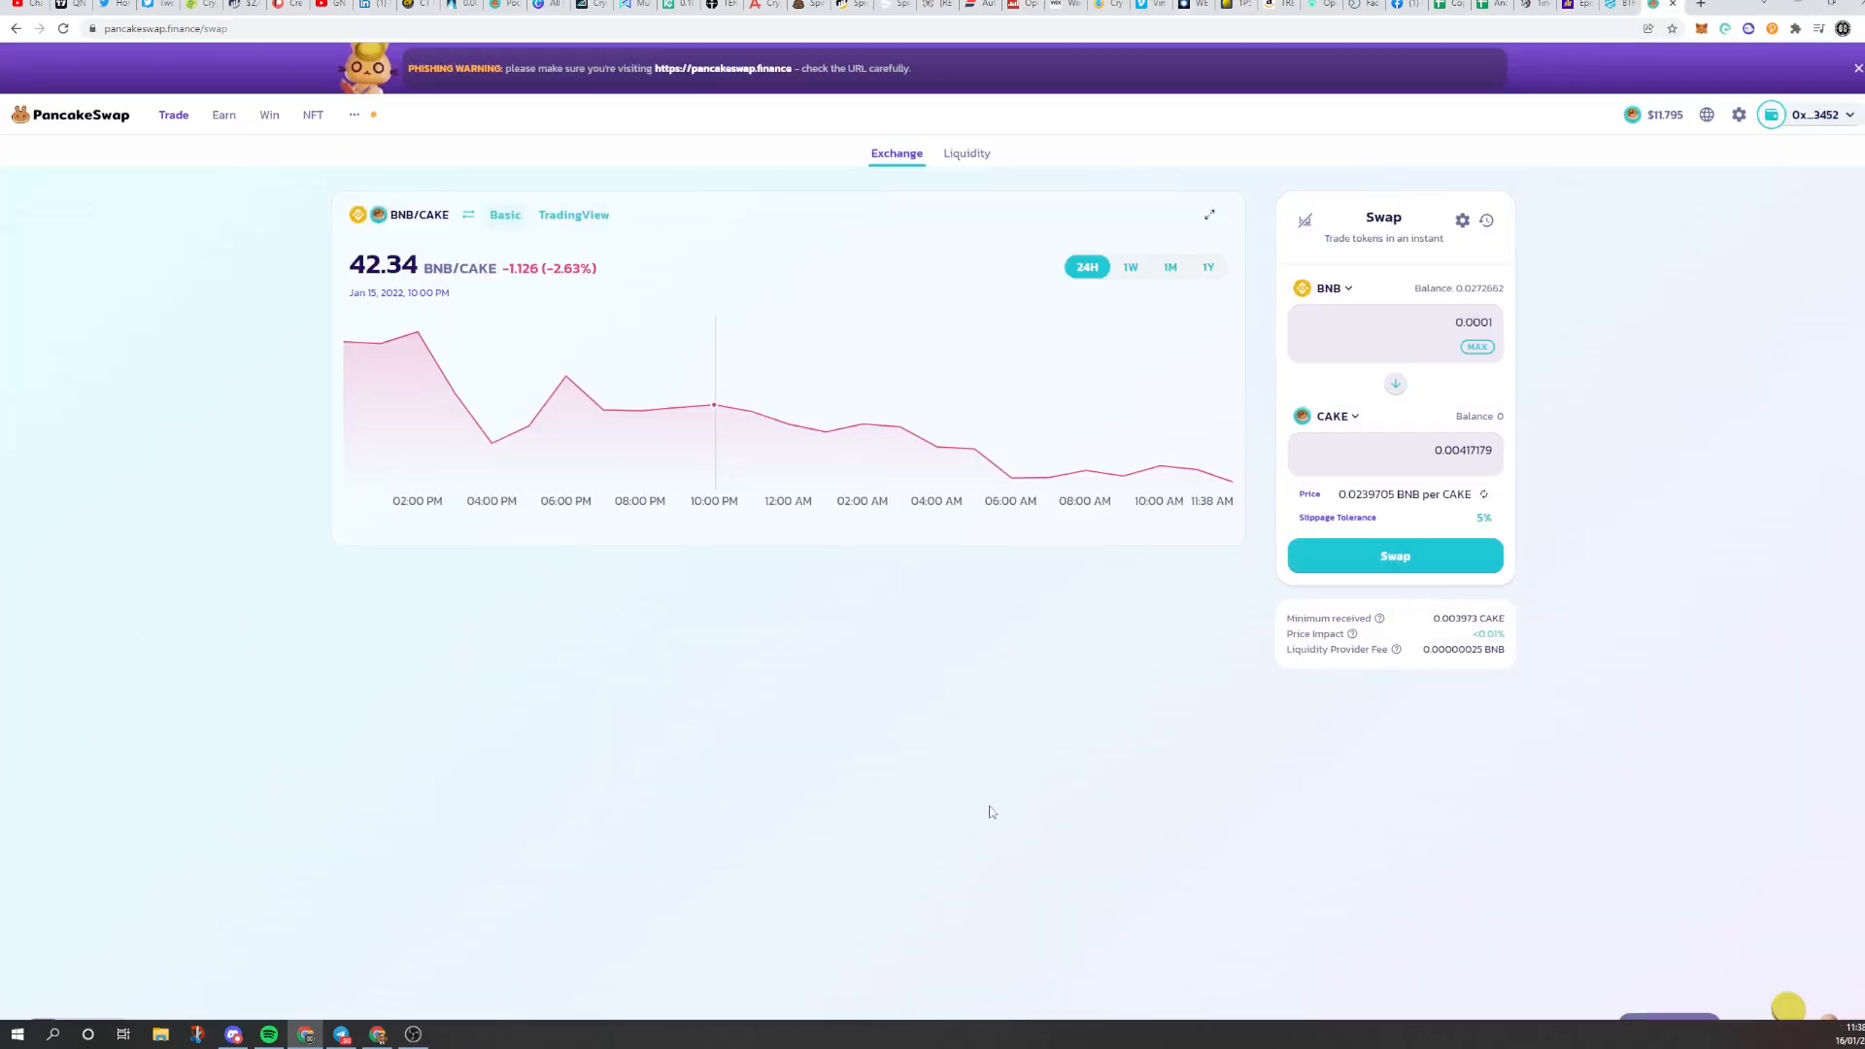
pyautogui.moveTo(1273, 923)
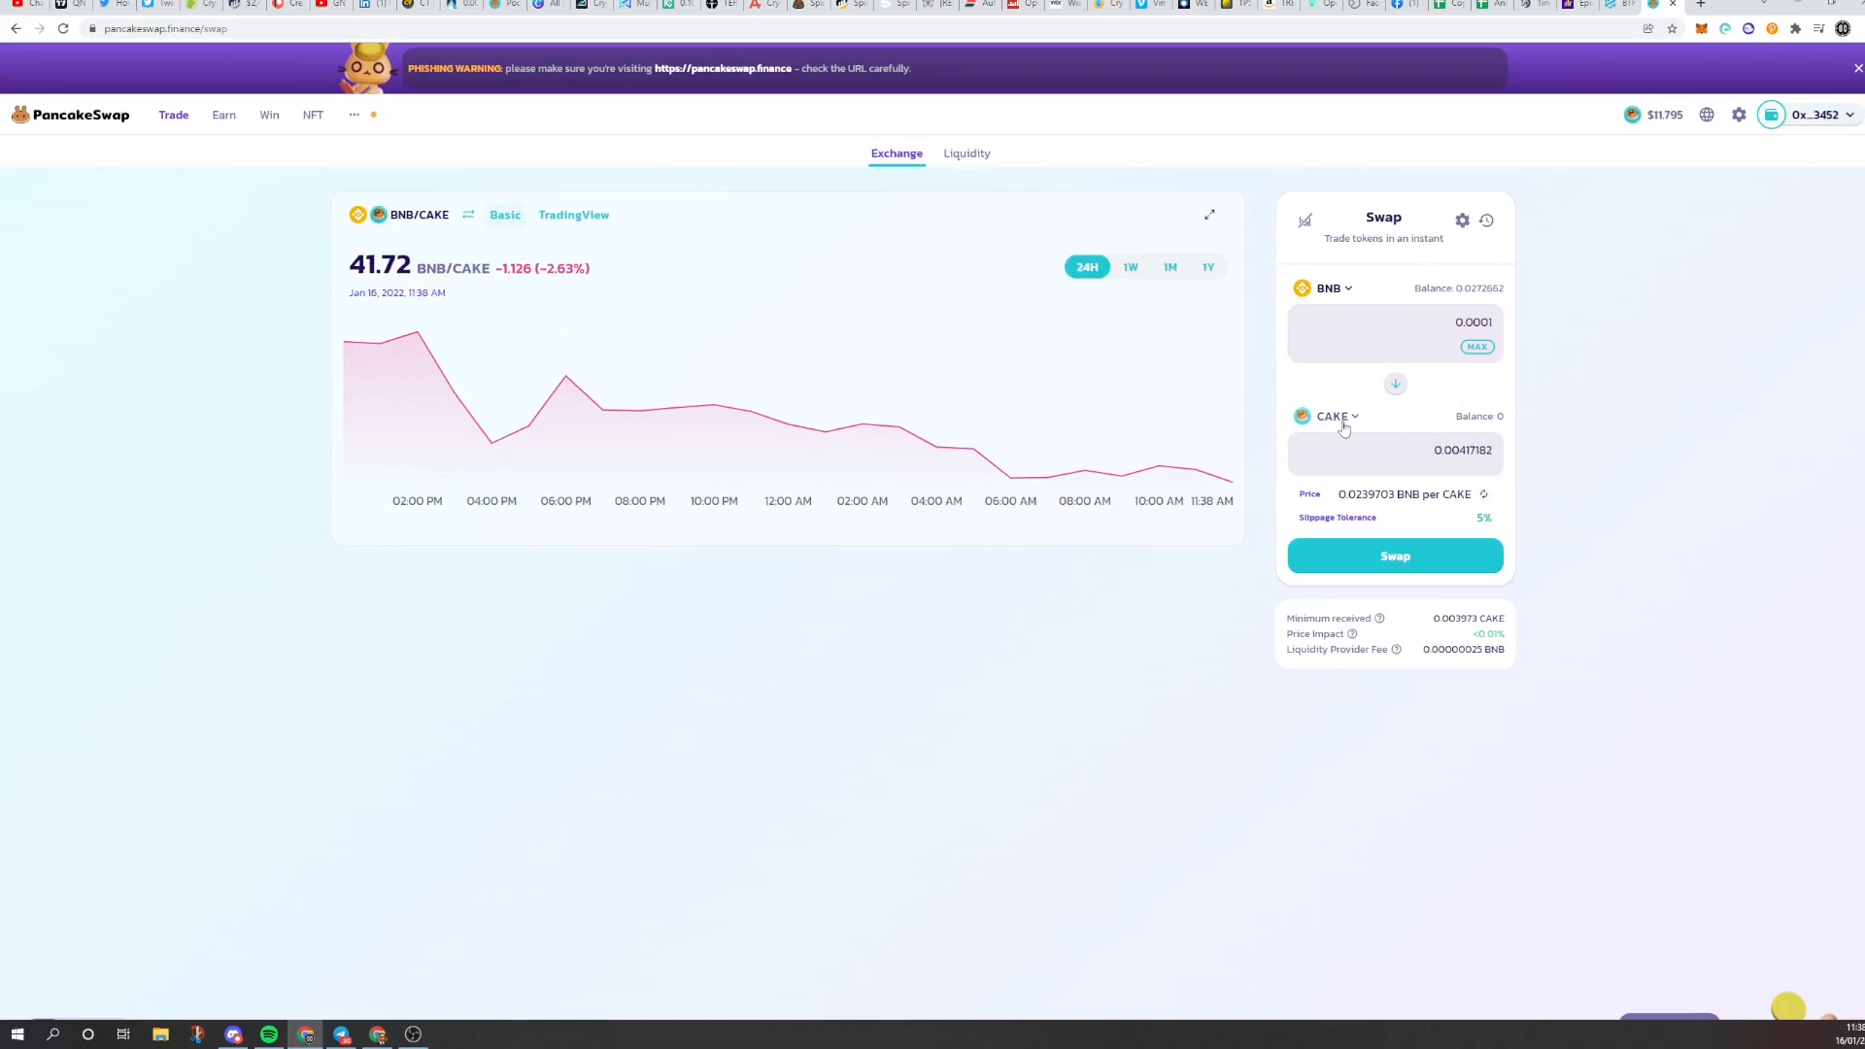
pyautogui.click(1332, 416)
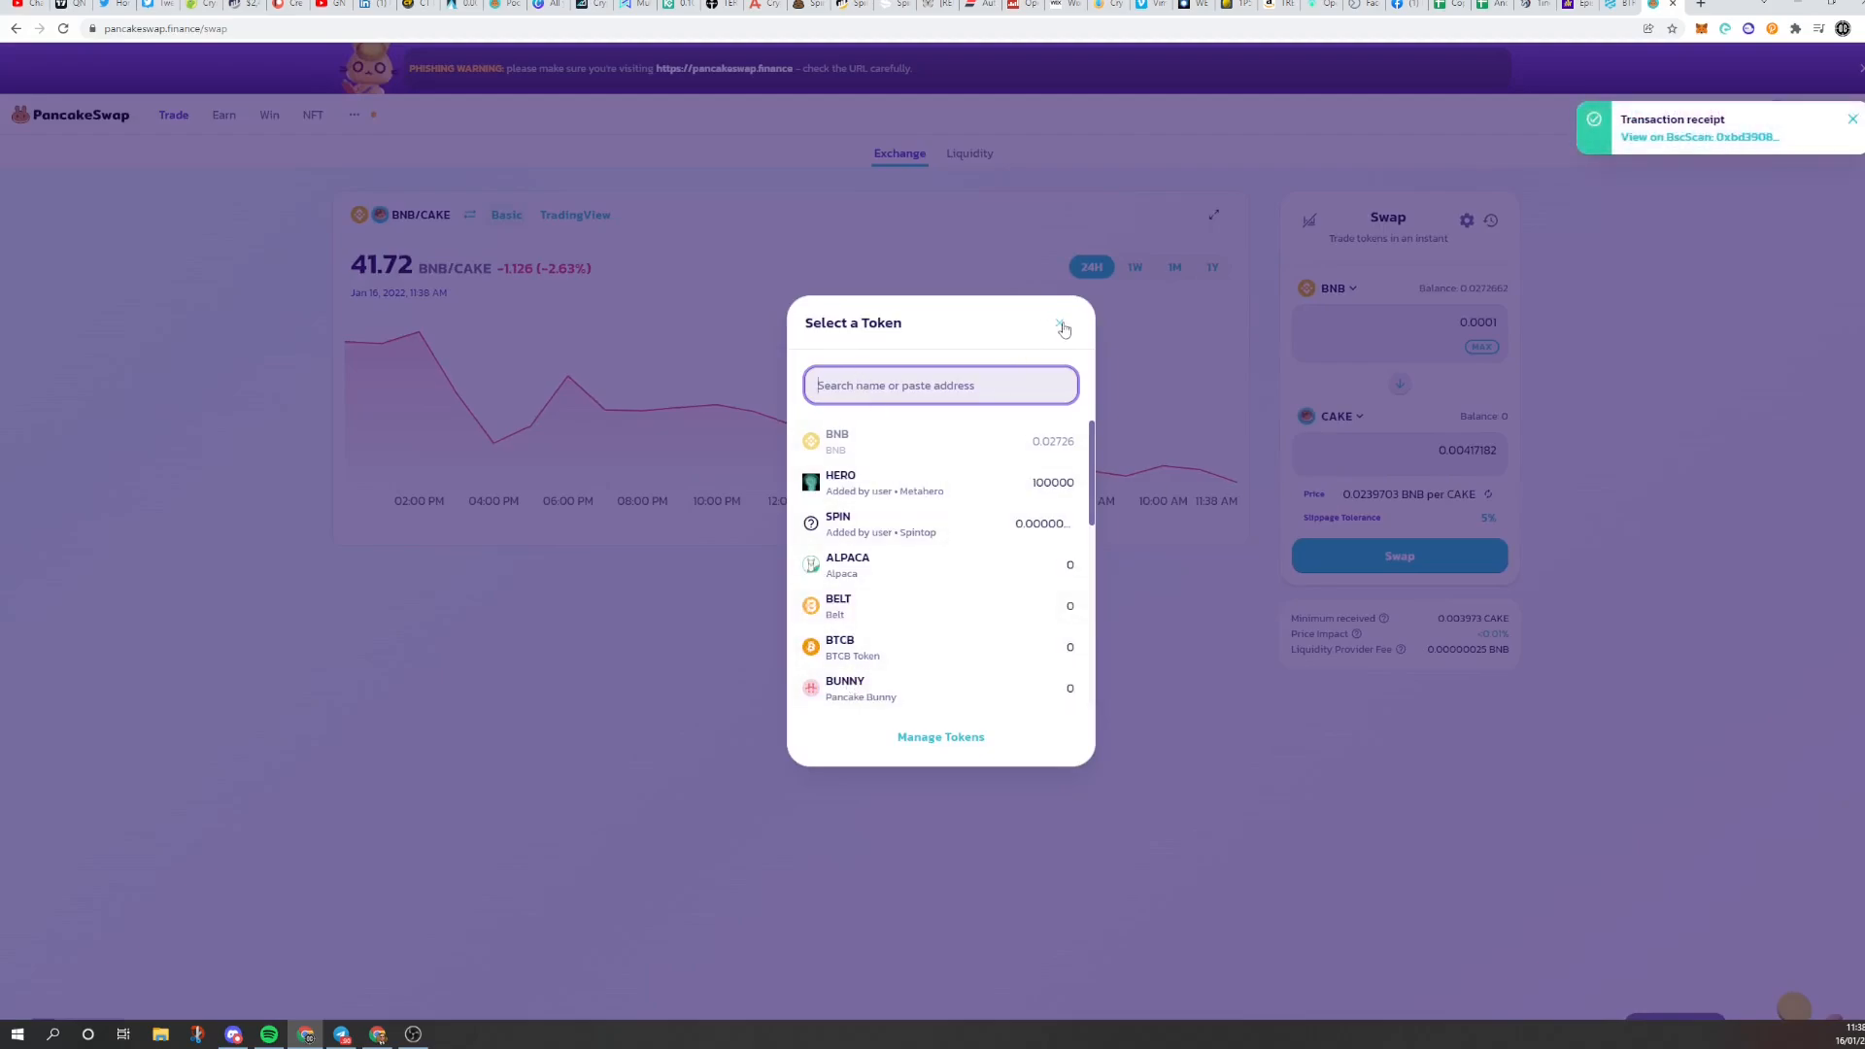
pyautogui.click(1064, 326)
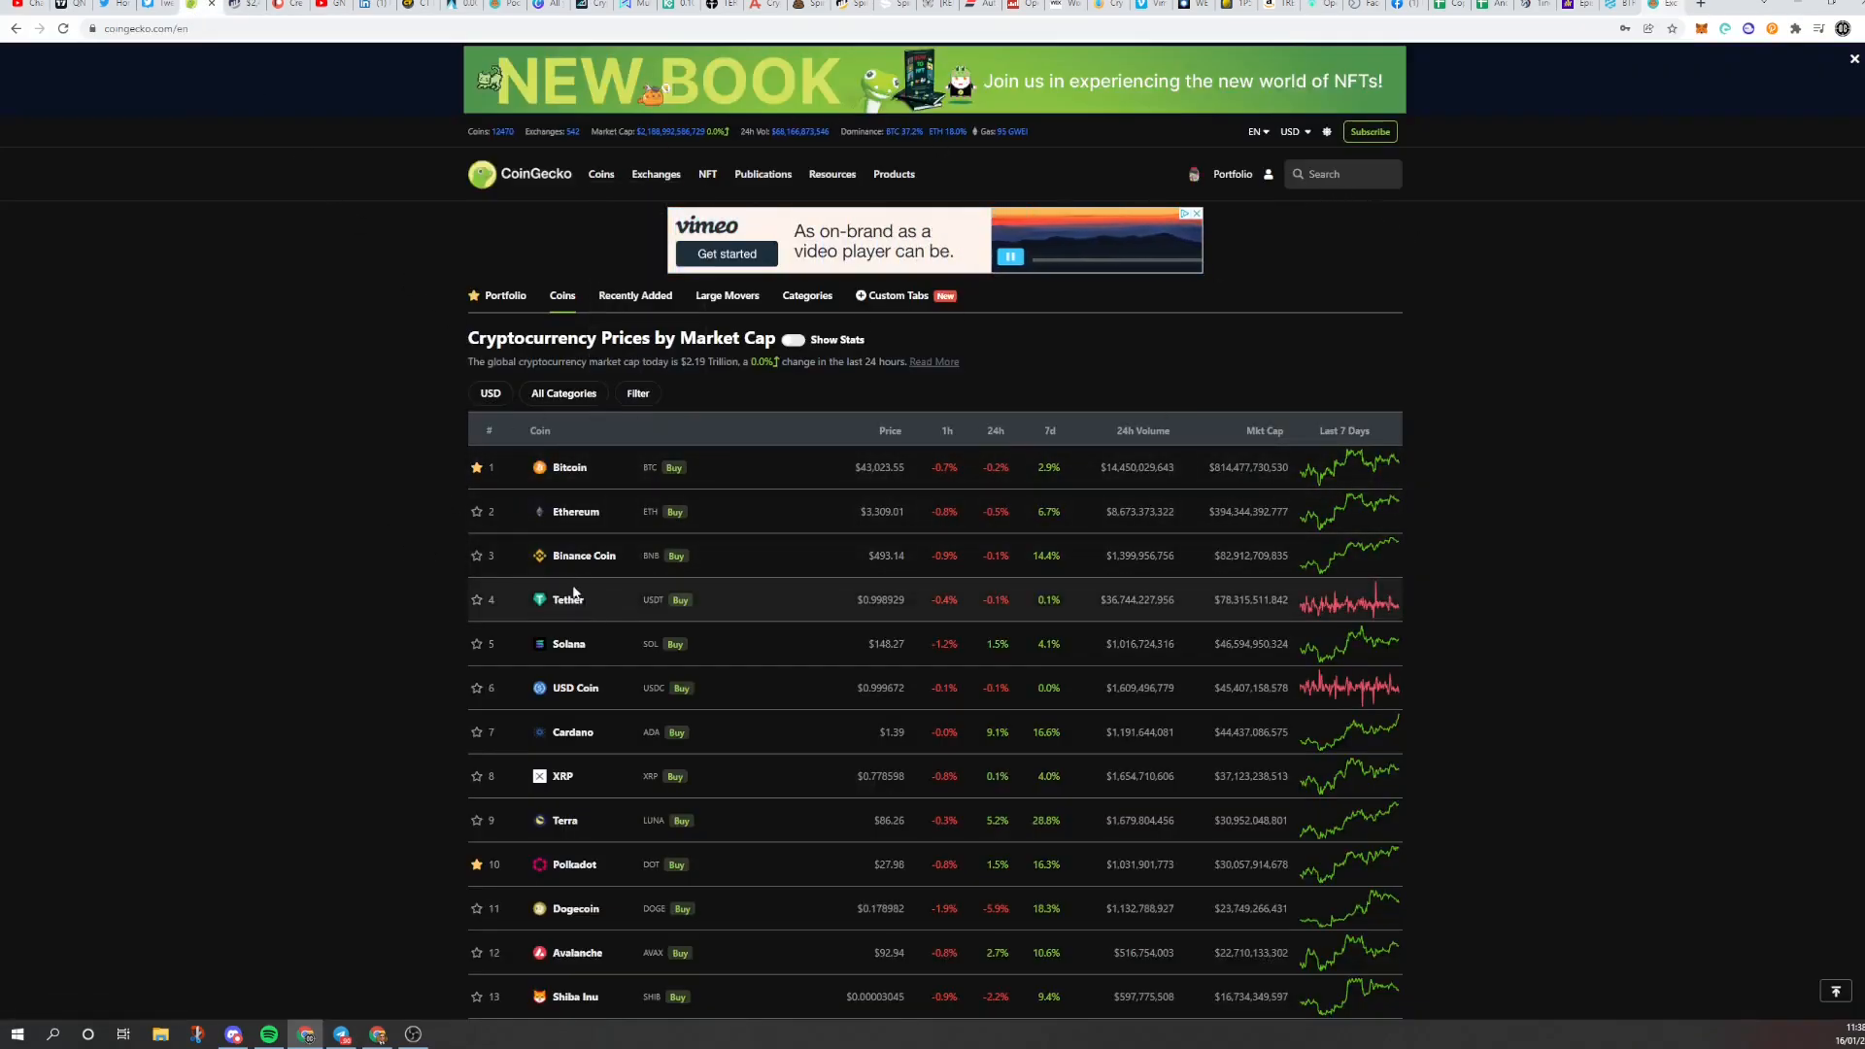
# - Search 'web' on CoinGecko, open WEBFOUR and view its markets list with PancakeSwap (v2)
pyautogui.scroll(-3)
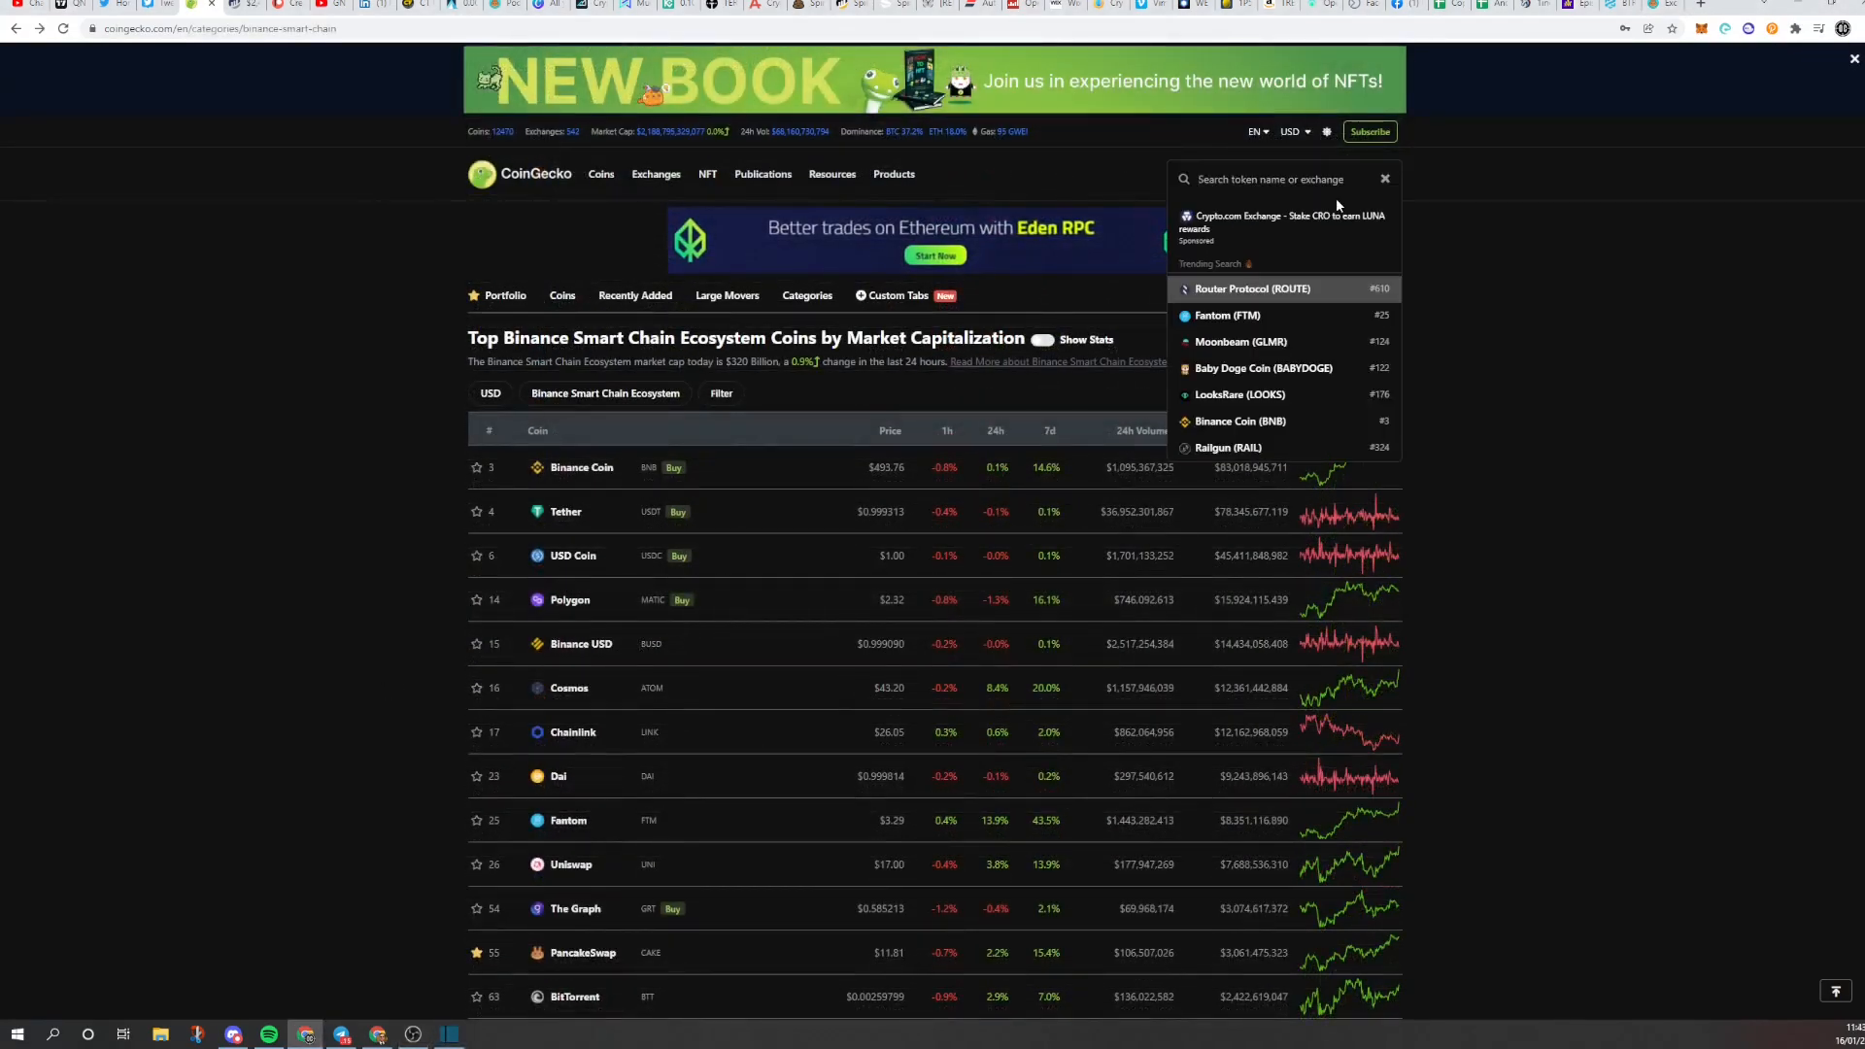
pyautogui.write('webf')
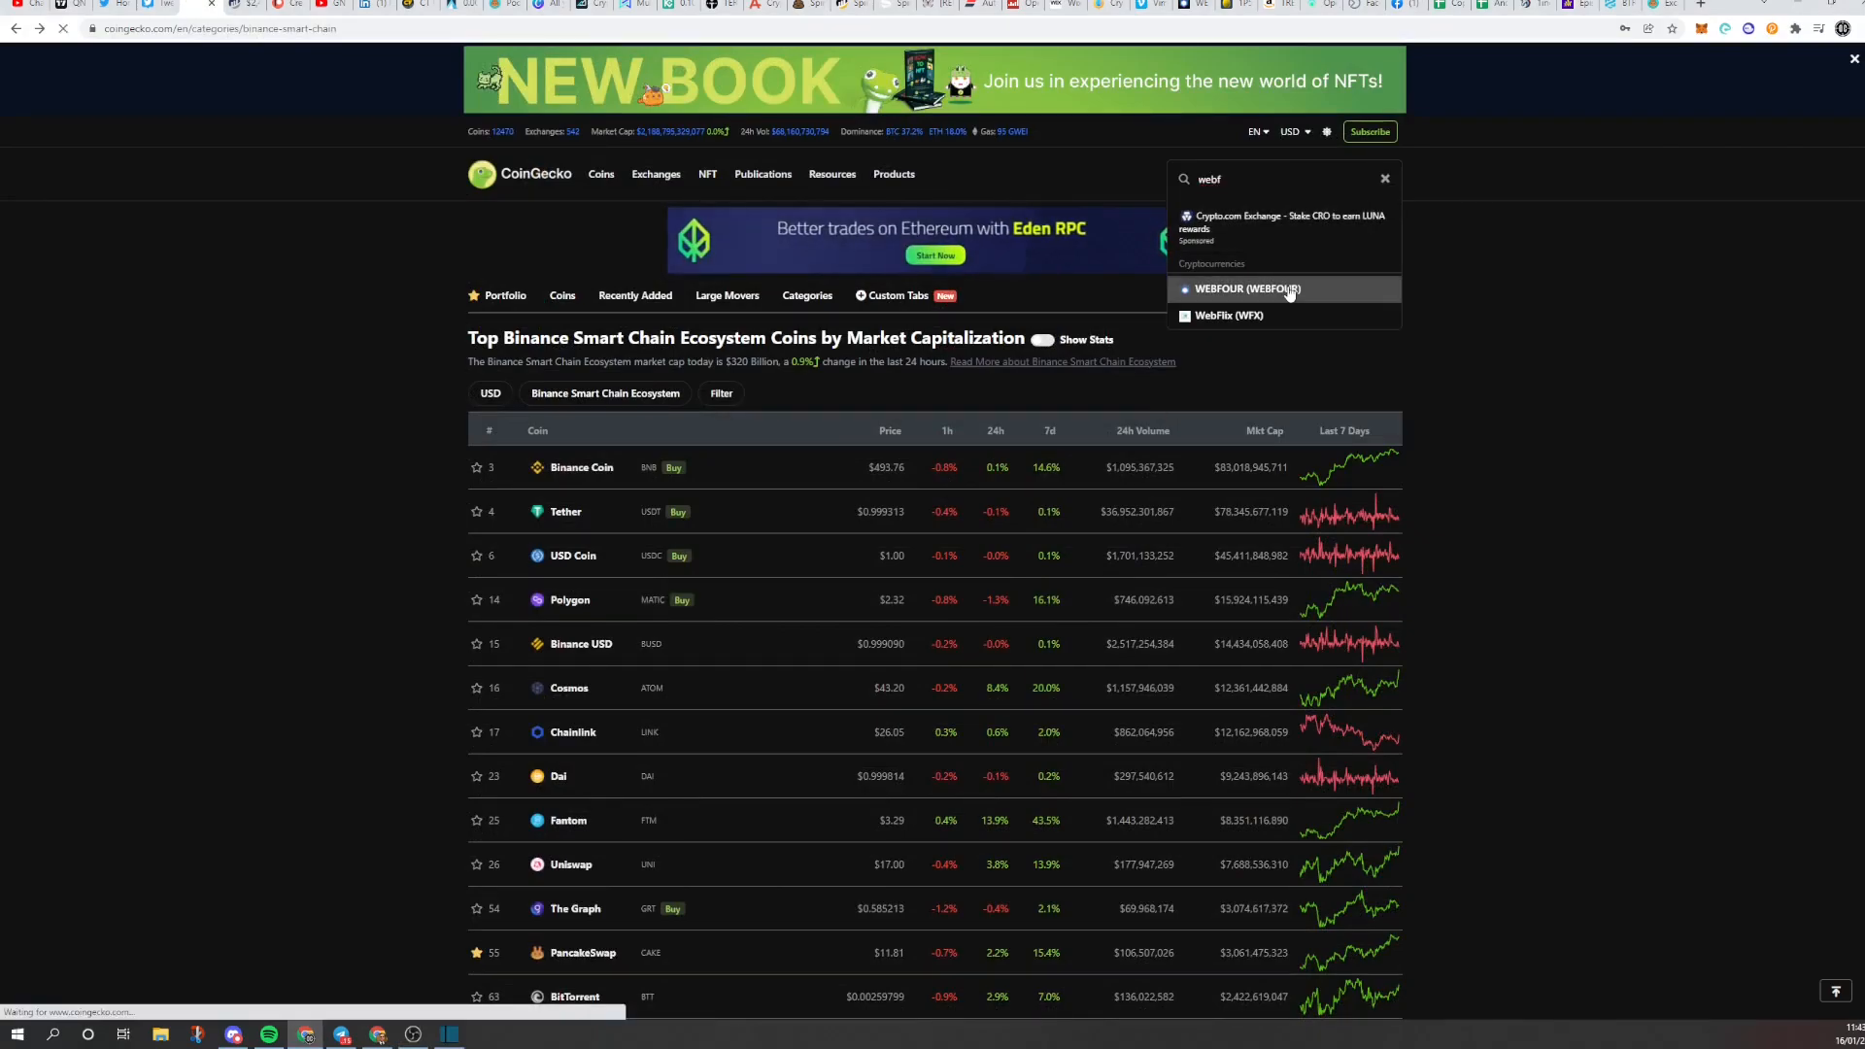
pyautogui.click(1247, 289)
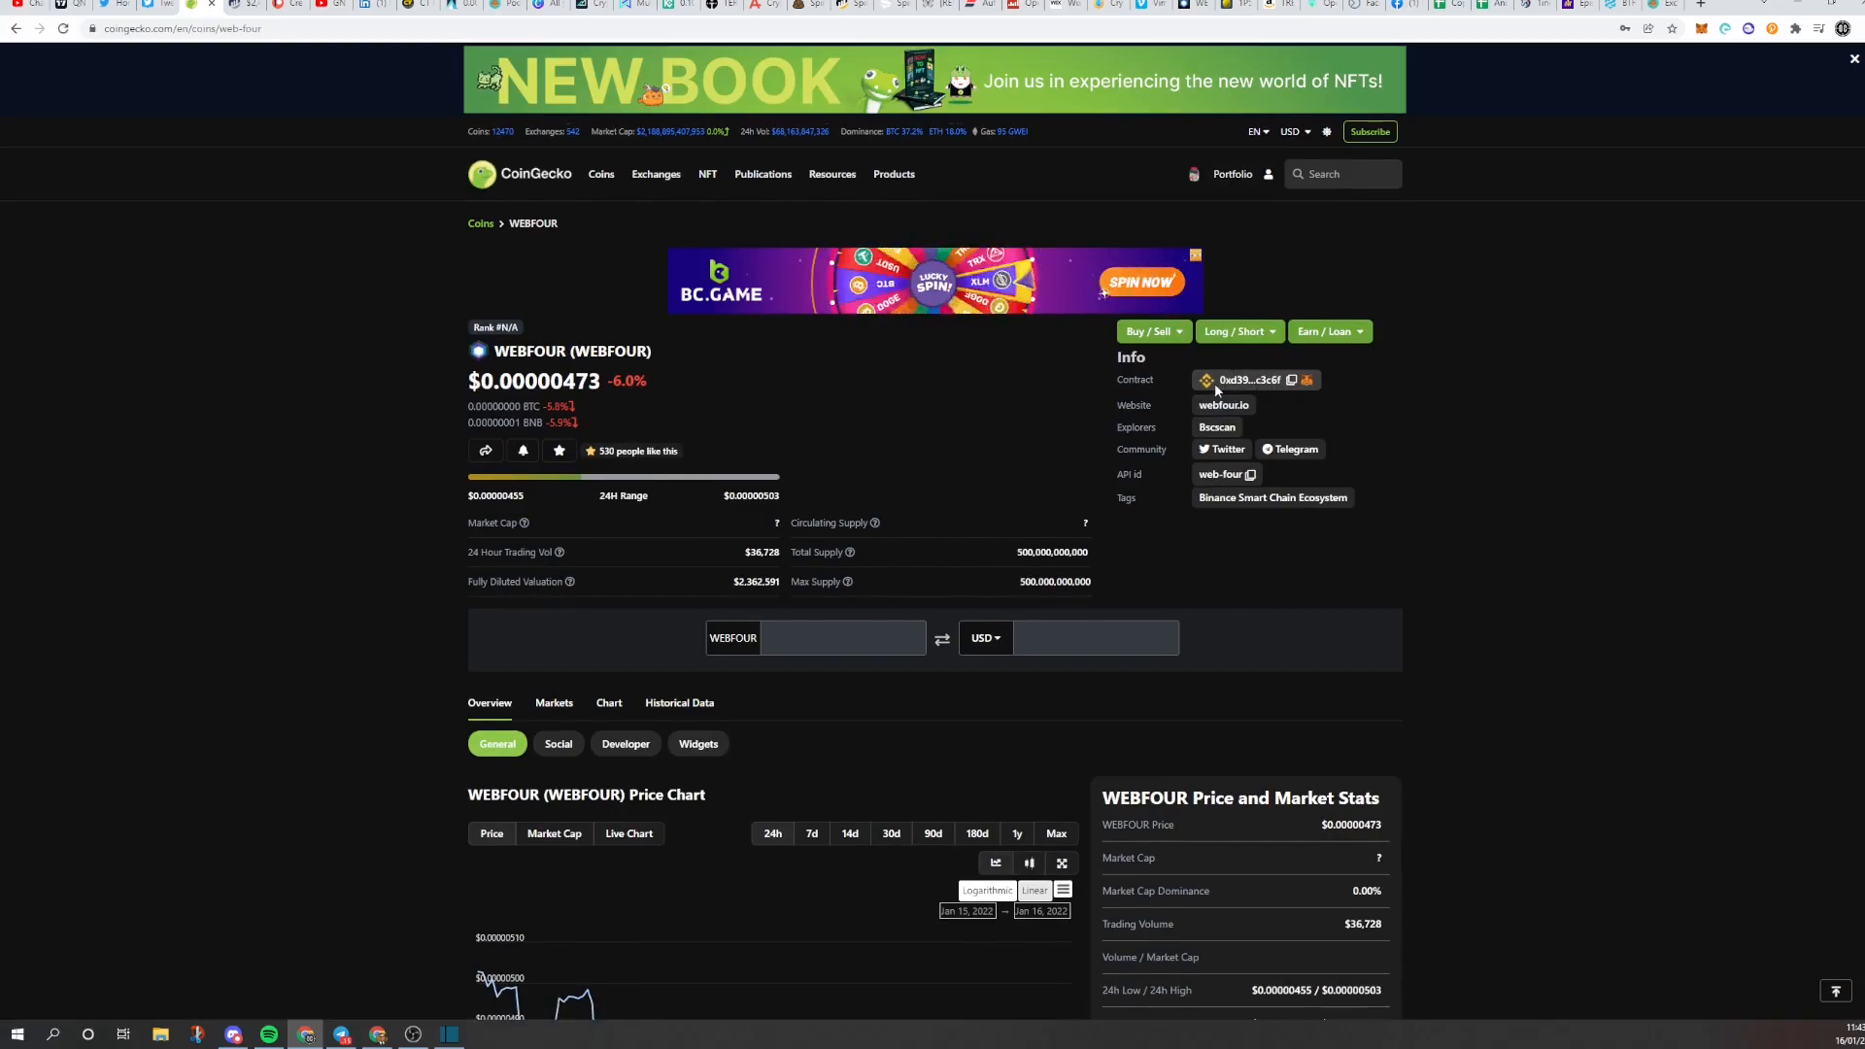
pyautogui.click(554, 702)
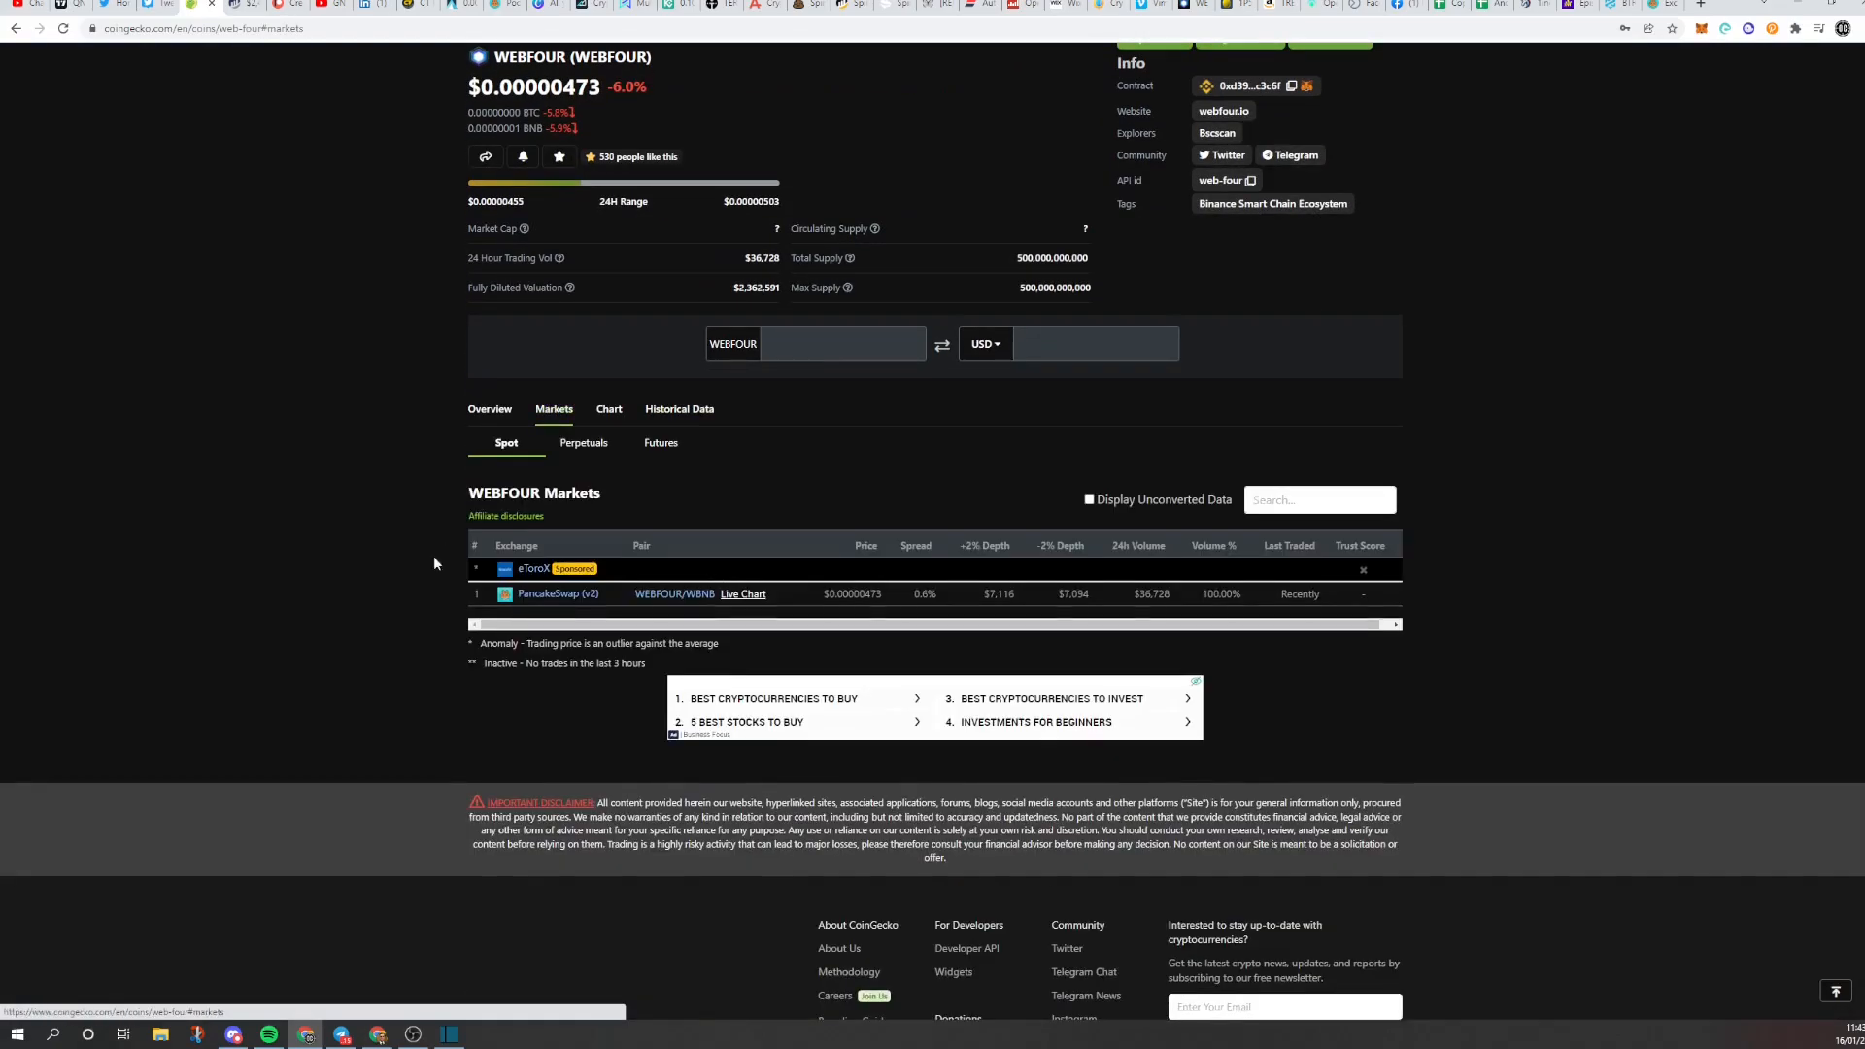
pyautogui.scroll(-3)
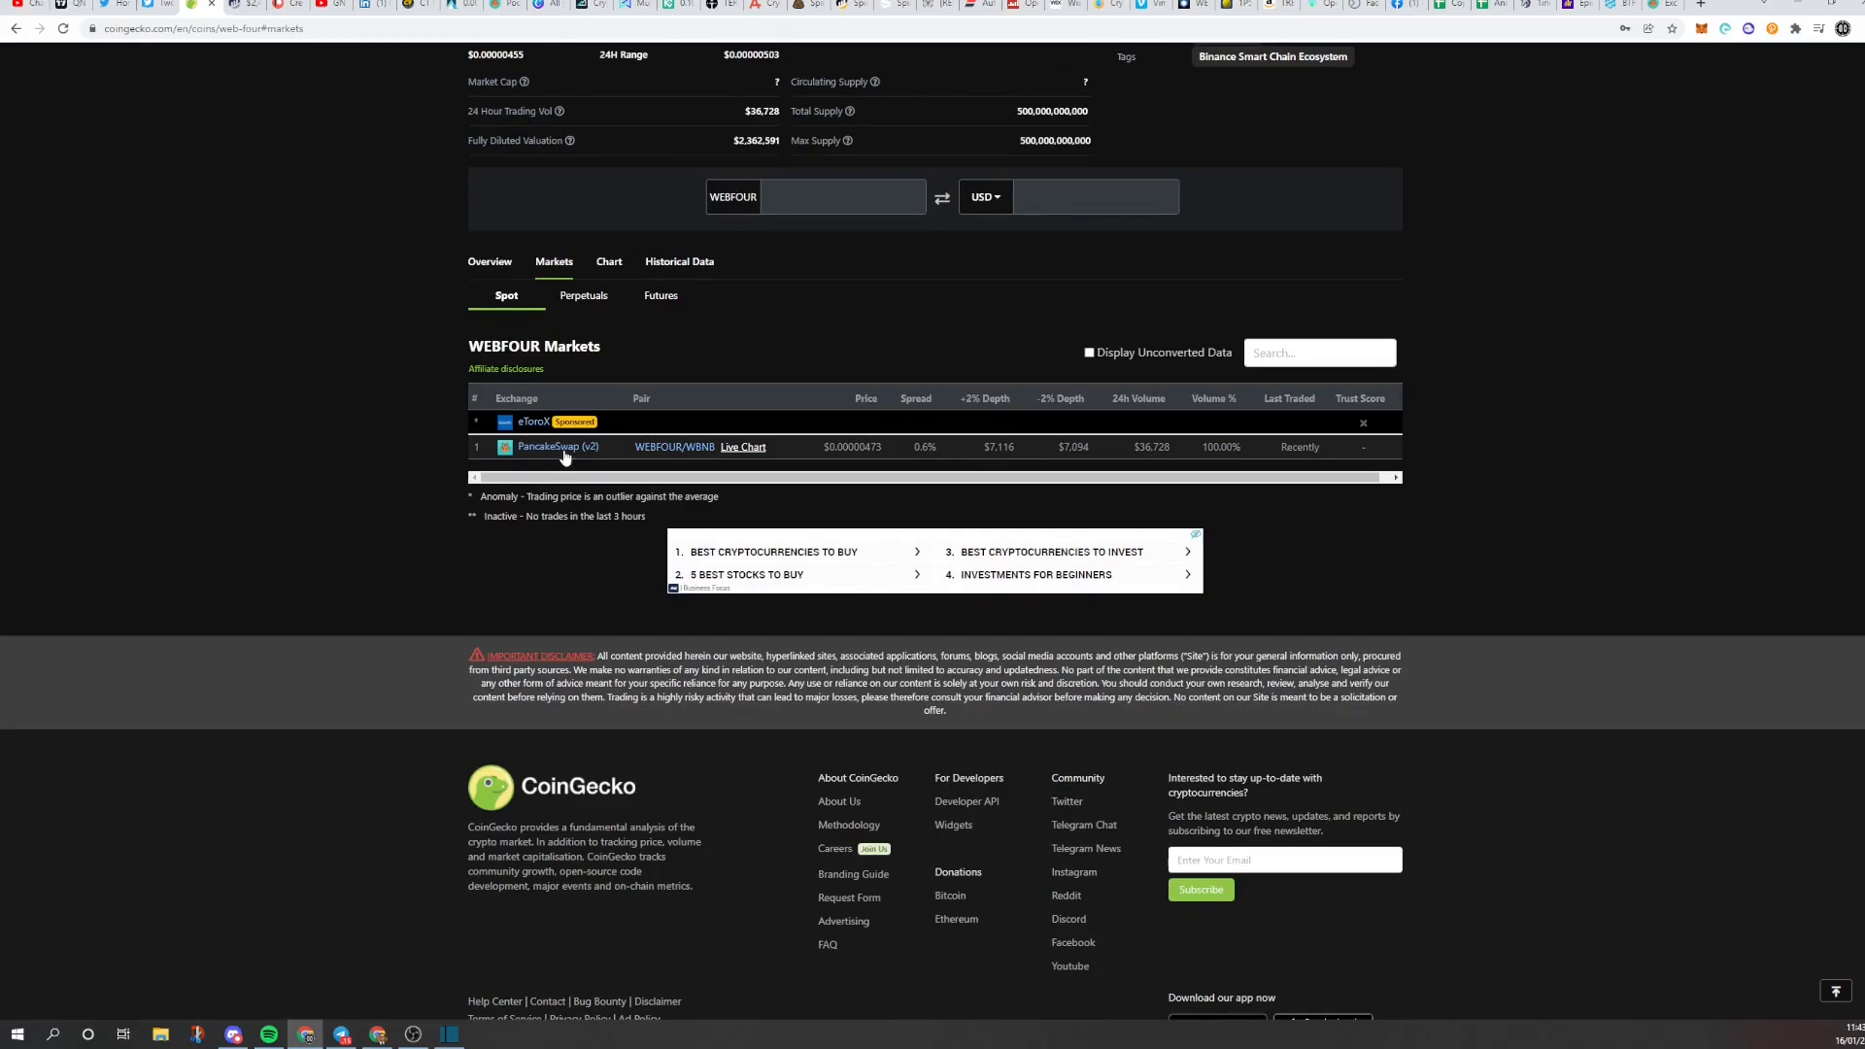
pyautogui.moveTo(674, 447)
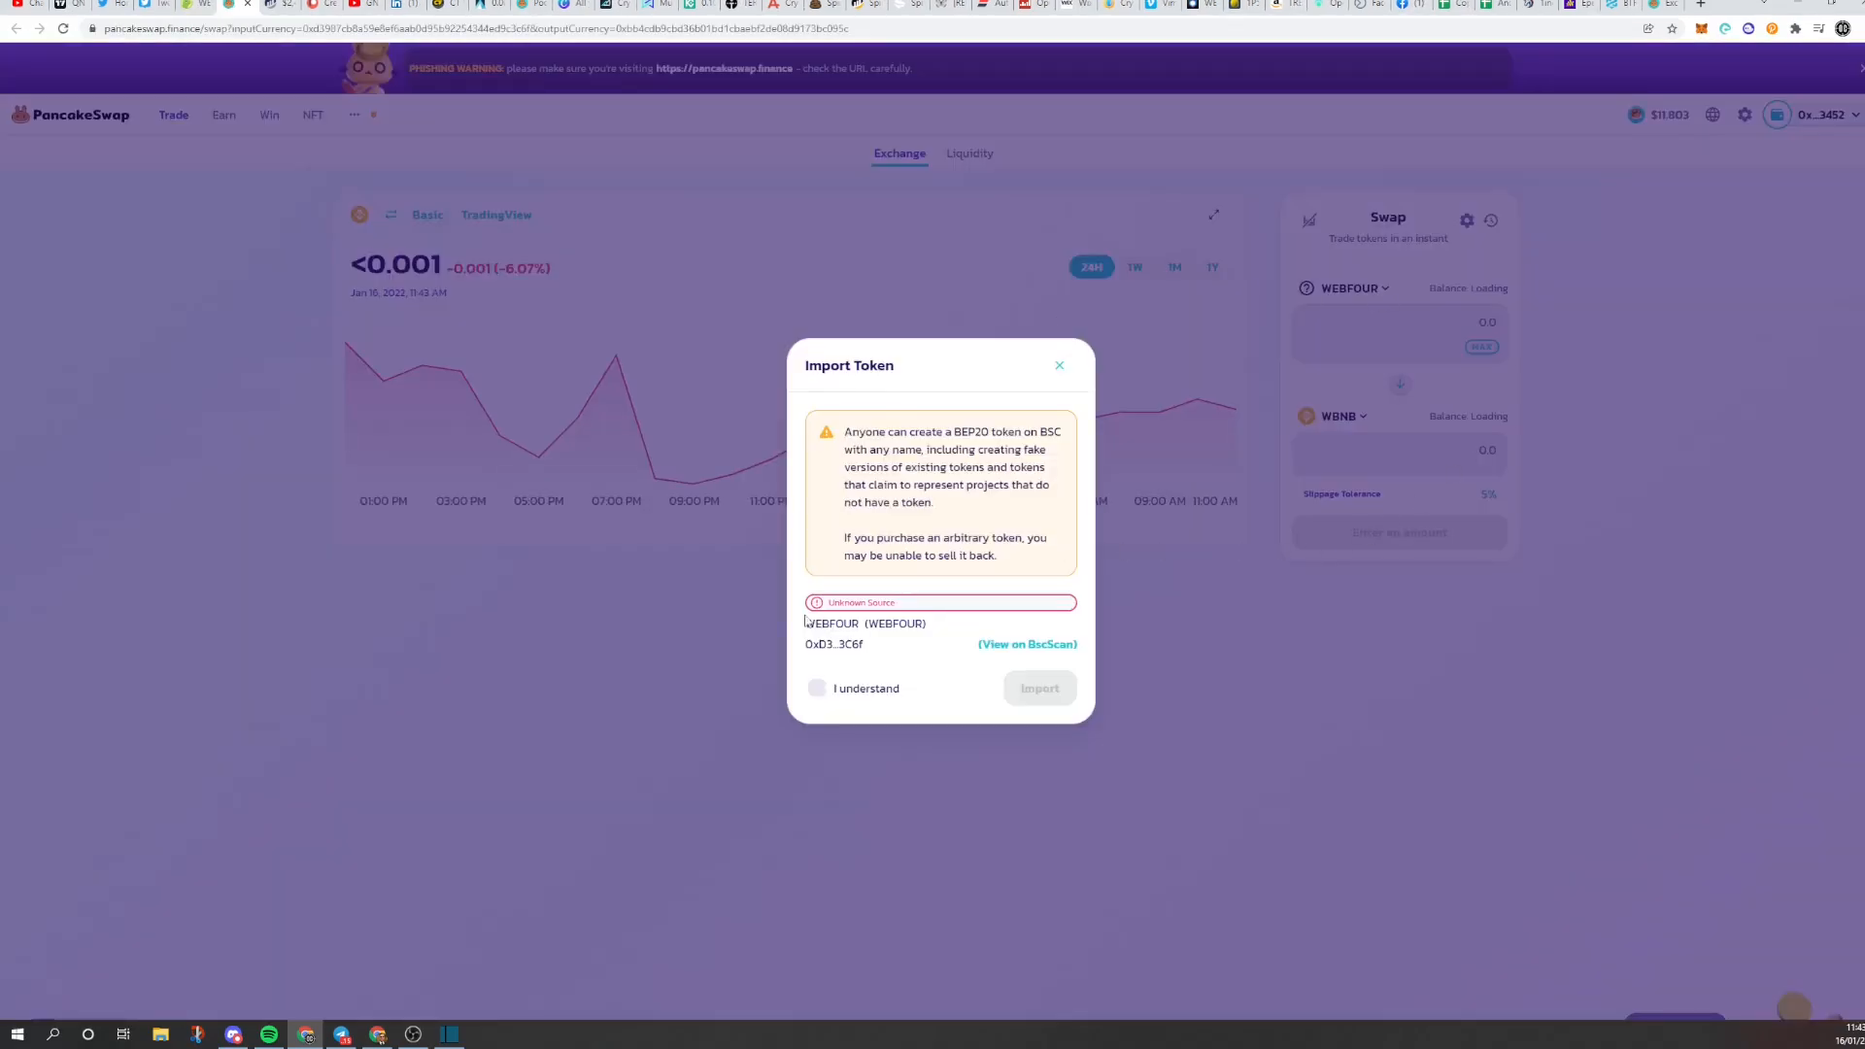
# - Tick 'I understand' on the WEBFOUR import warning and confirm the import
pyautogui.click(816, 687)
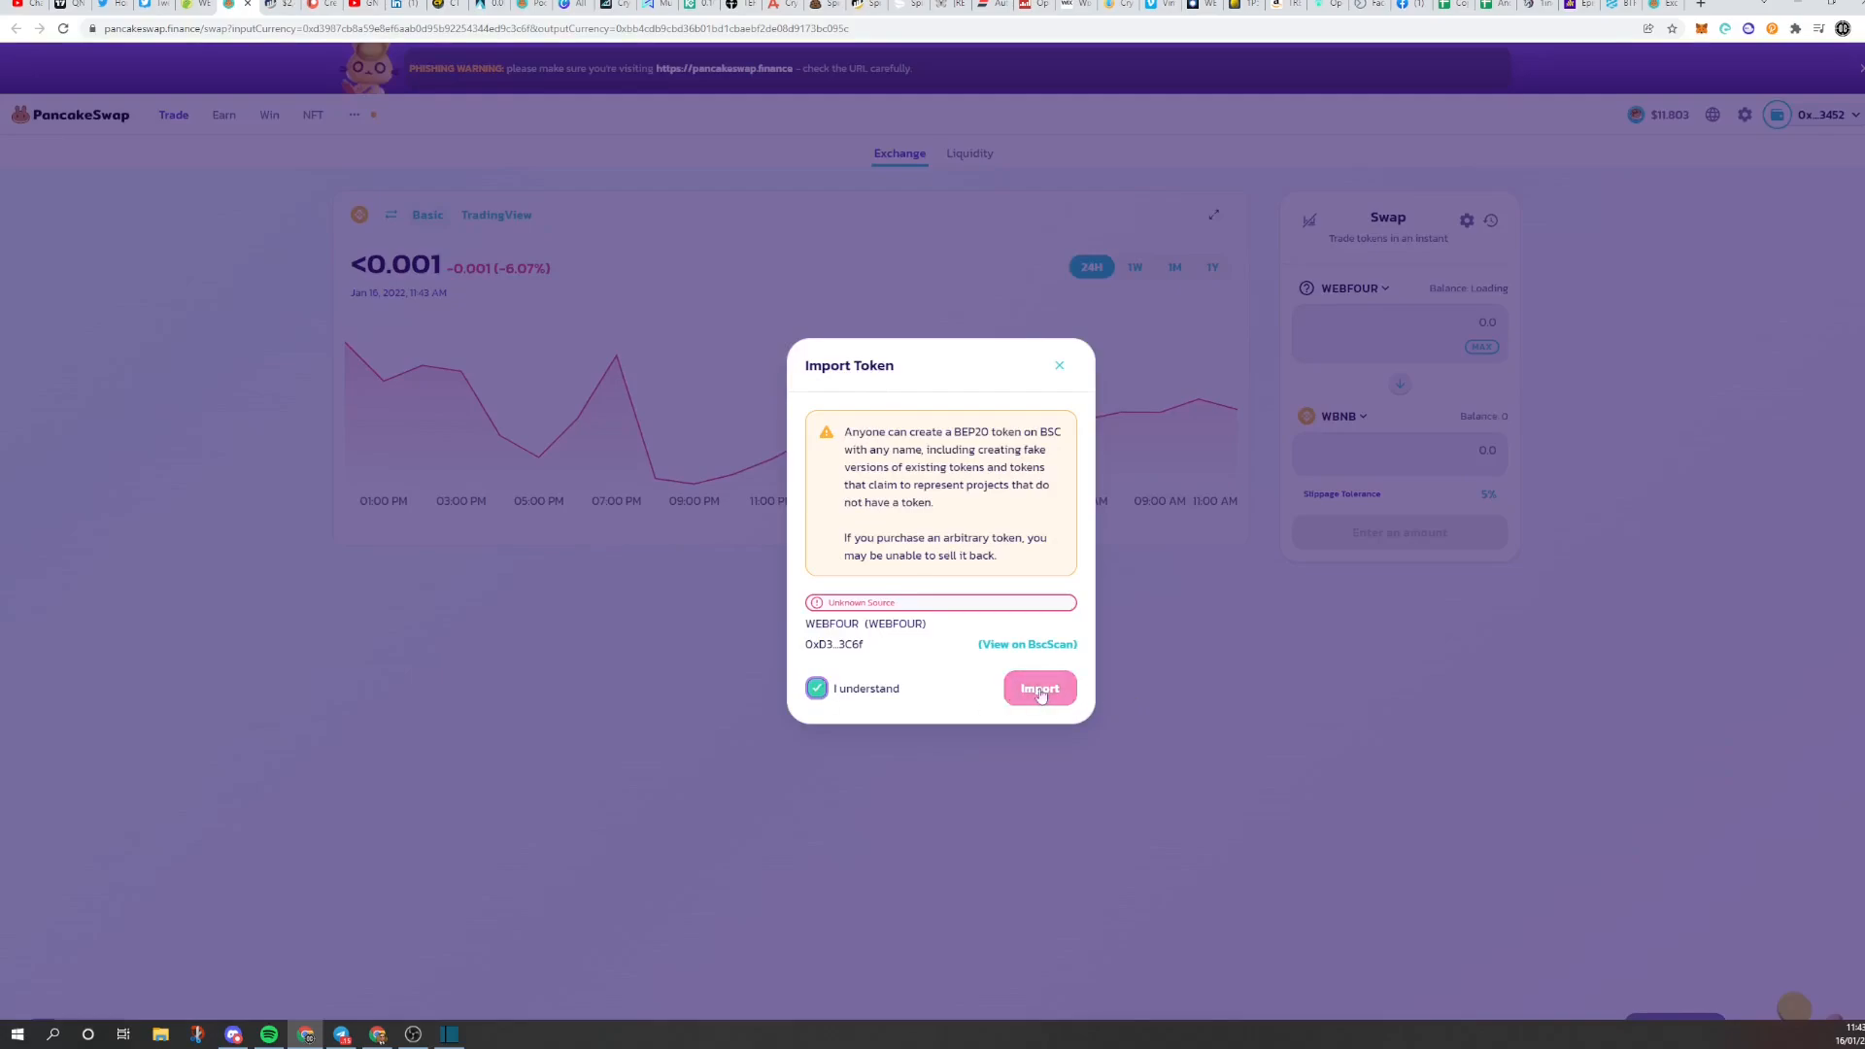
pyautogui.click(1039, 687)
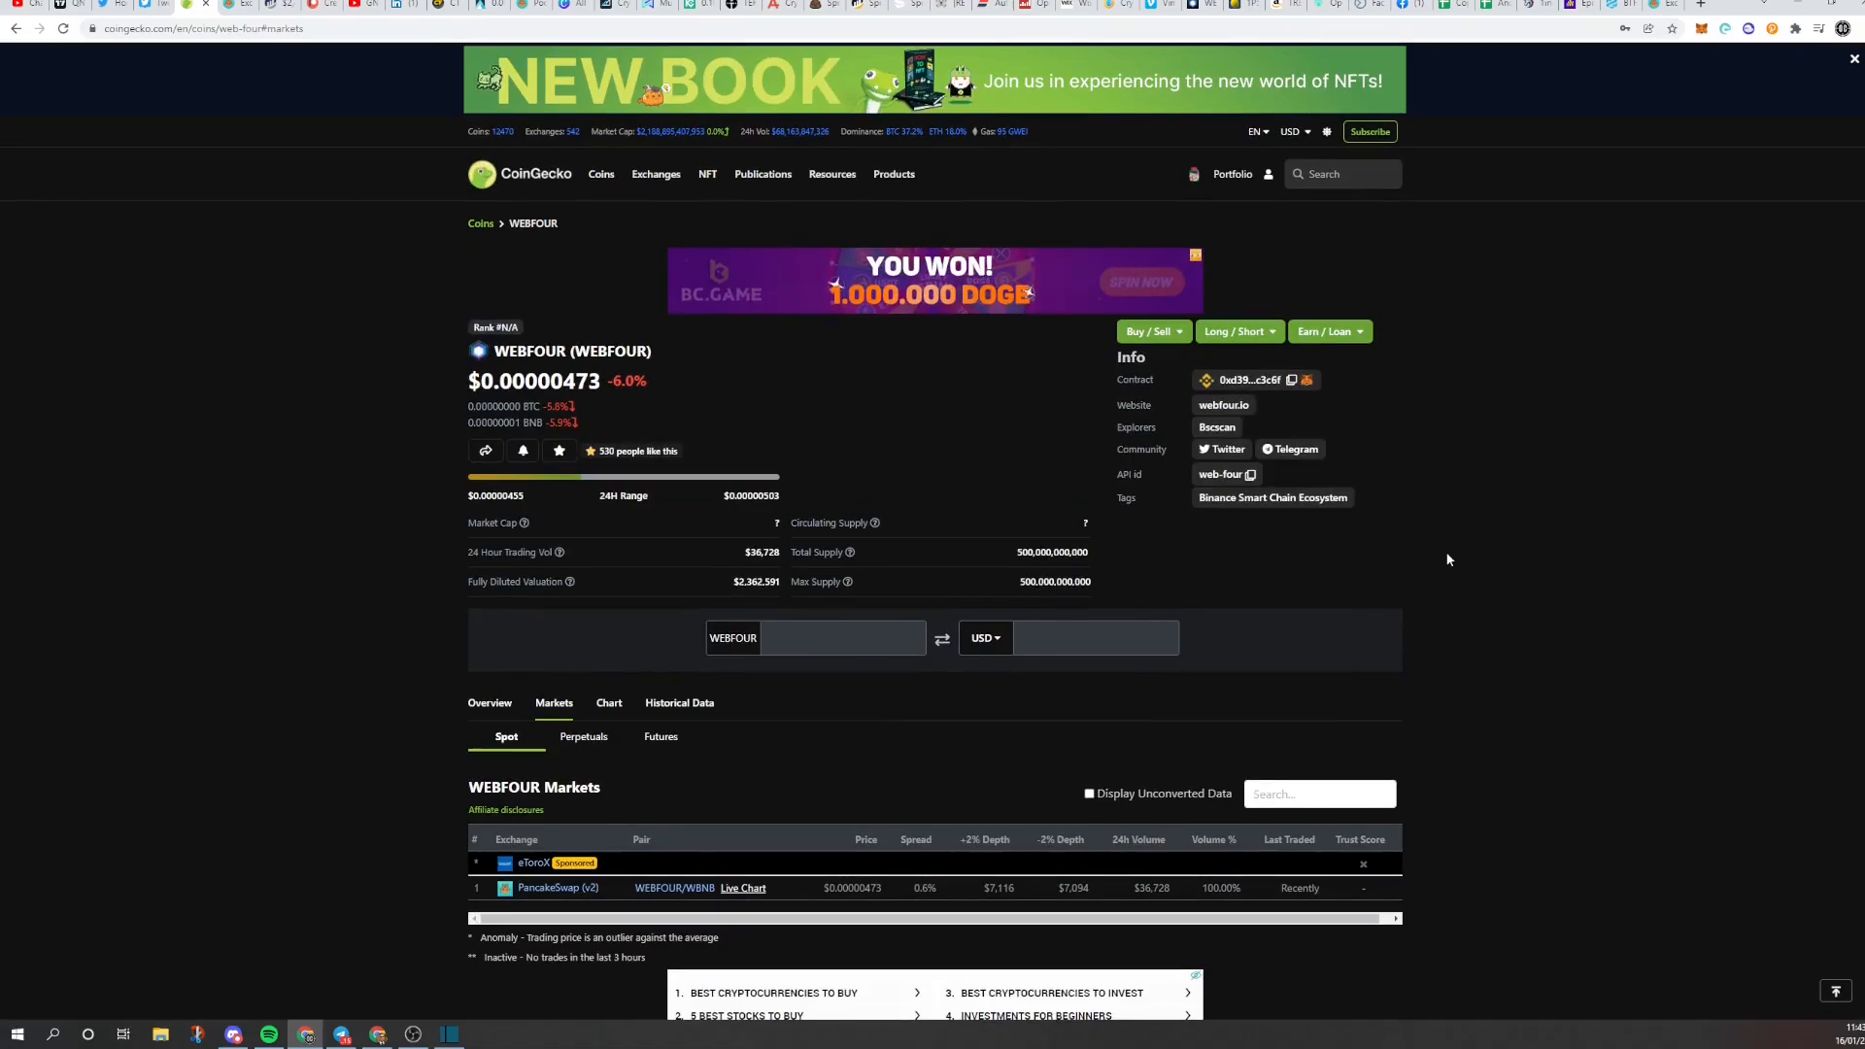
# - Back in PancakeSwap, import WEBFOUR as the output token, acknowledging the risk warning
pyautogui.click(1291, 380)
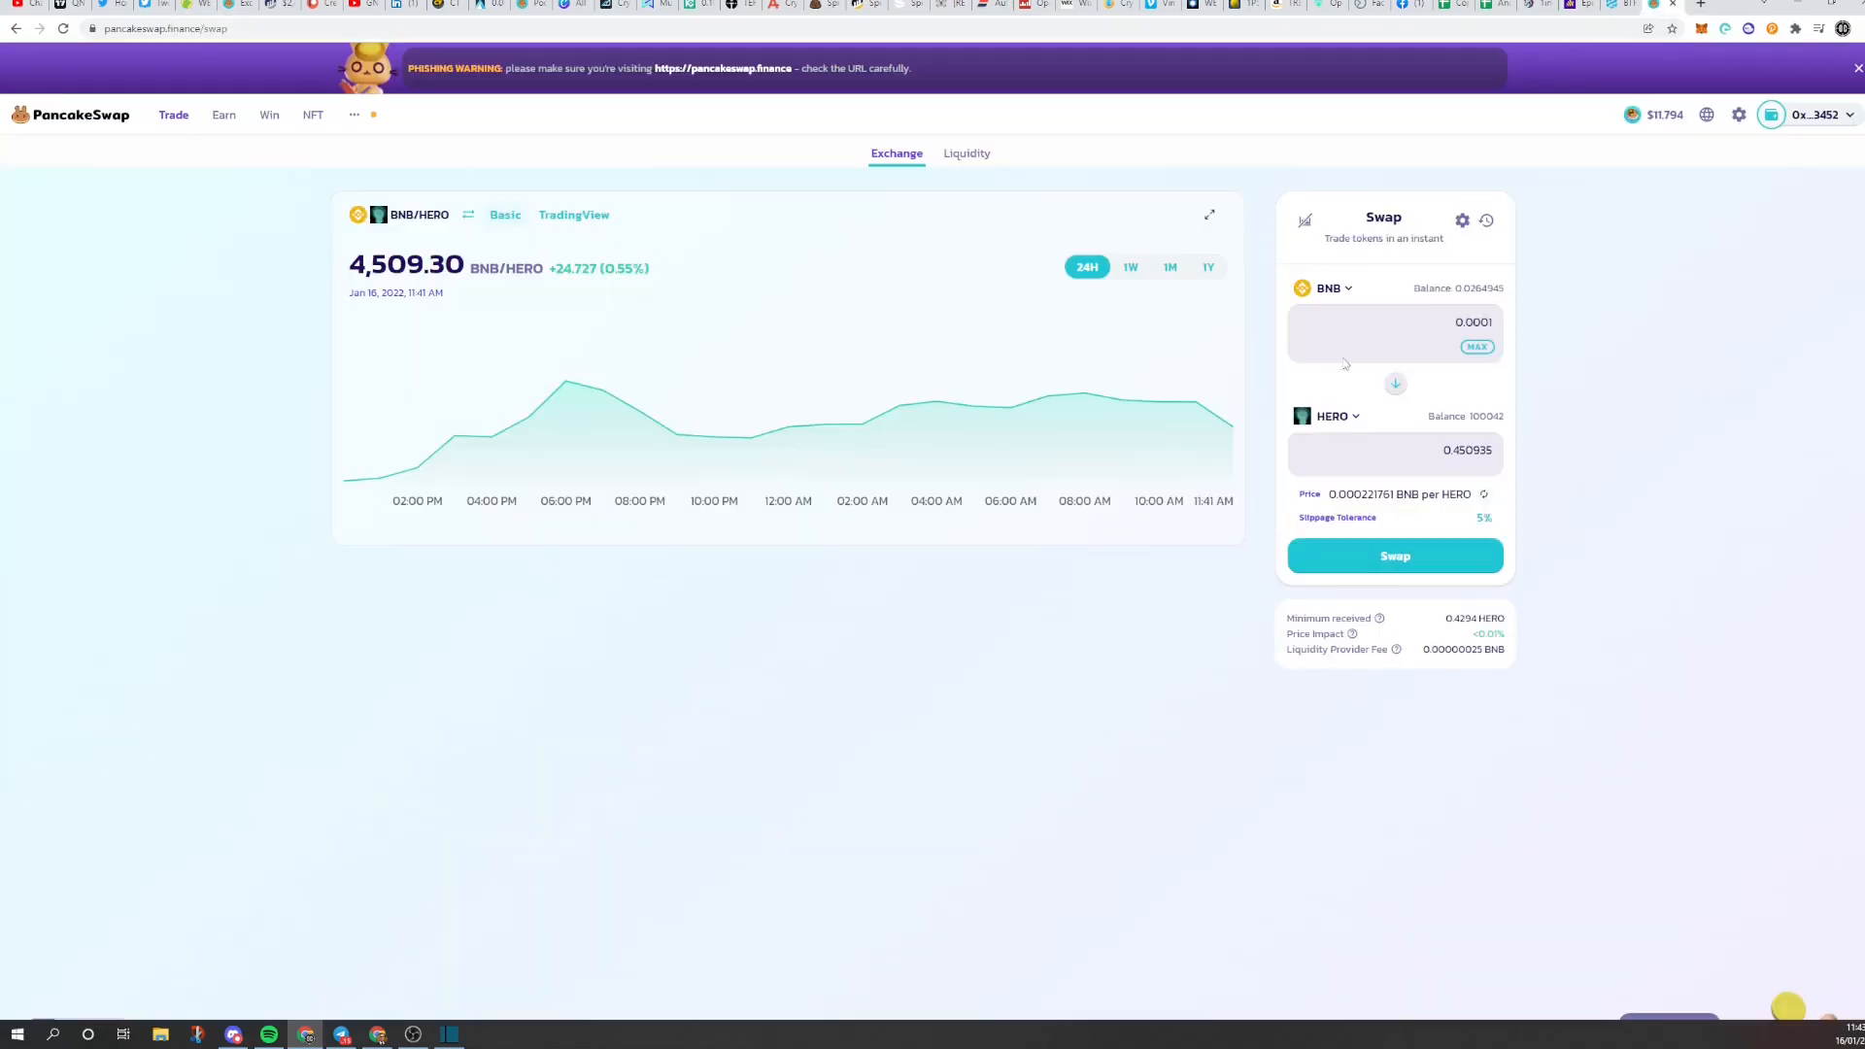
pyautogui.click(1325, 287)
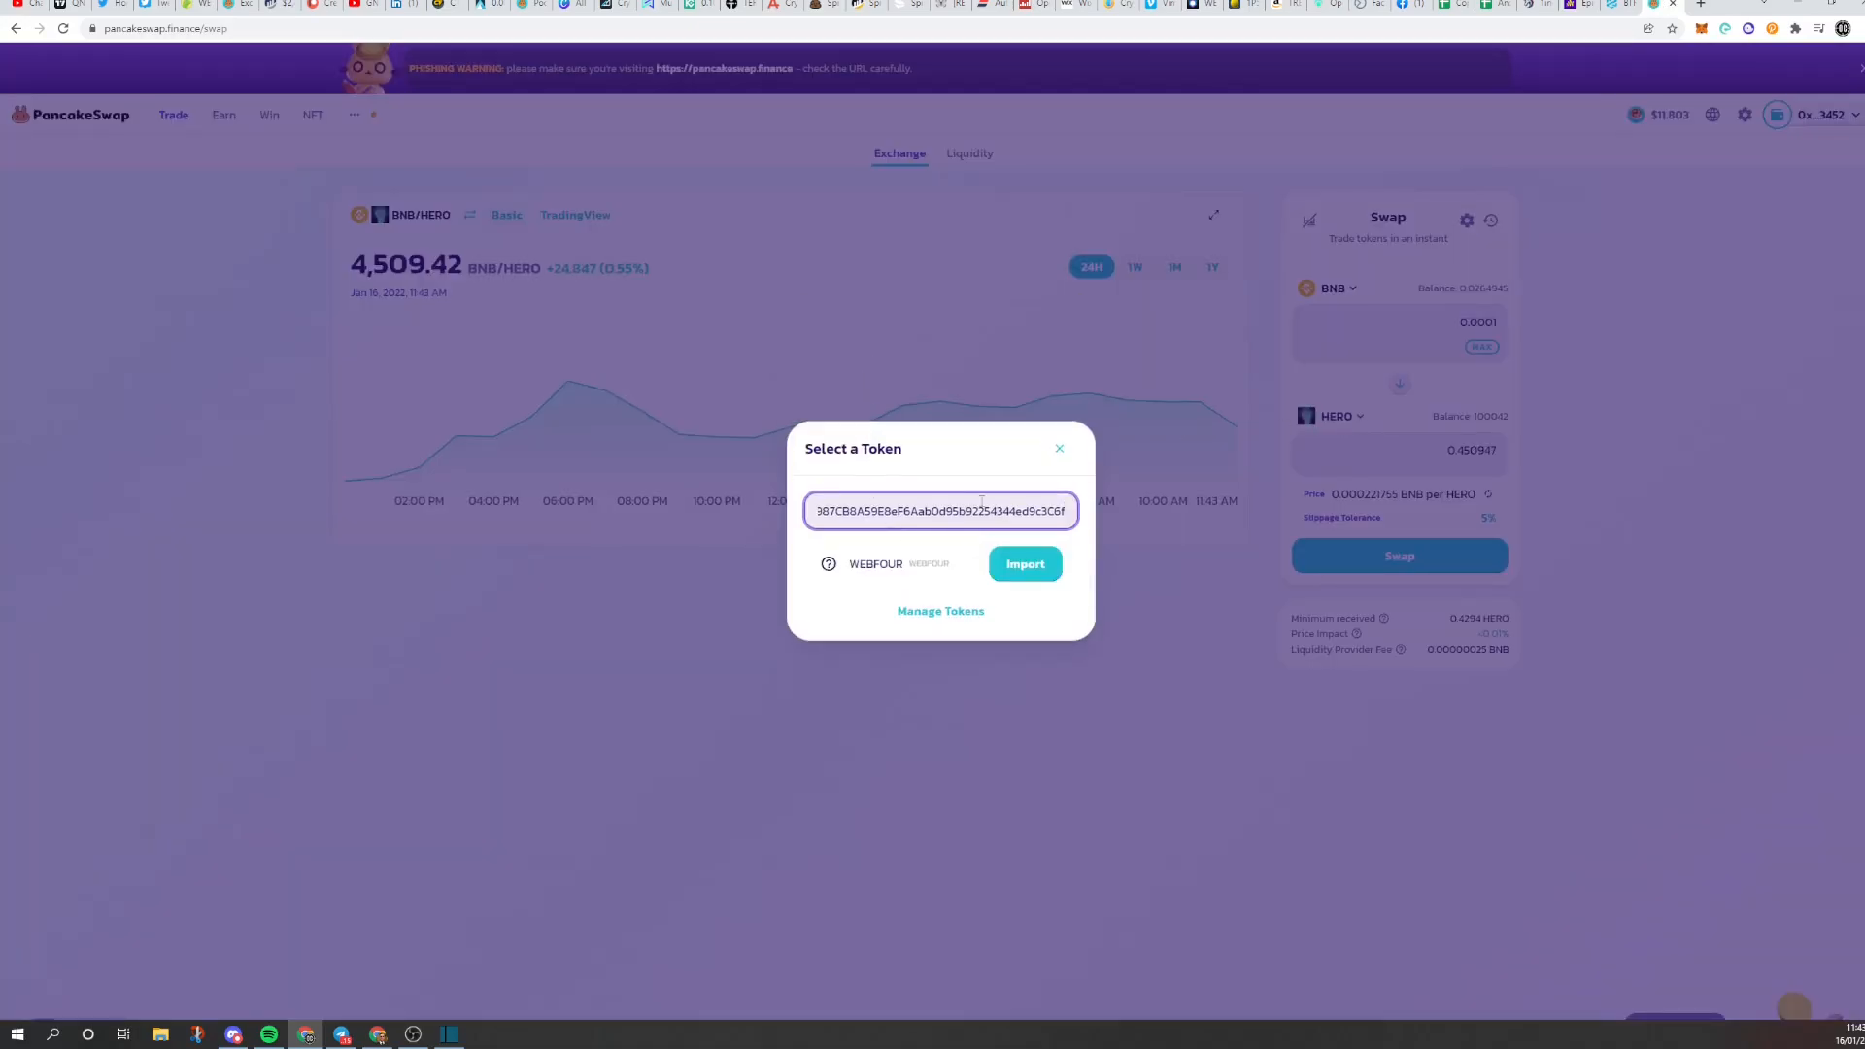
pyautogui.click(1024, 564)
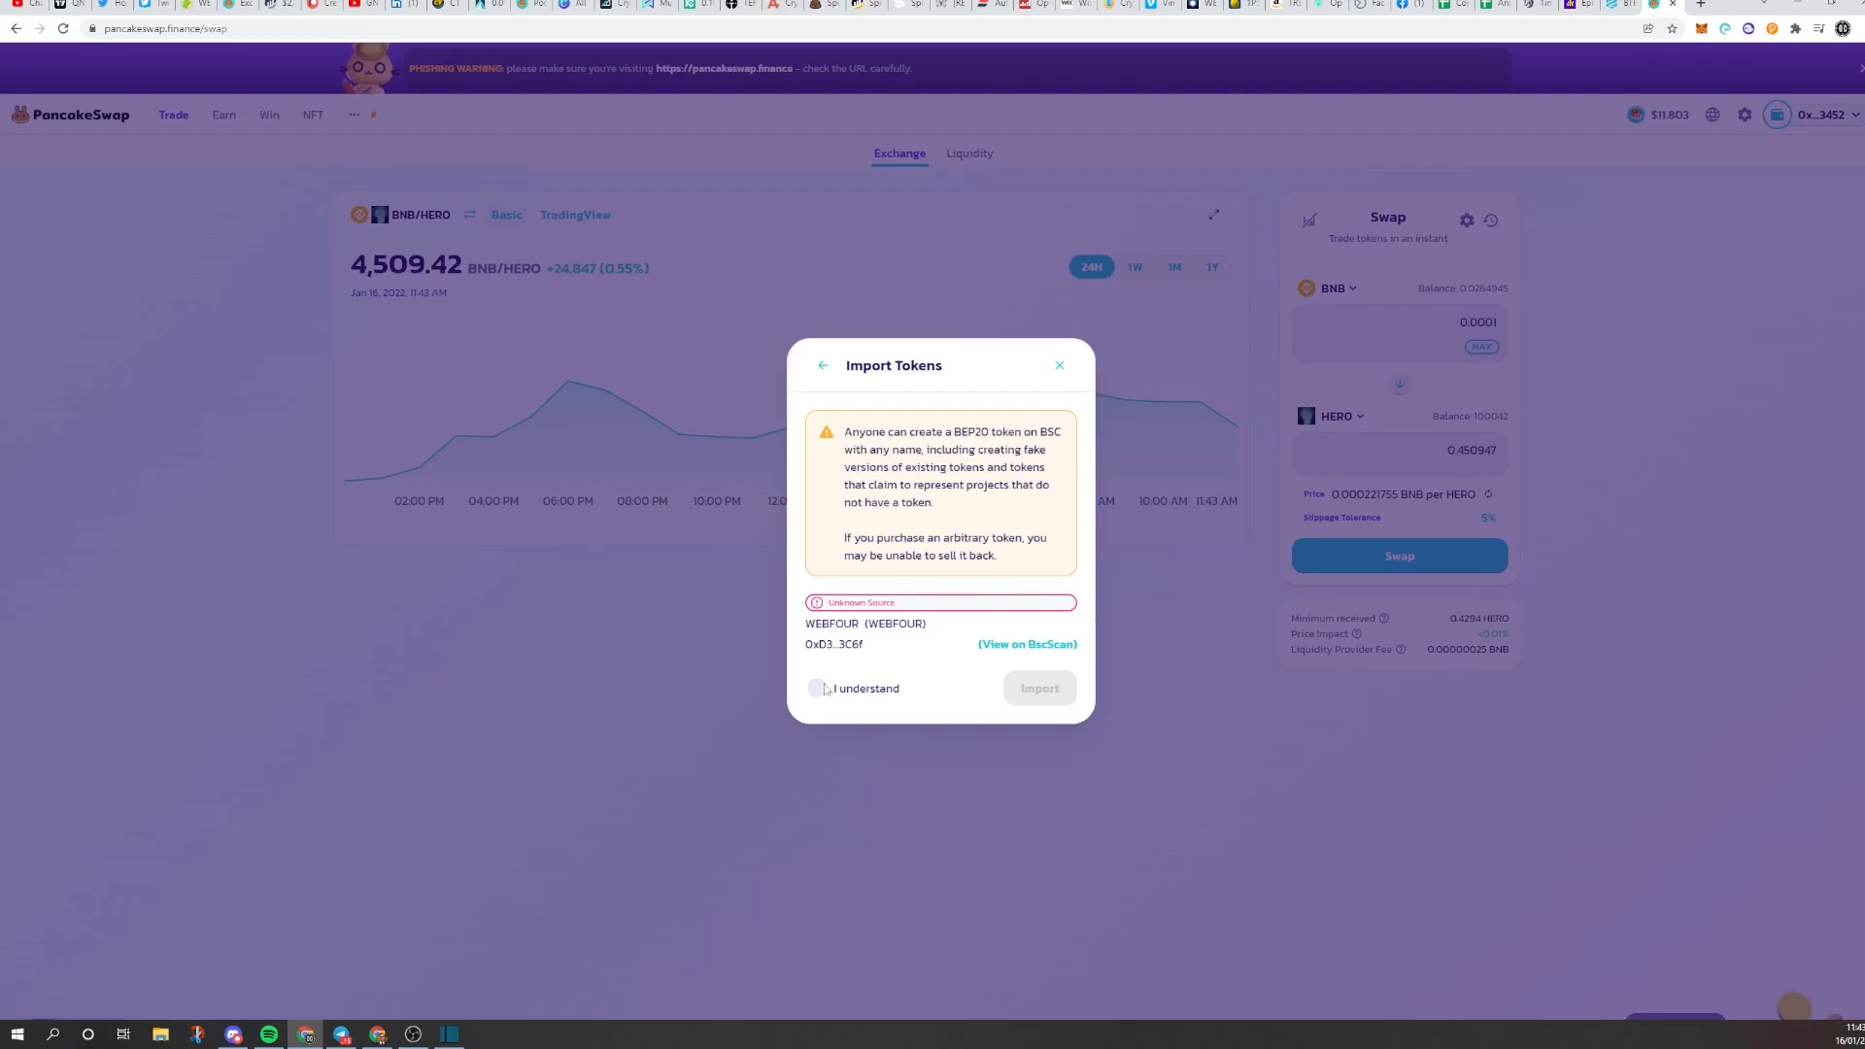
pyautogui.click(819, 687)
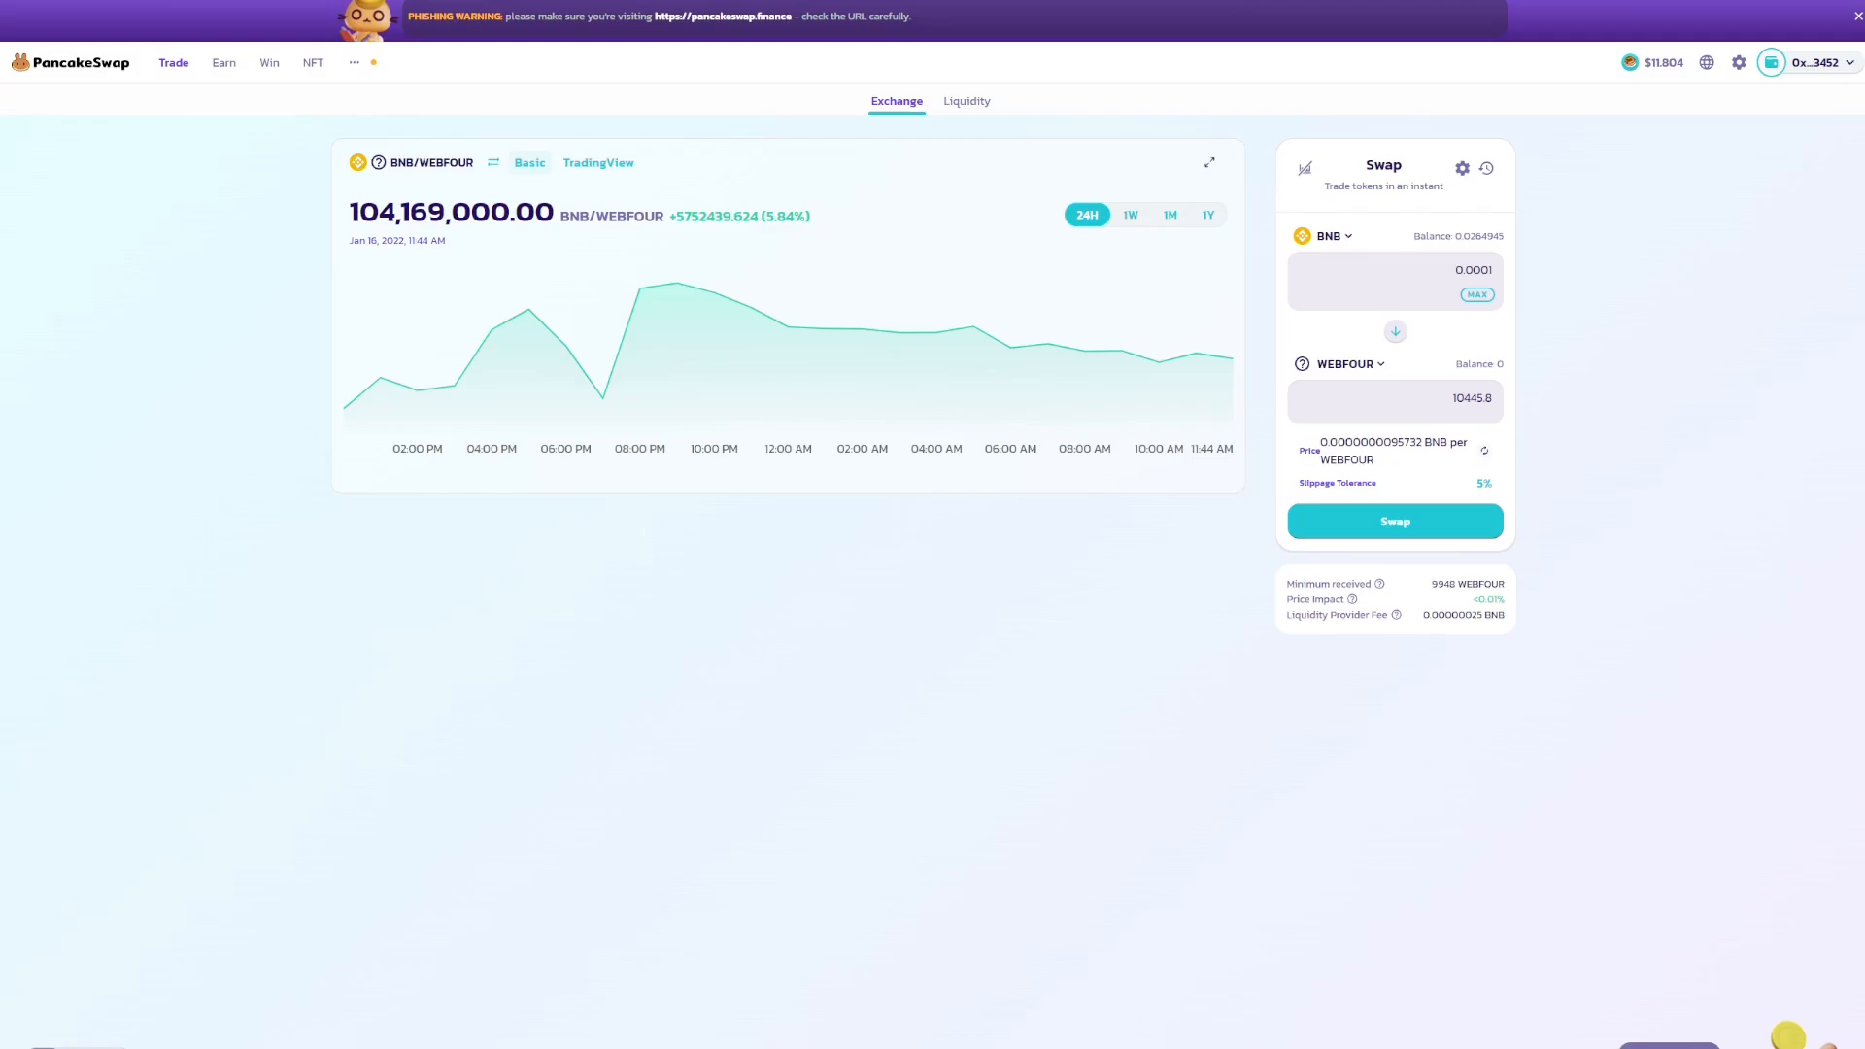
pyautogui.moveTo(1818, 471)
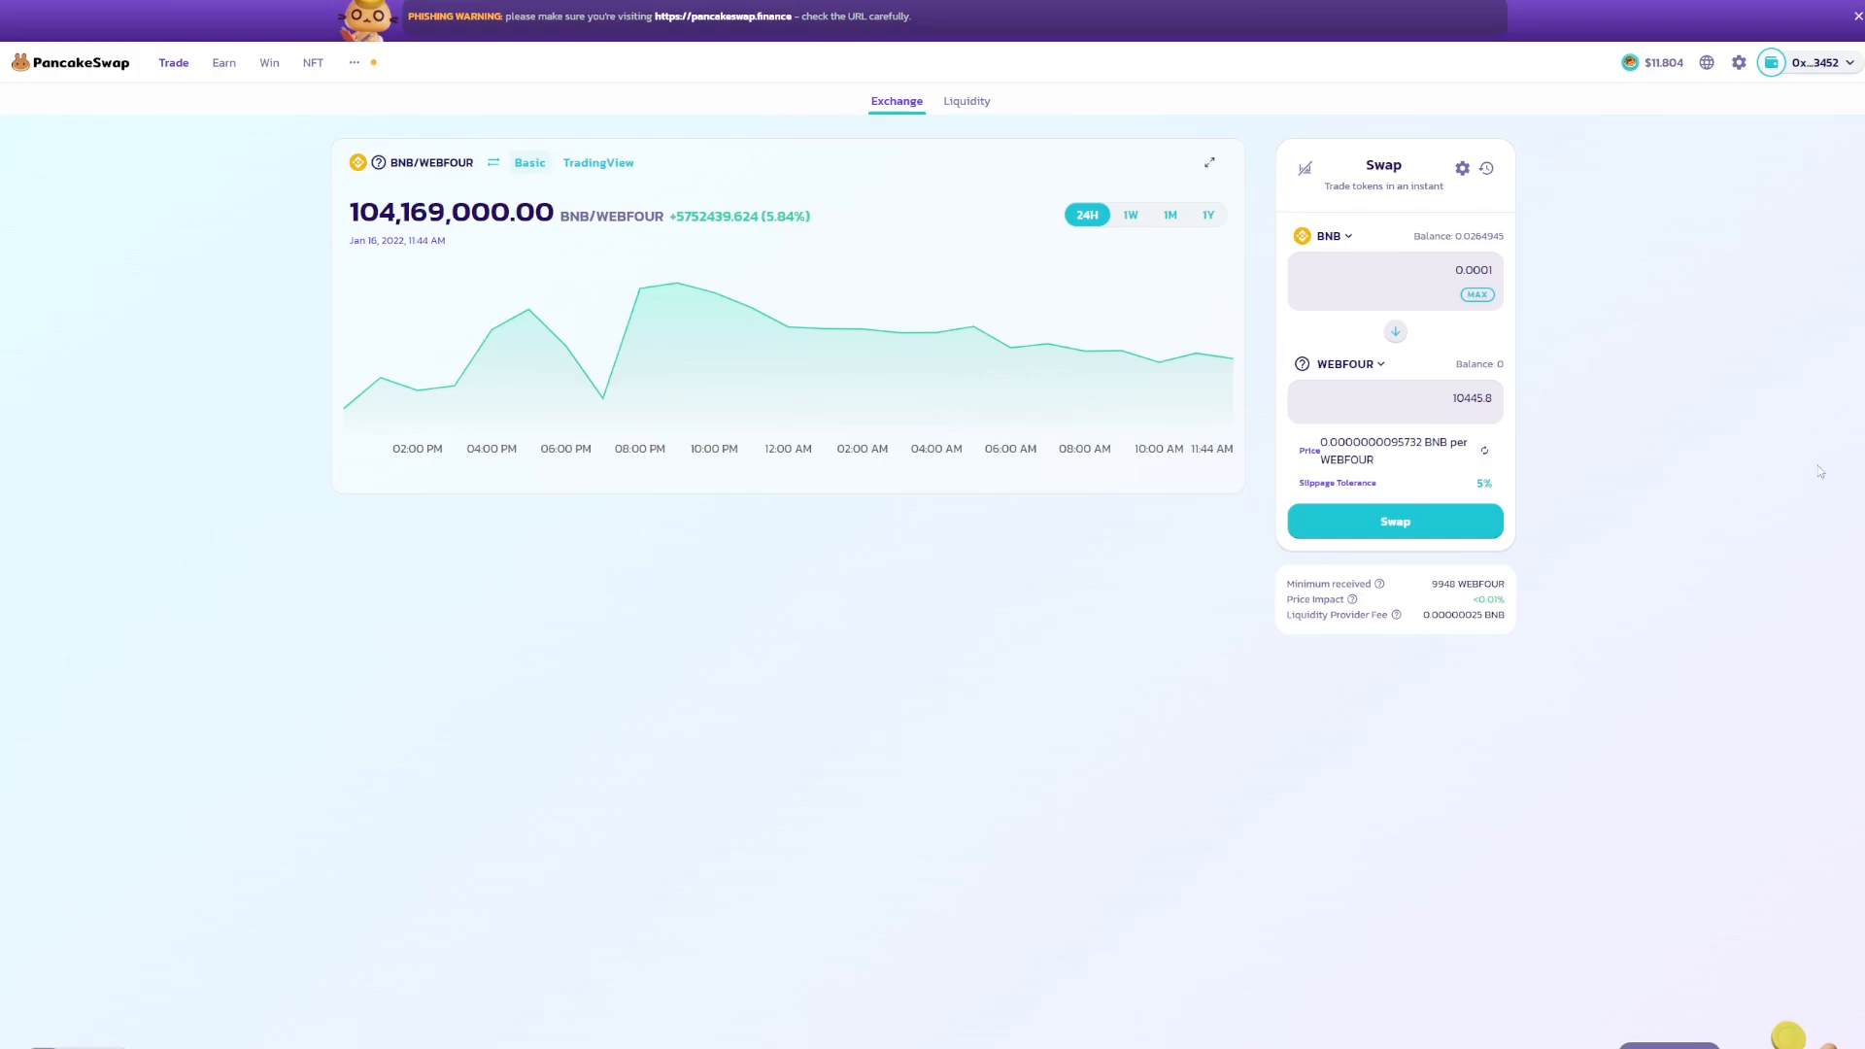
pyautogui.moveTo(715, 330)
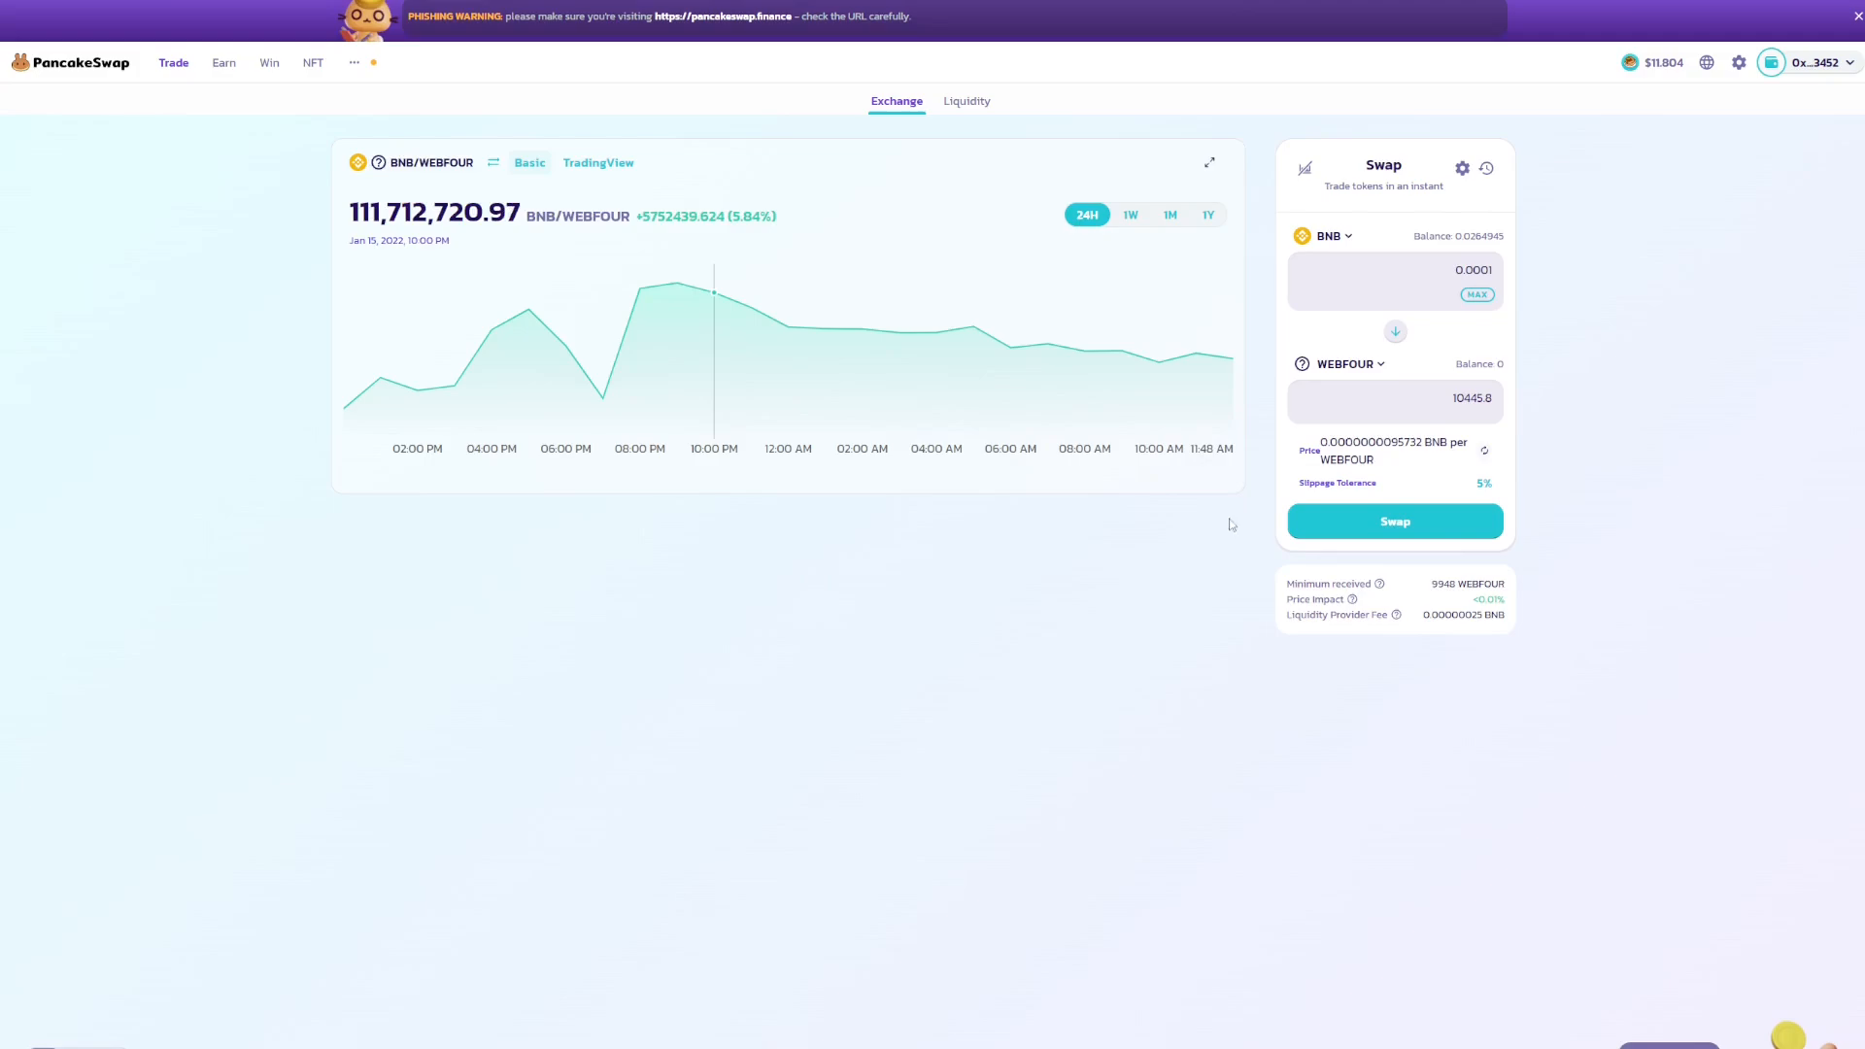
pyautogui.moveTo(1598, 306)
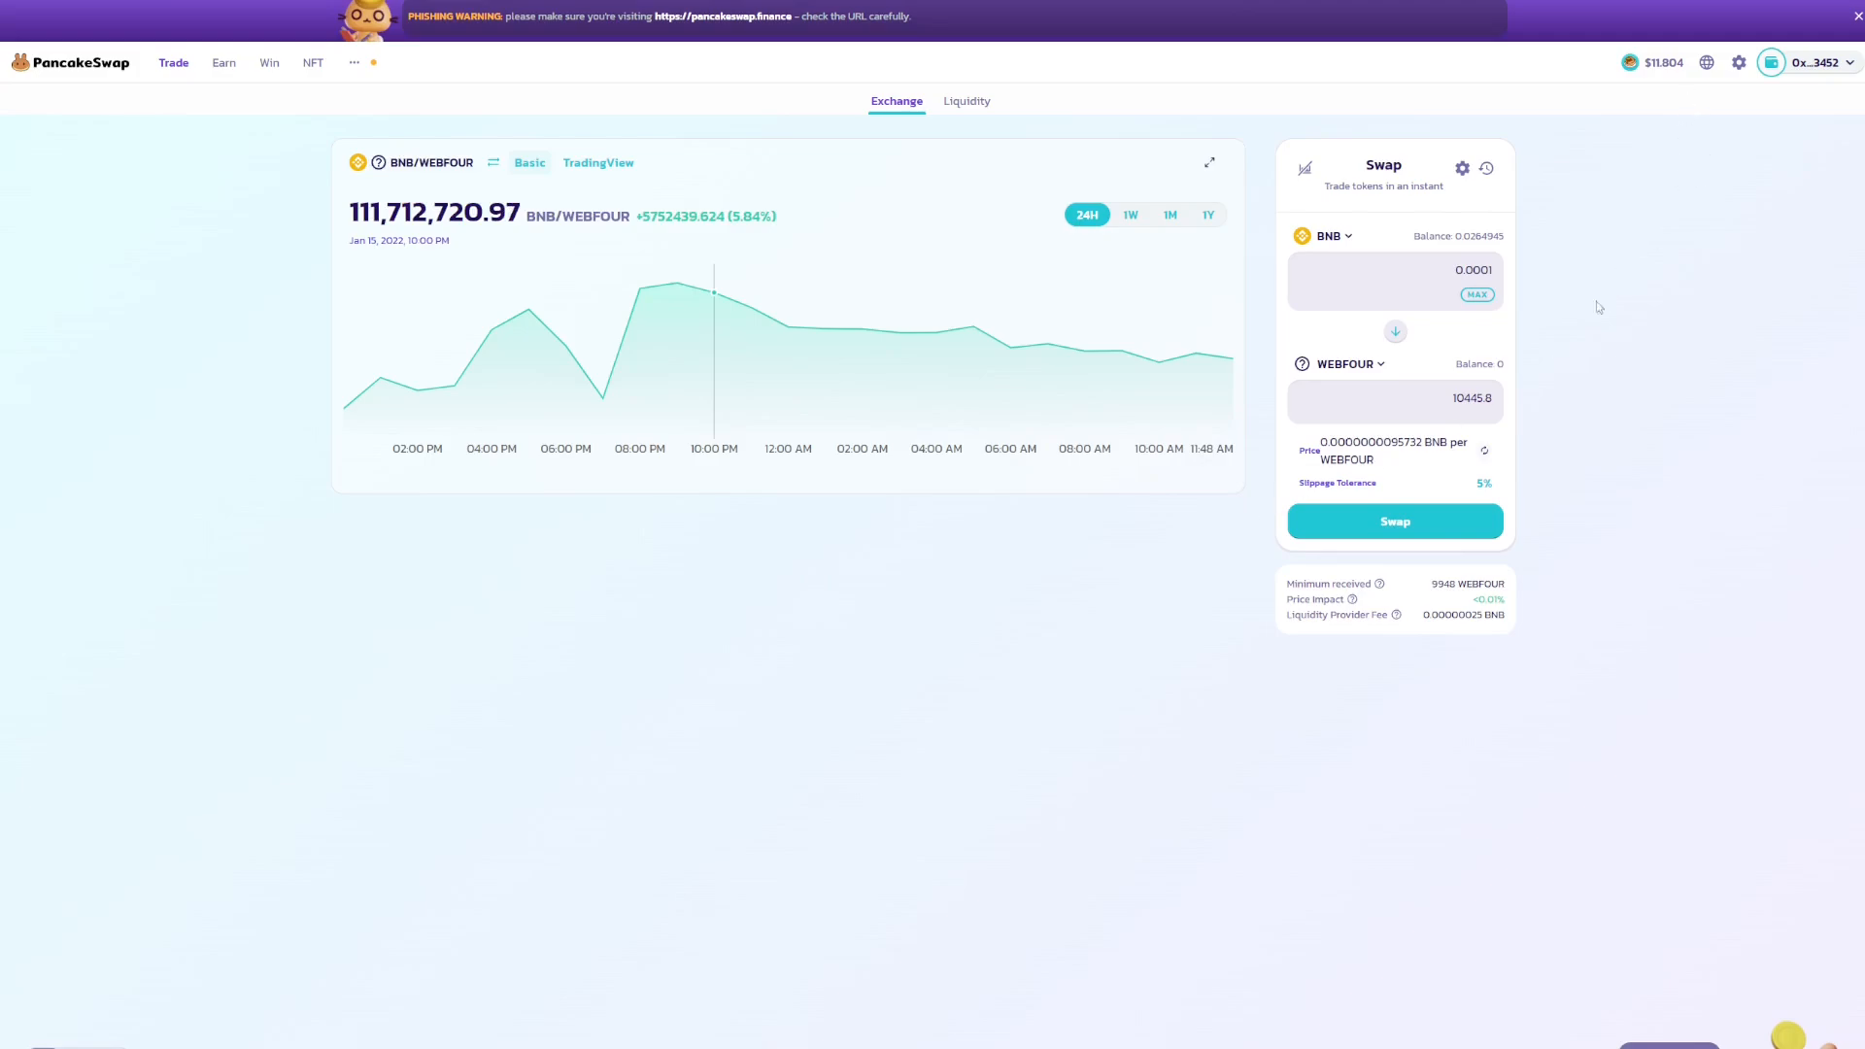
pyautogui.moveTo(1638, 212)
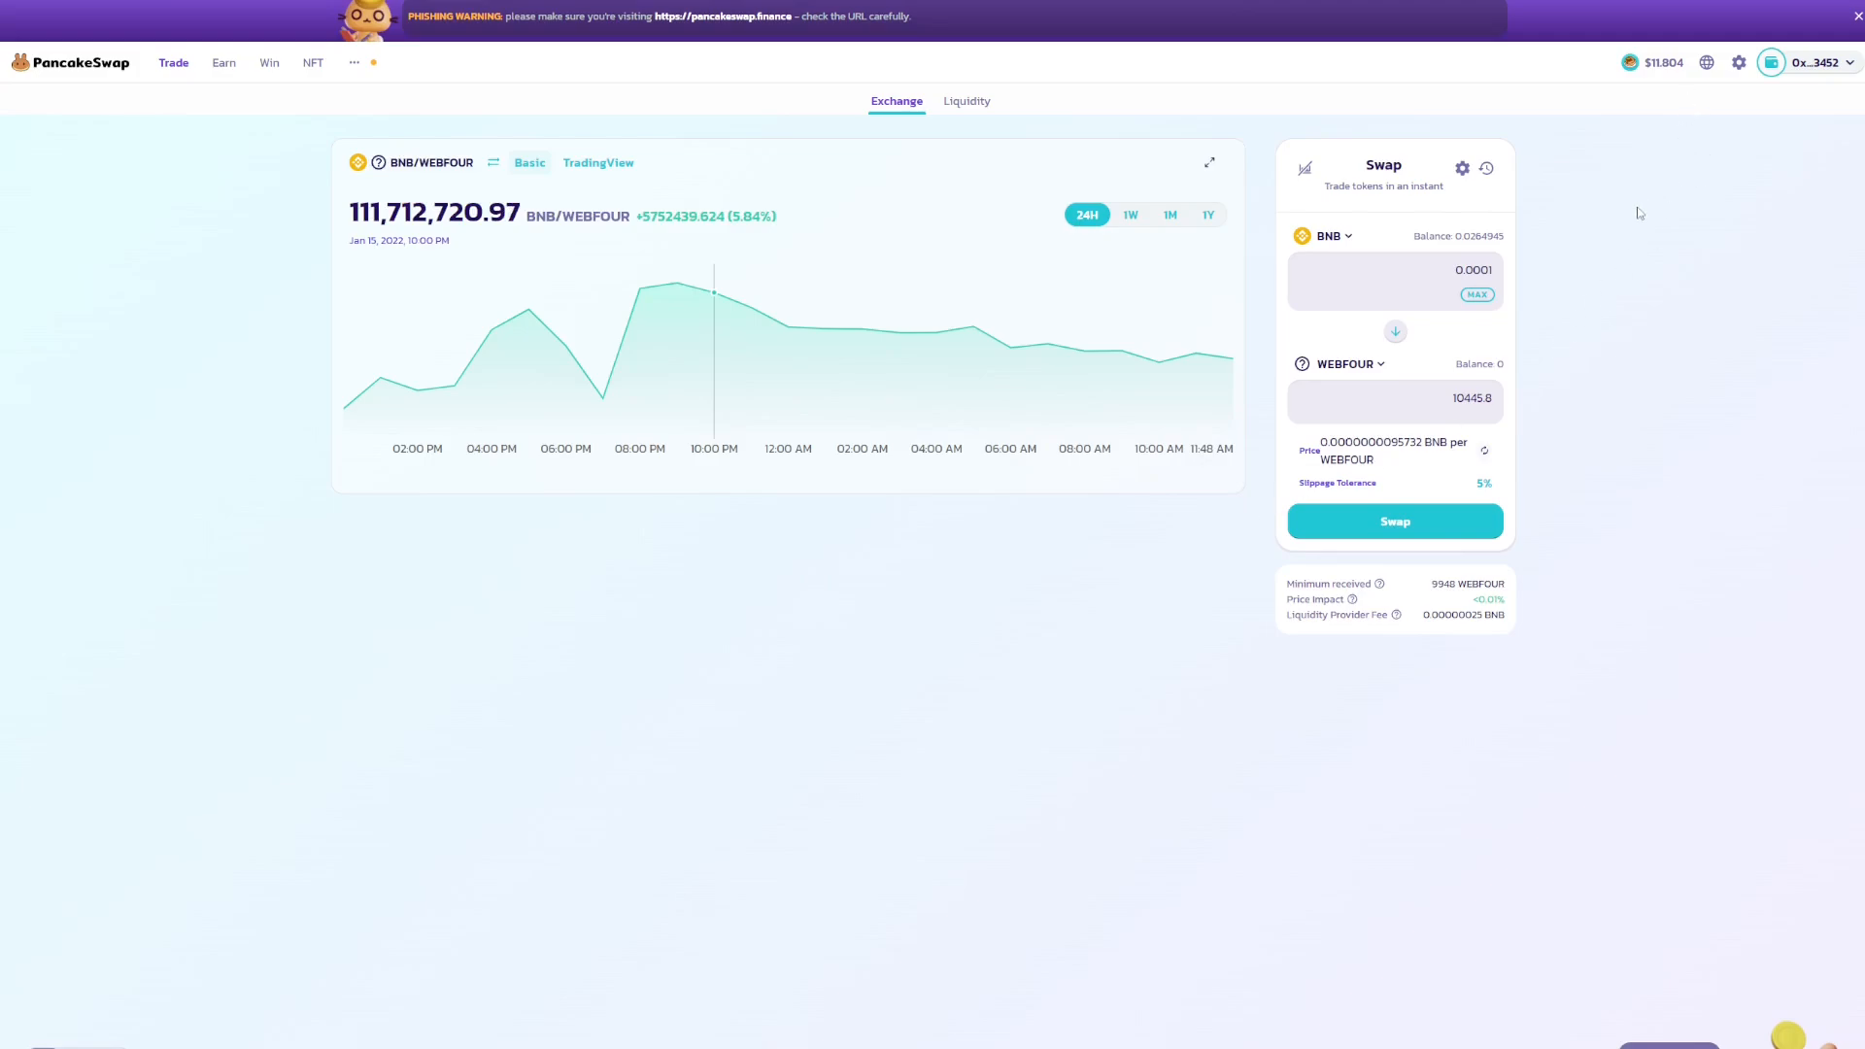
pyautogui.moveTo(1691, 153)
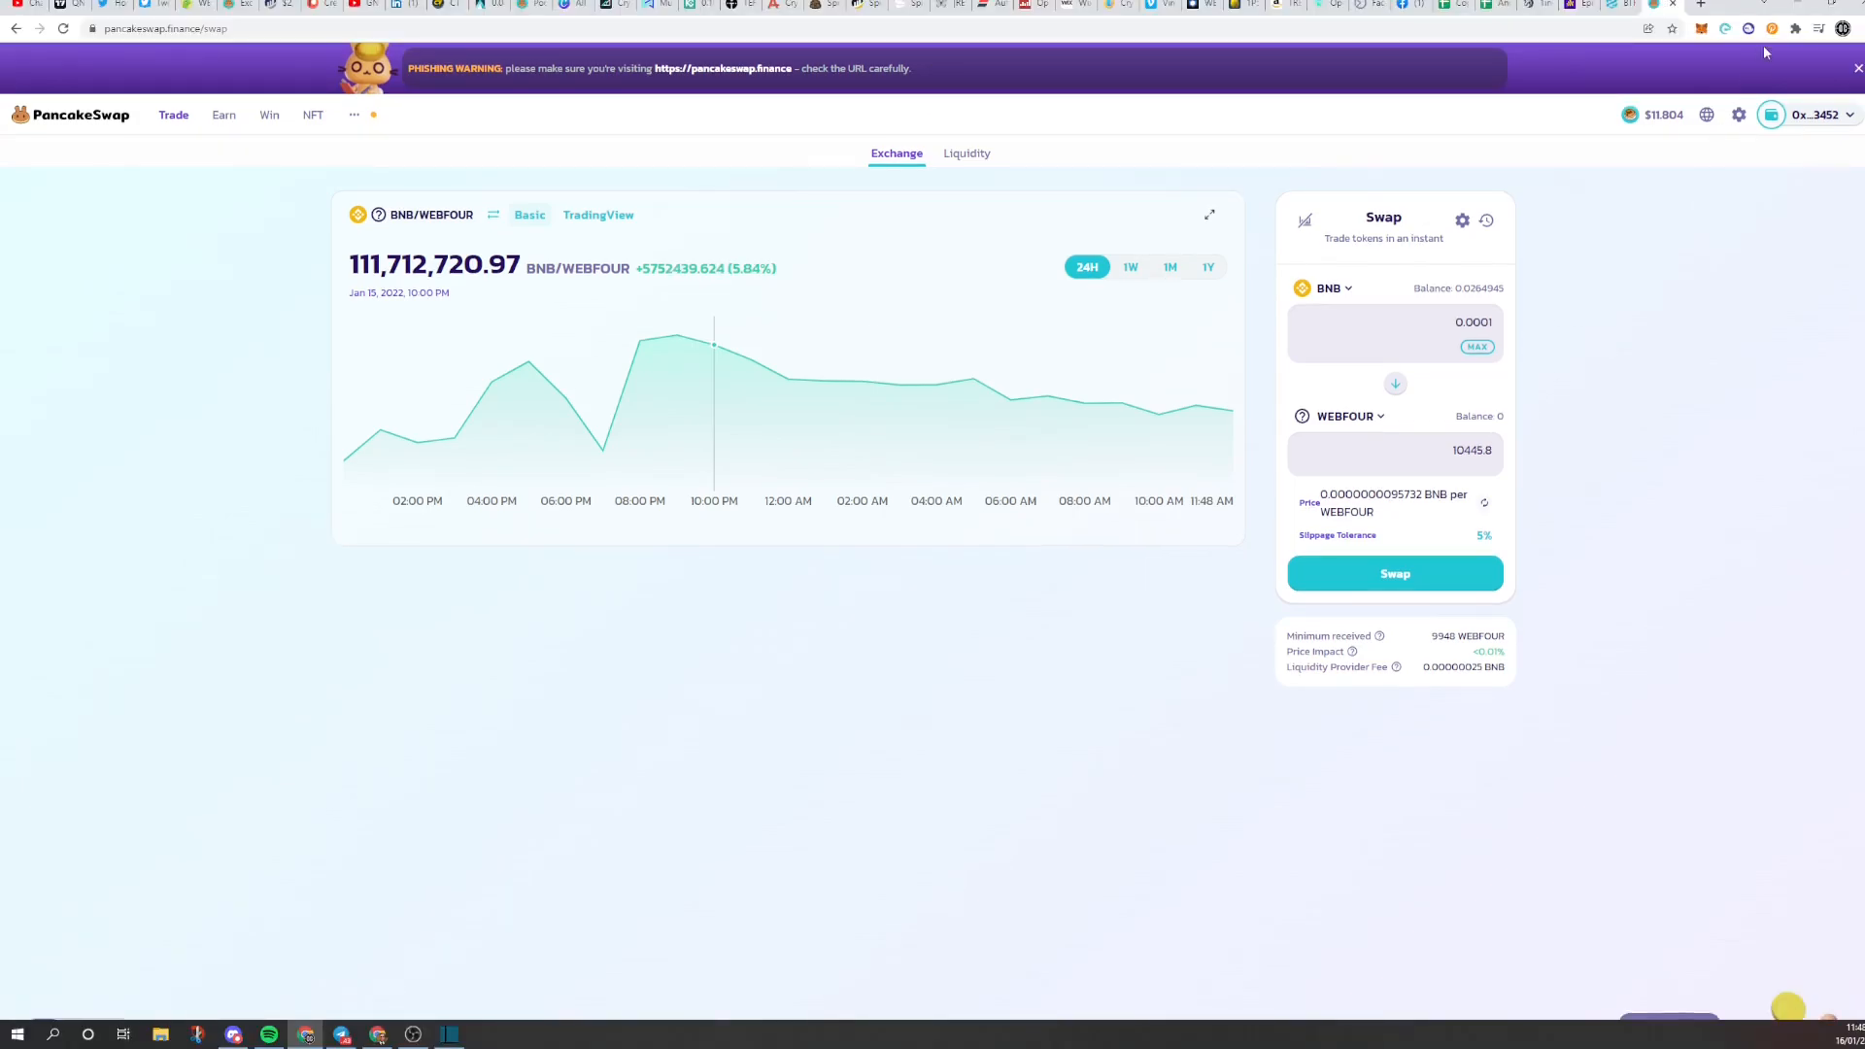
pyautogui.click(1727, 28)
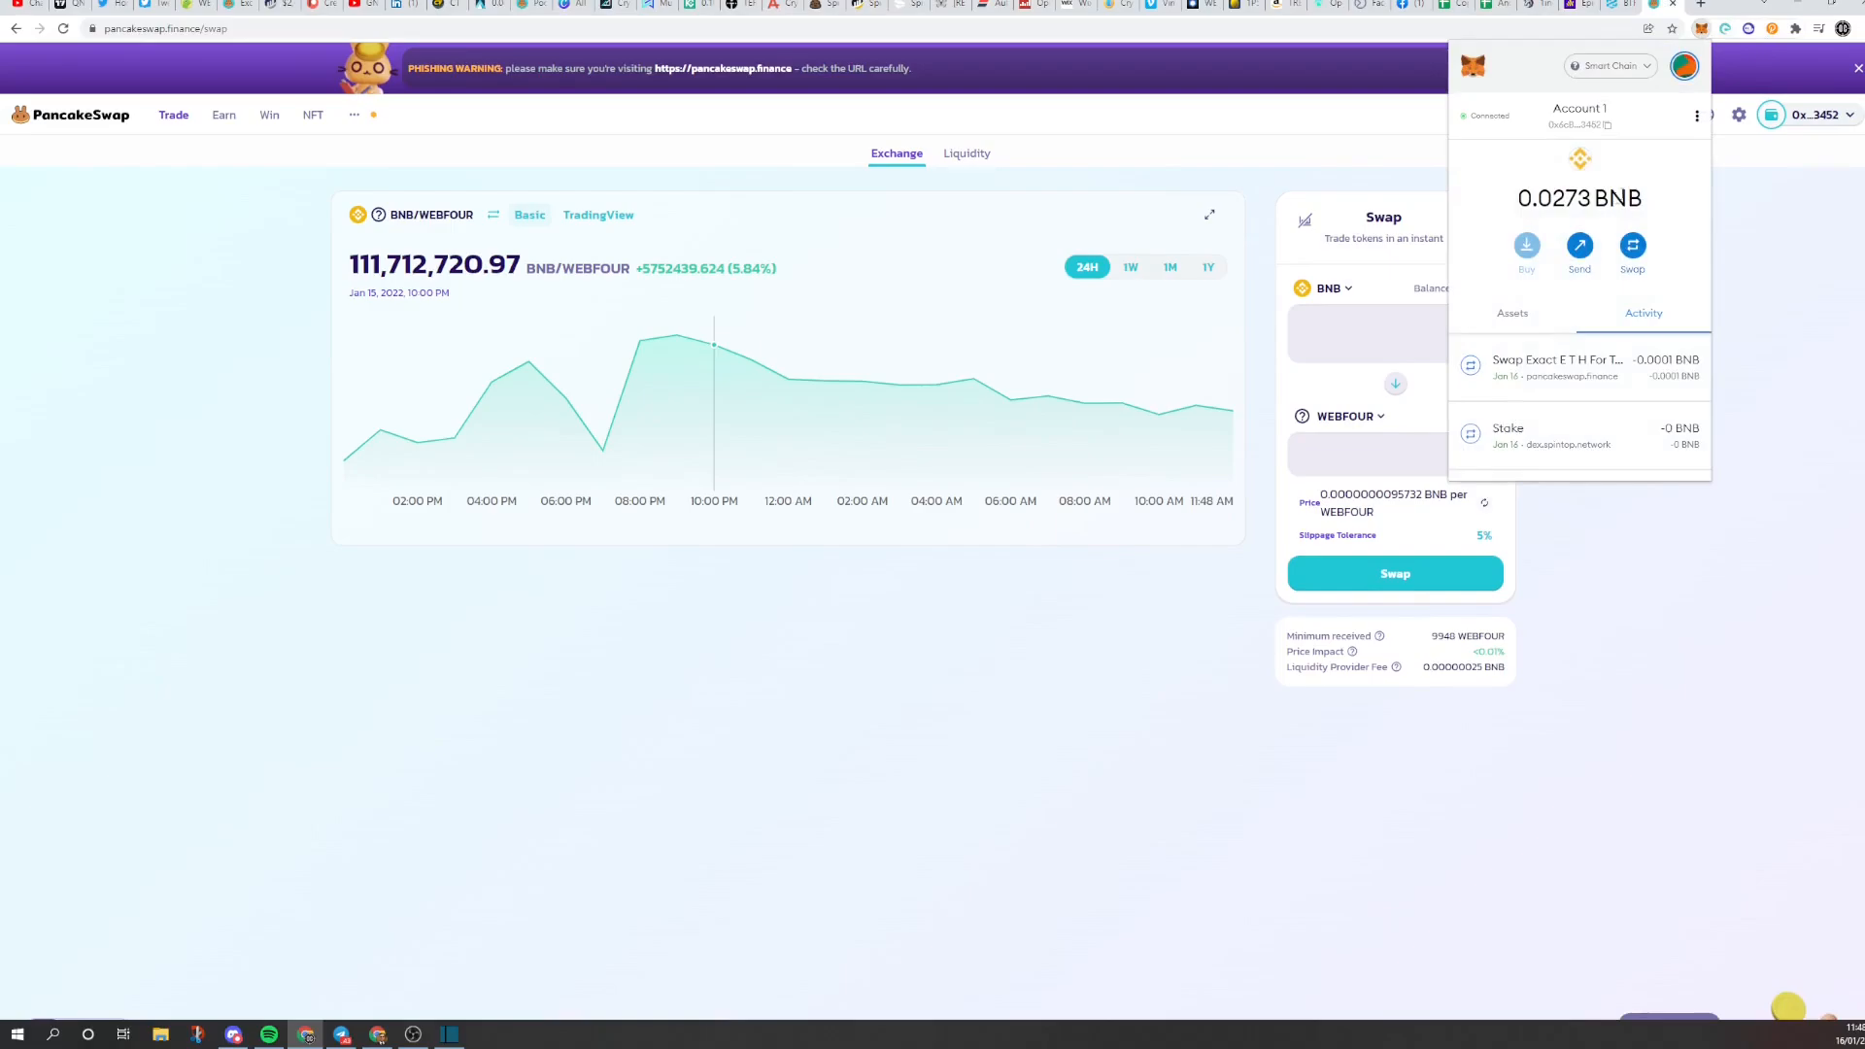
pyautogui.click(1512, 313)
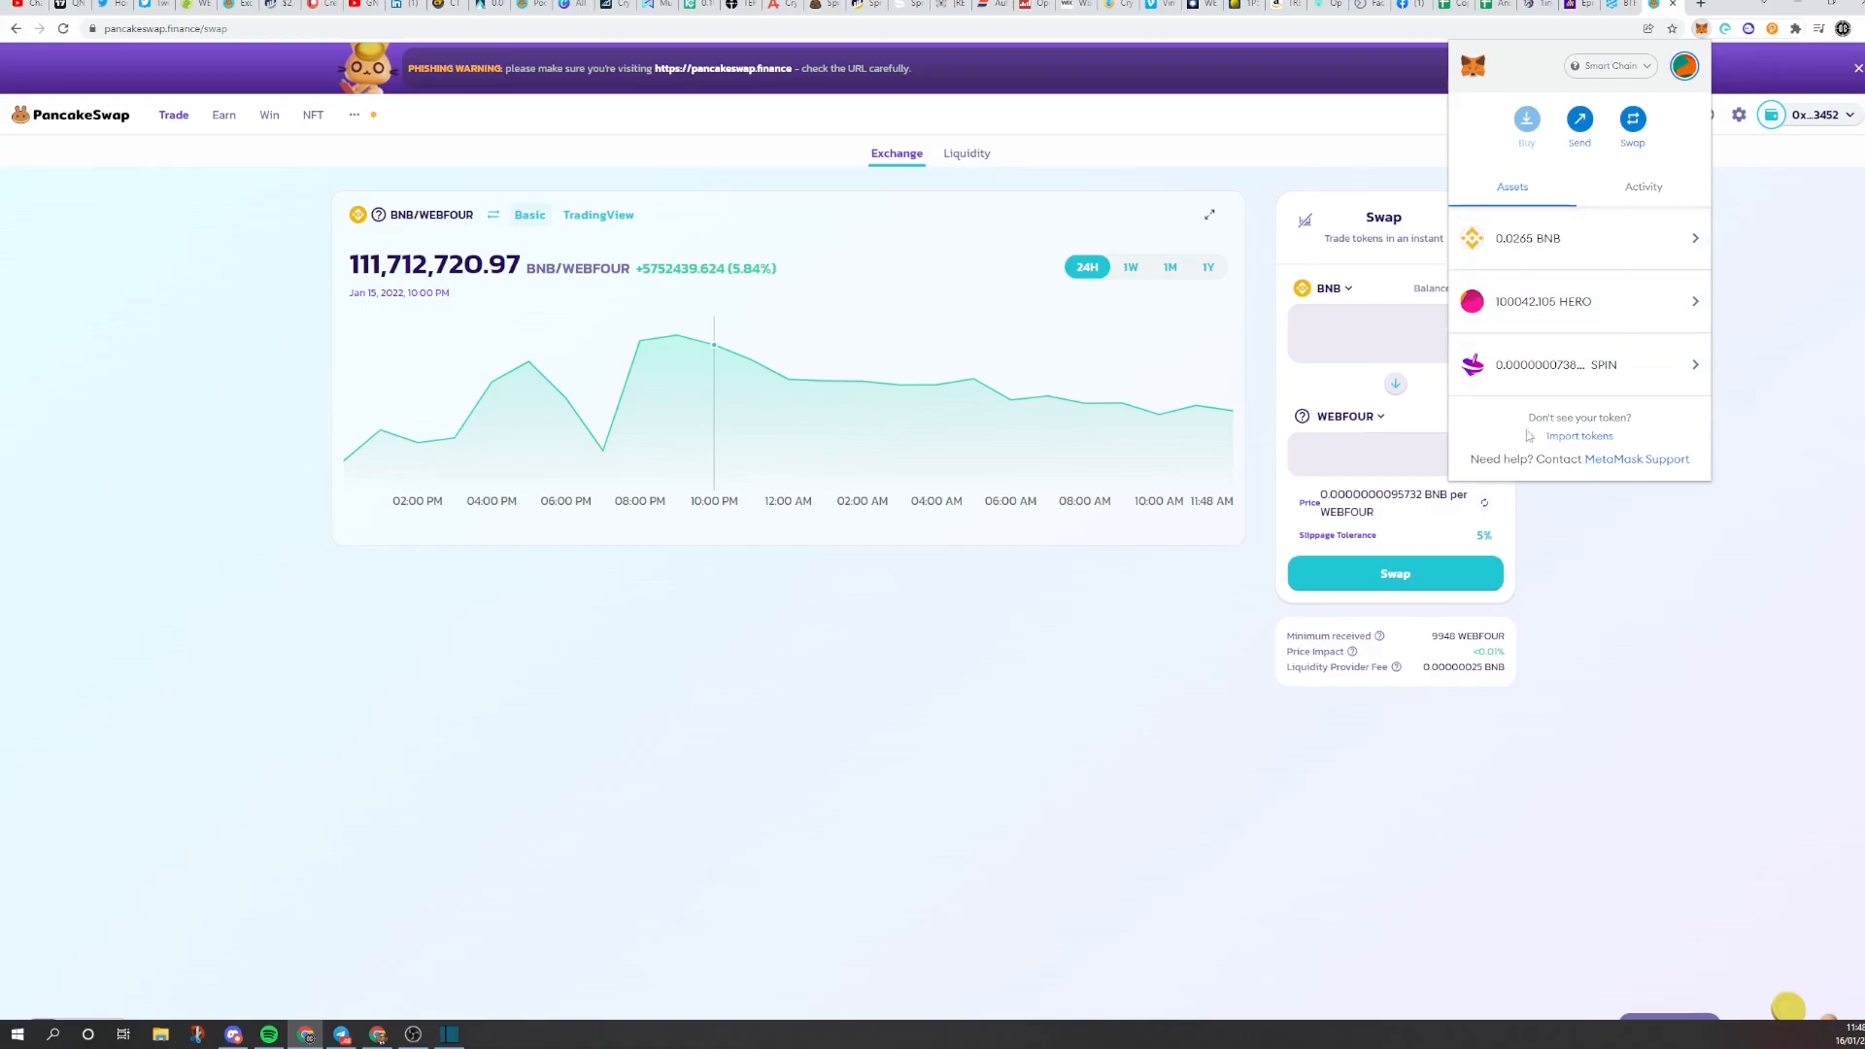
pyautogui.moveTo(1809, 356)
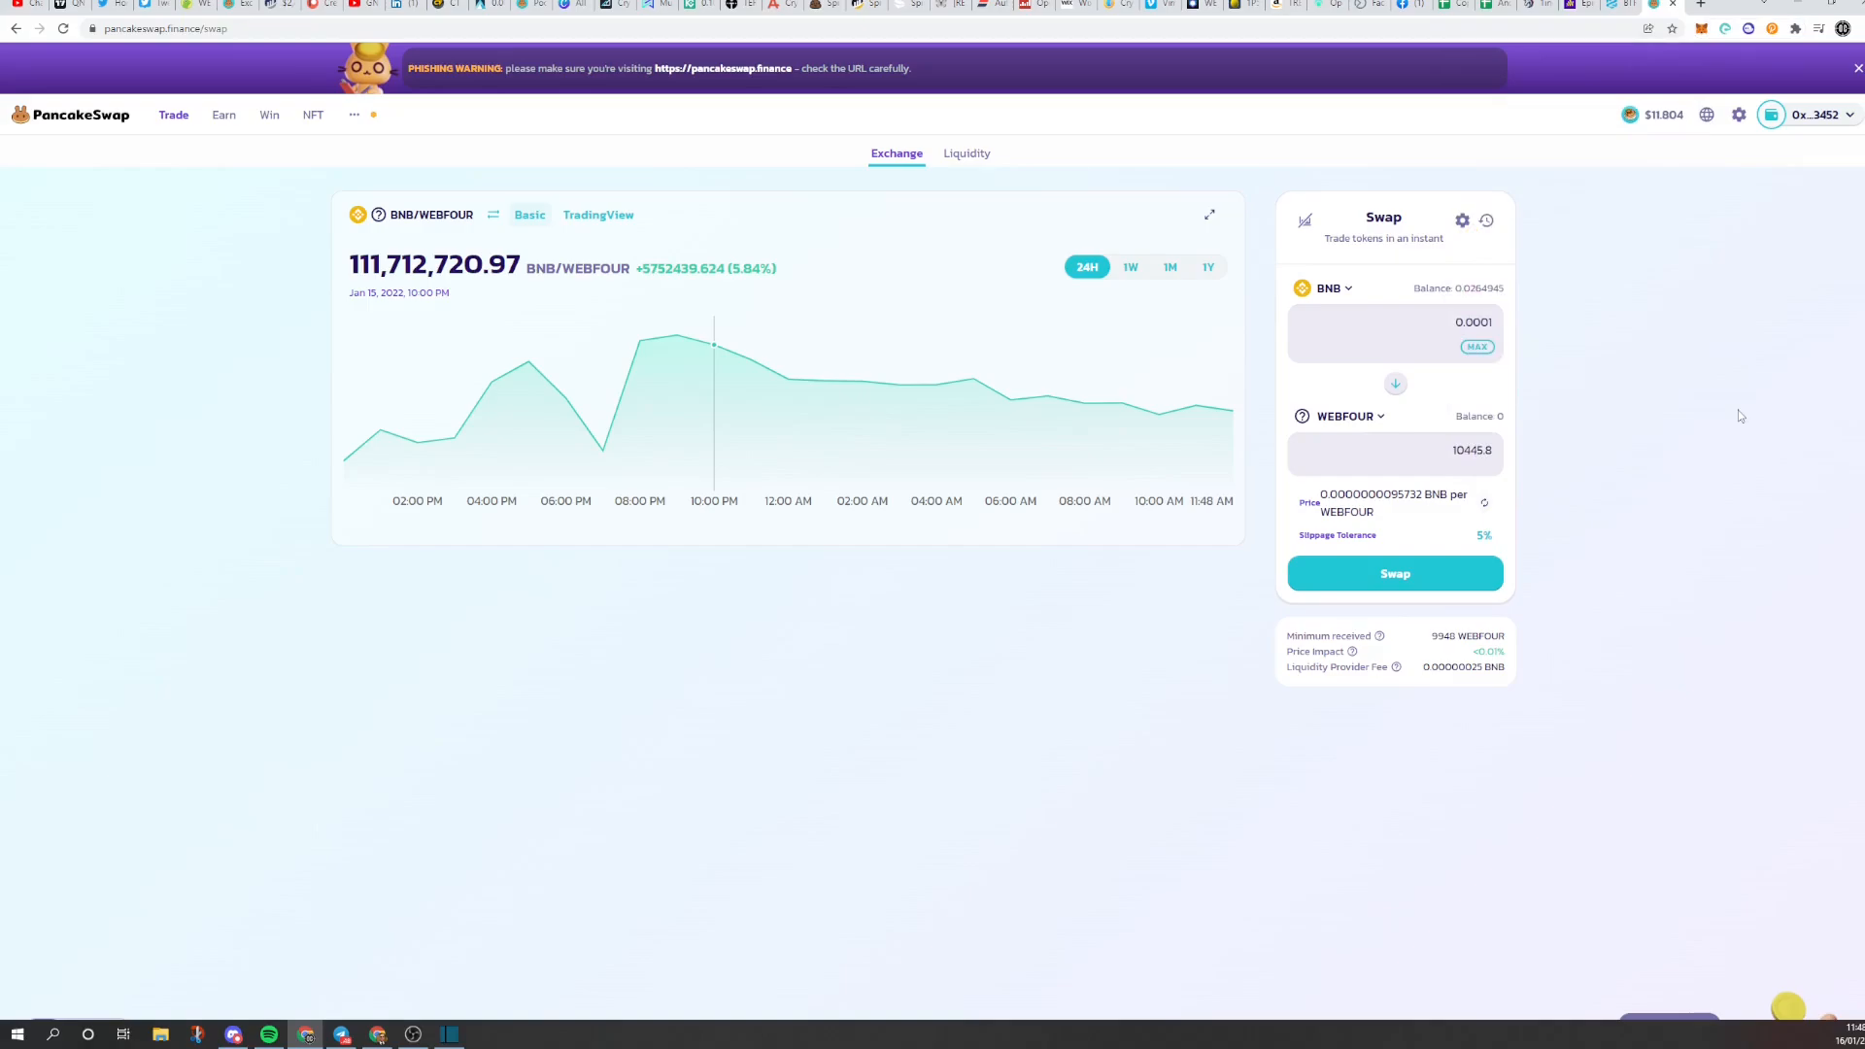
pyautogui.moveTo(1657, 402)
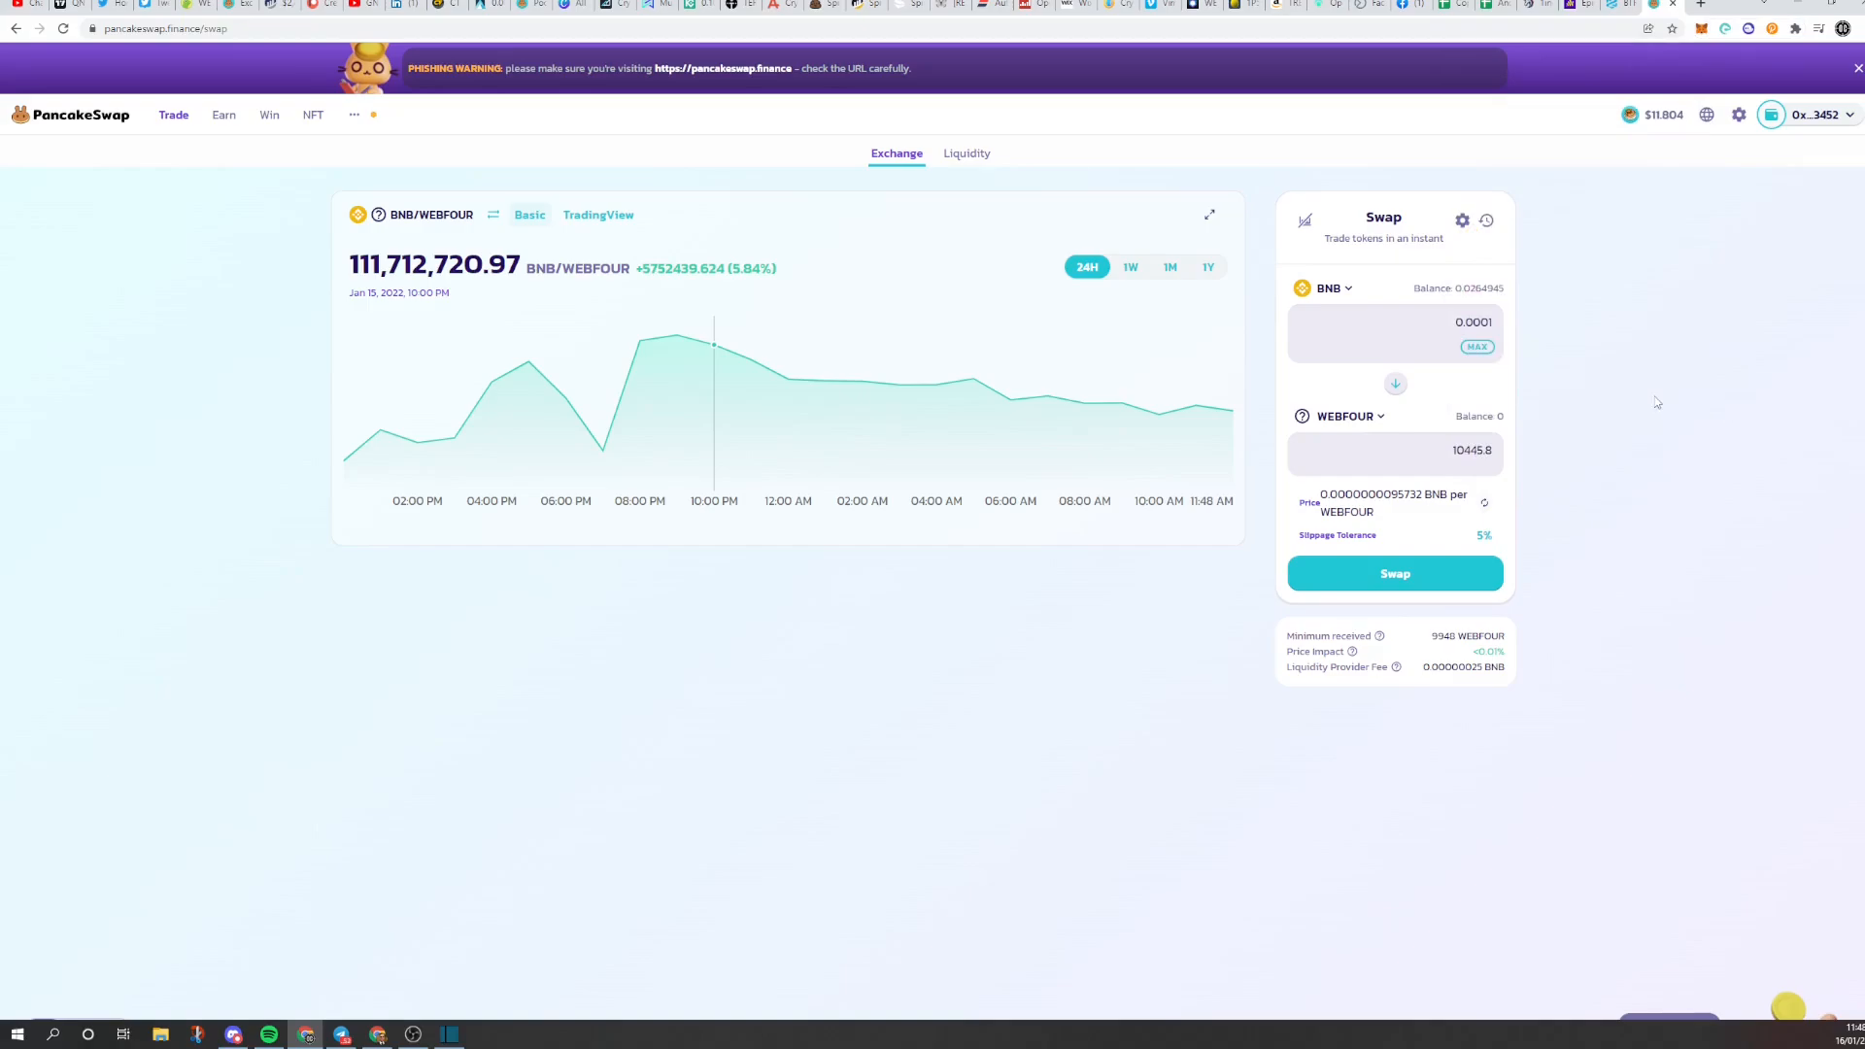